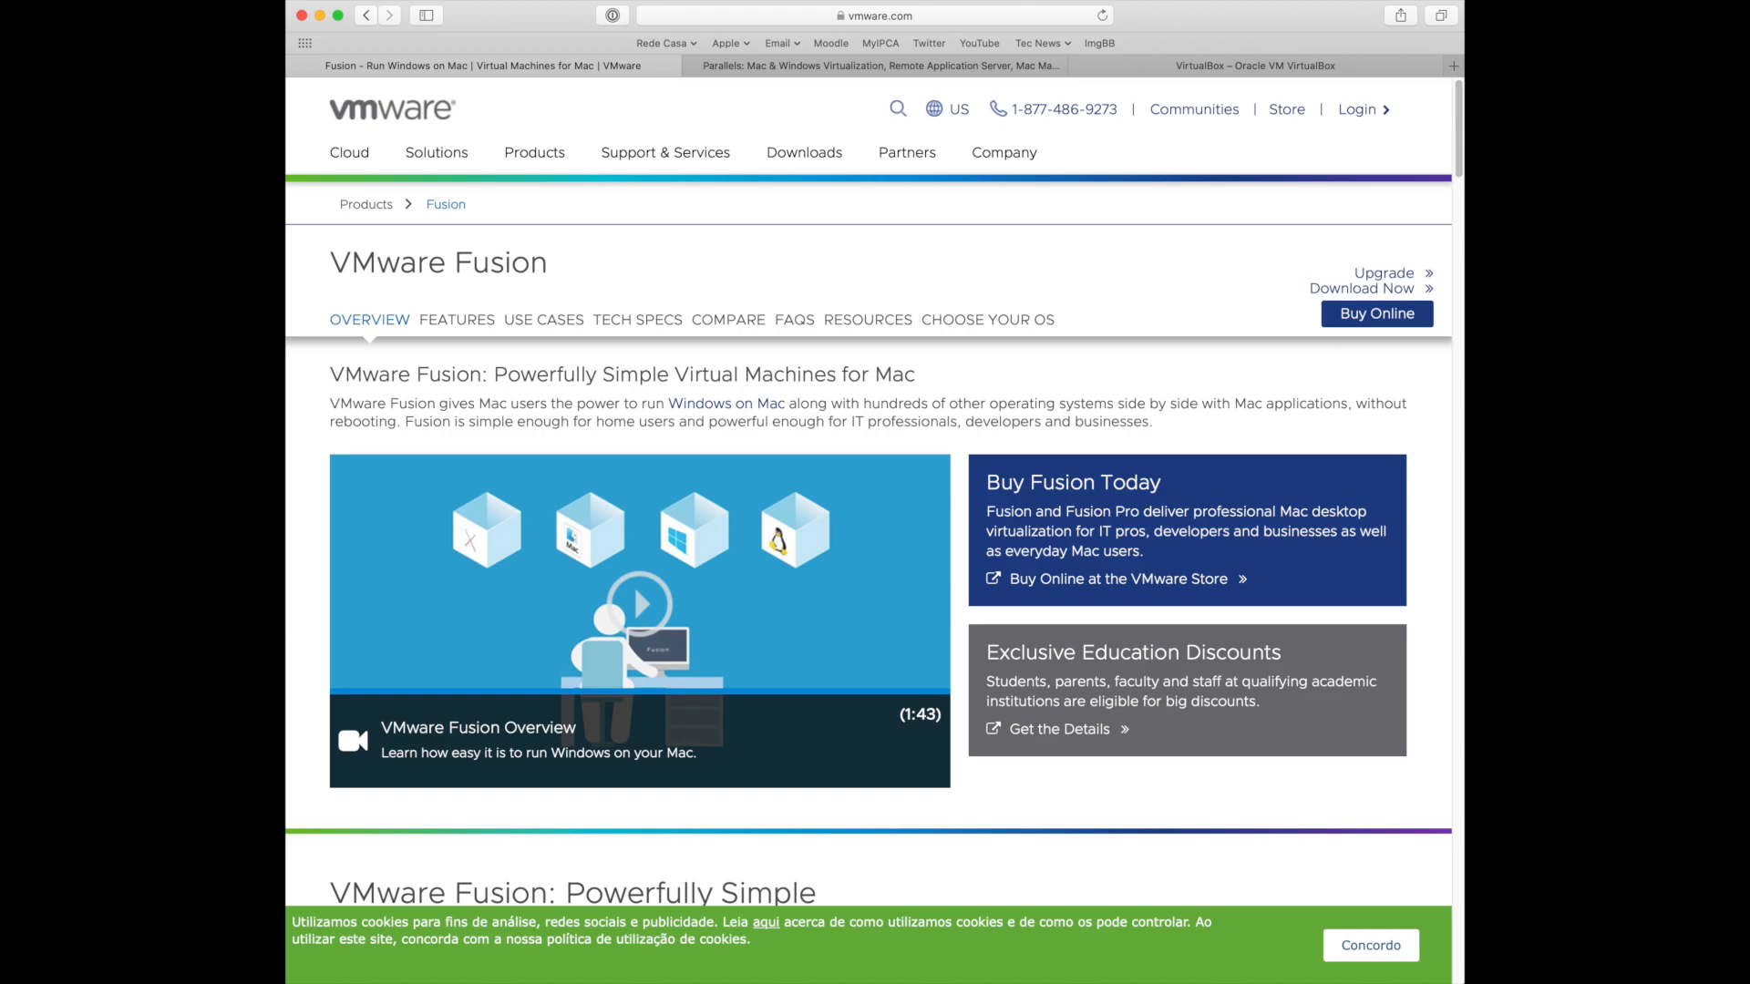
- Unzip the 210 SOLIDWORKS setup files and acknowledge the success message
left_click(871, 66)
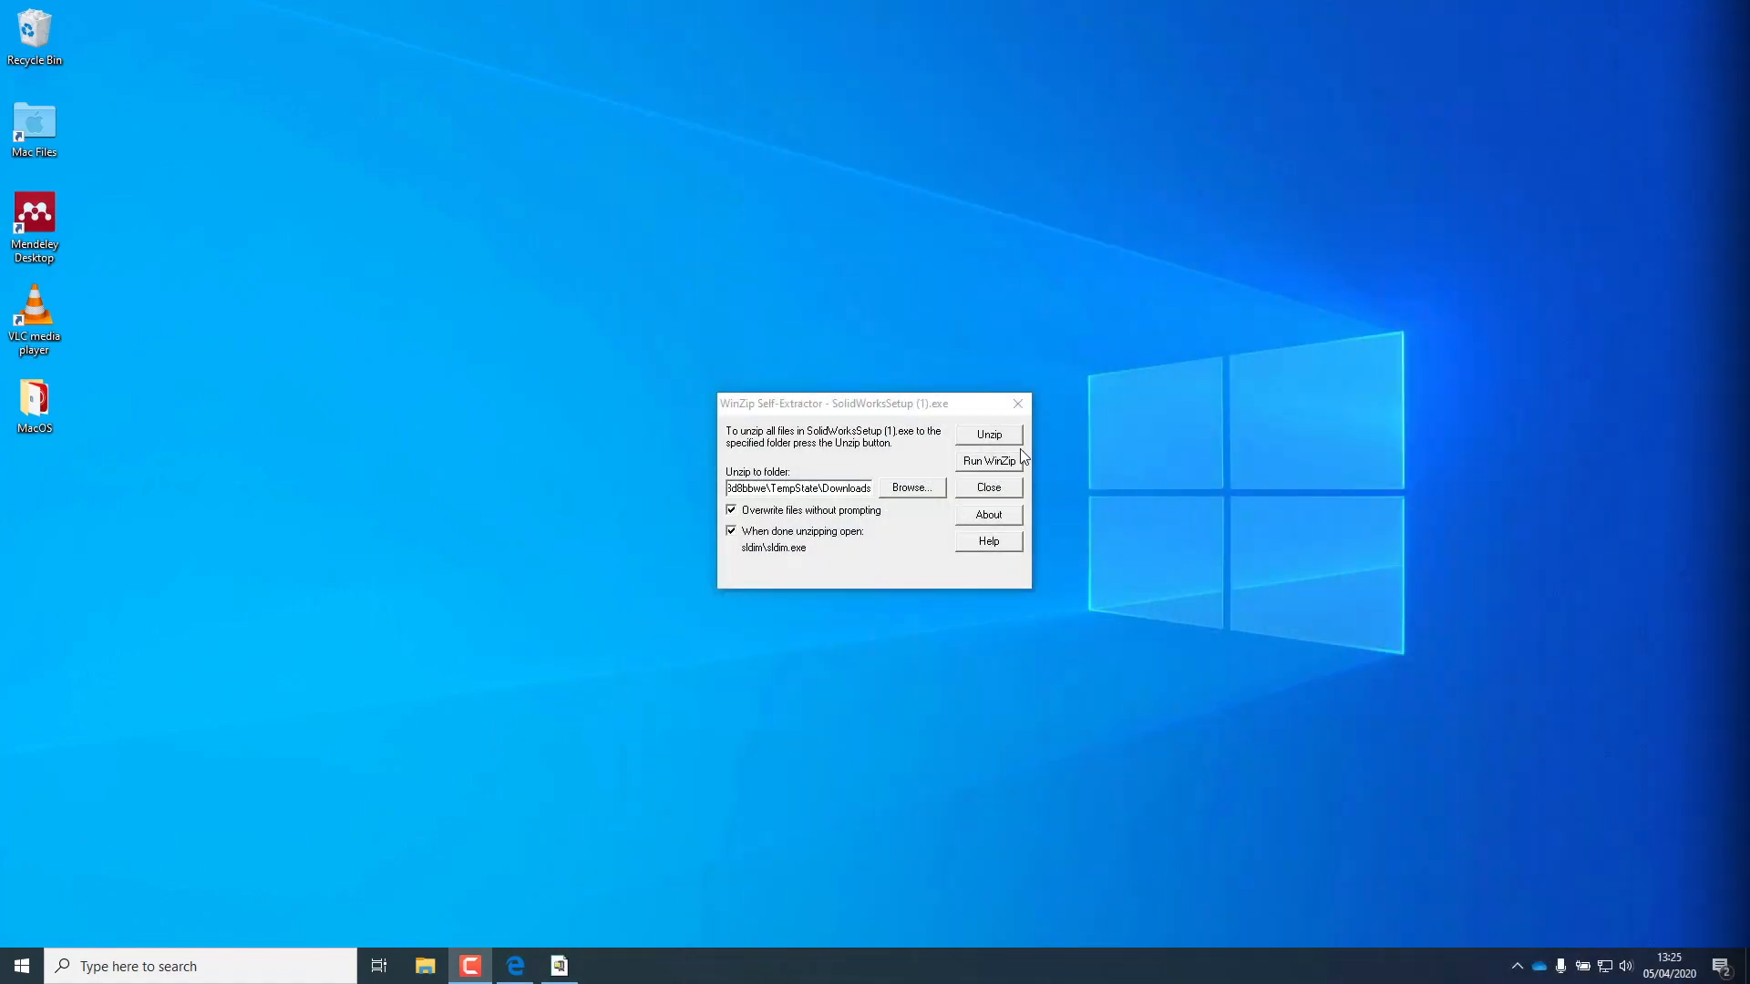
left_click(986, 434)
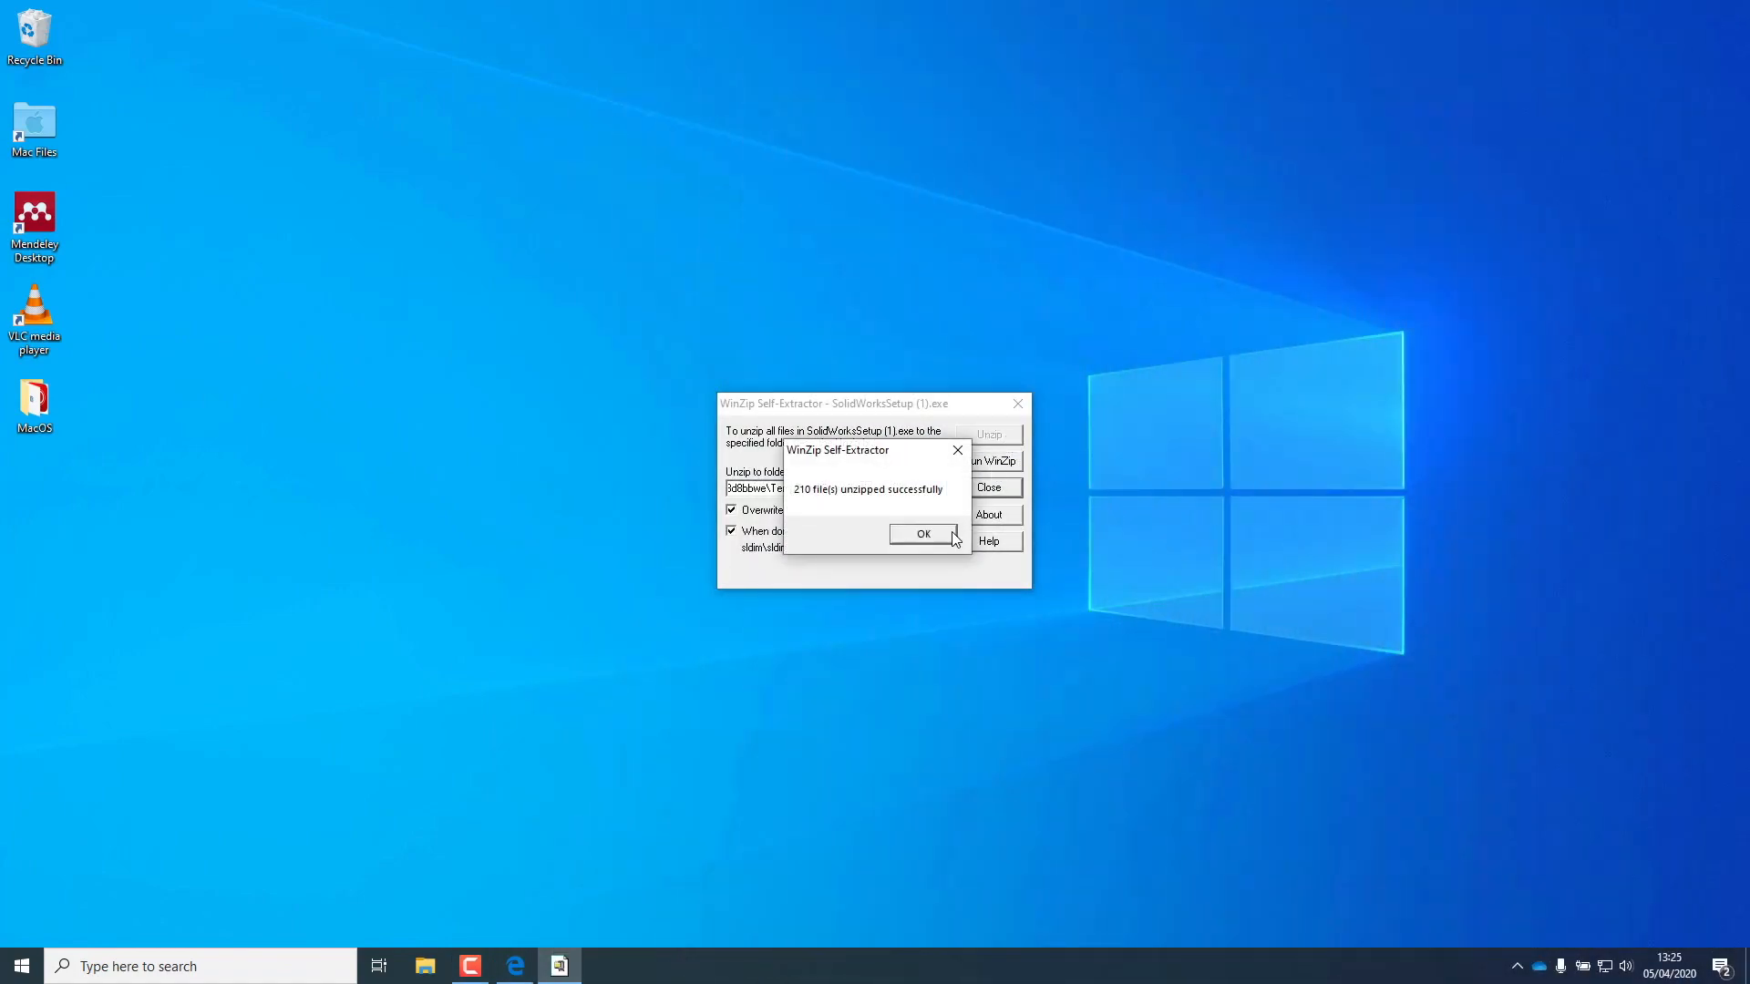
left_click(922, 534)
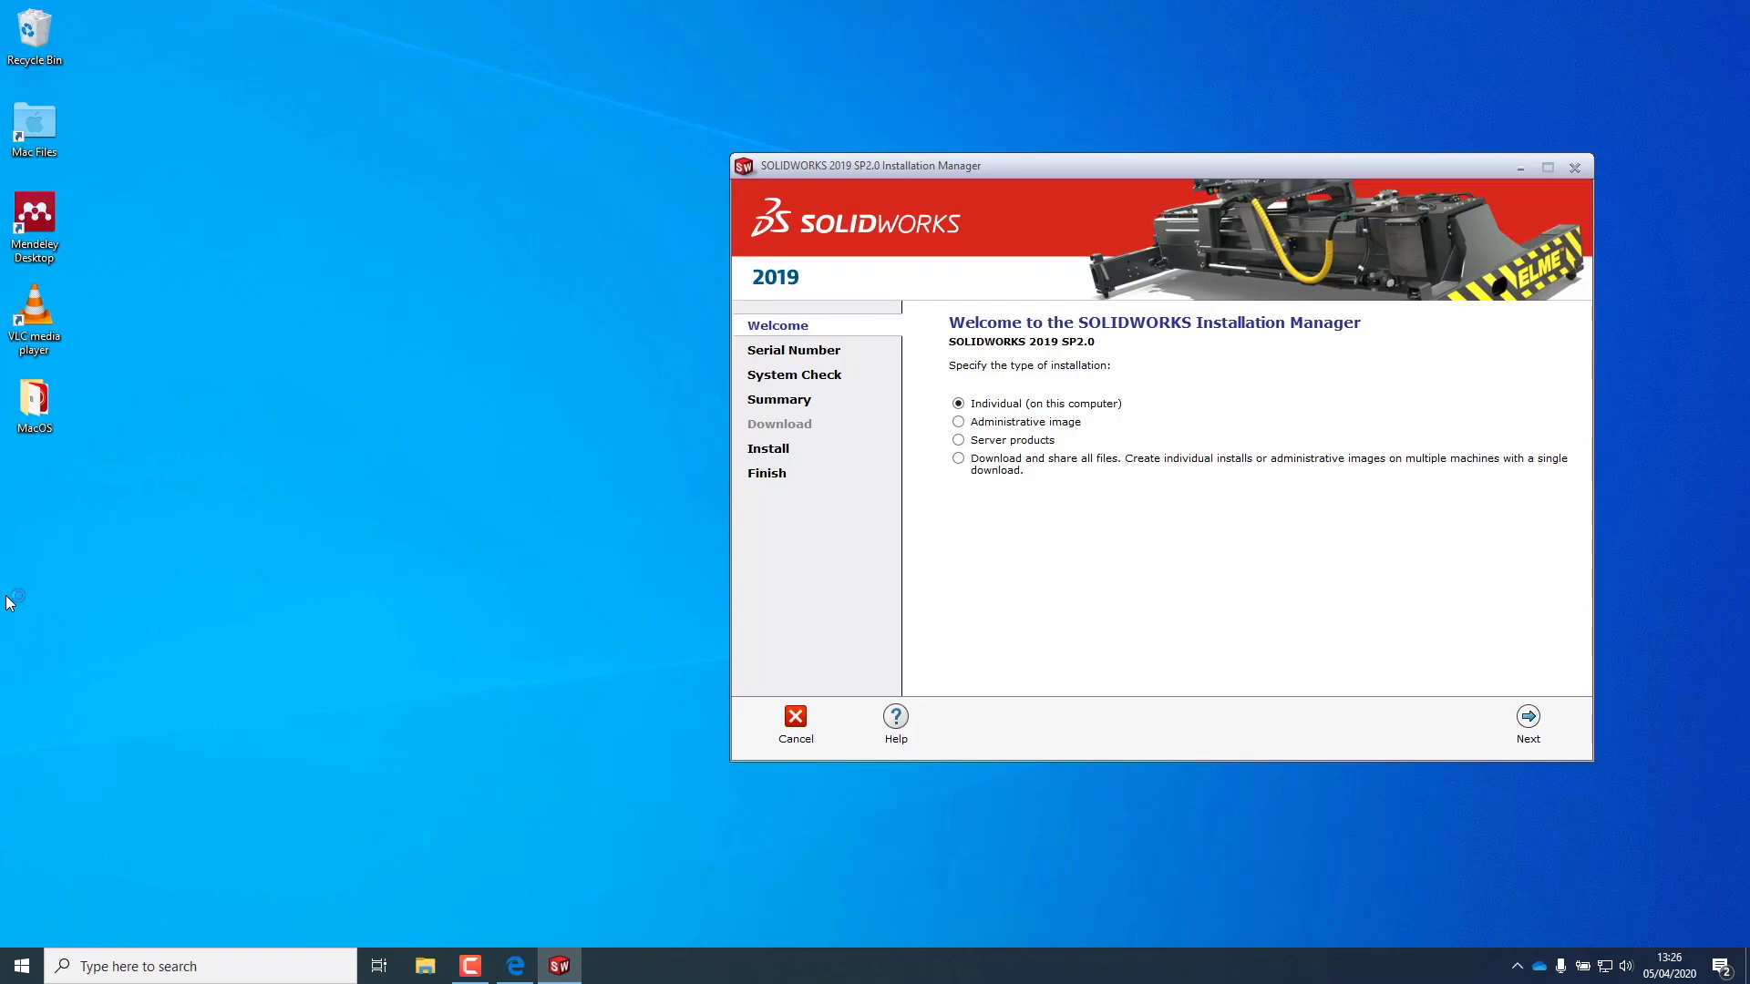
- Continue with Individual (on this computer) and accept the serial numbers to reach Product Selection
left_click(1528, 723)
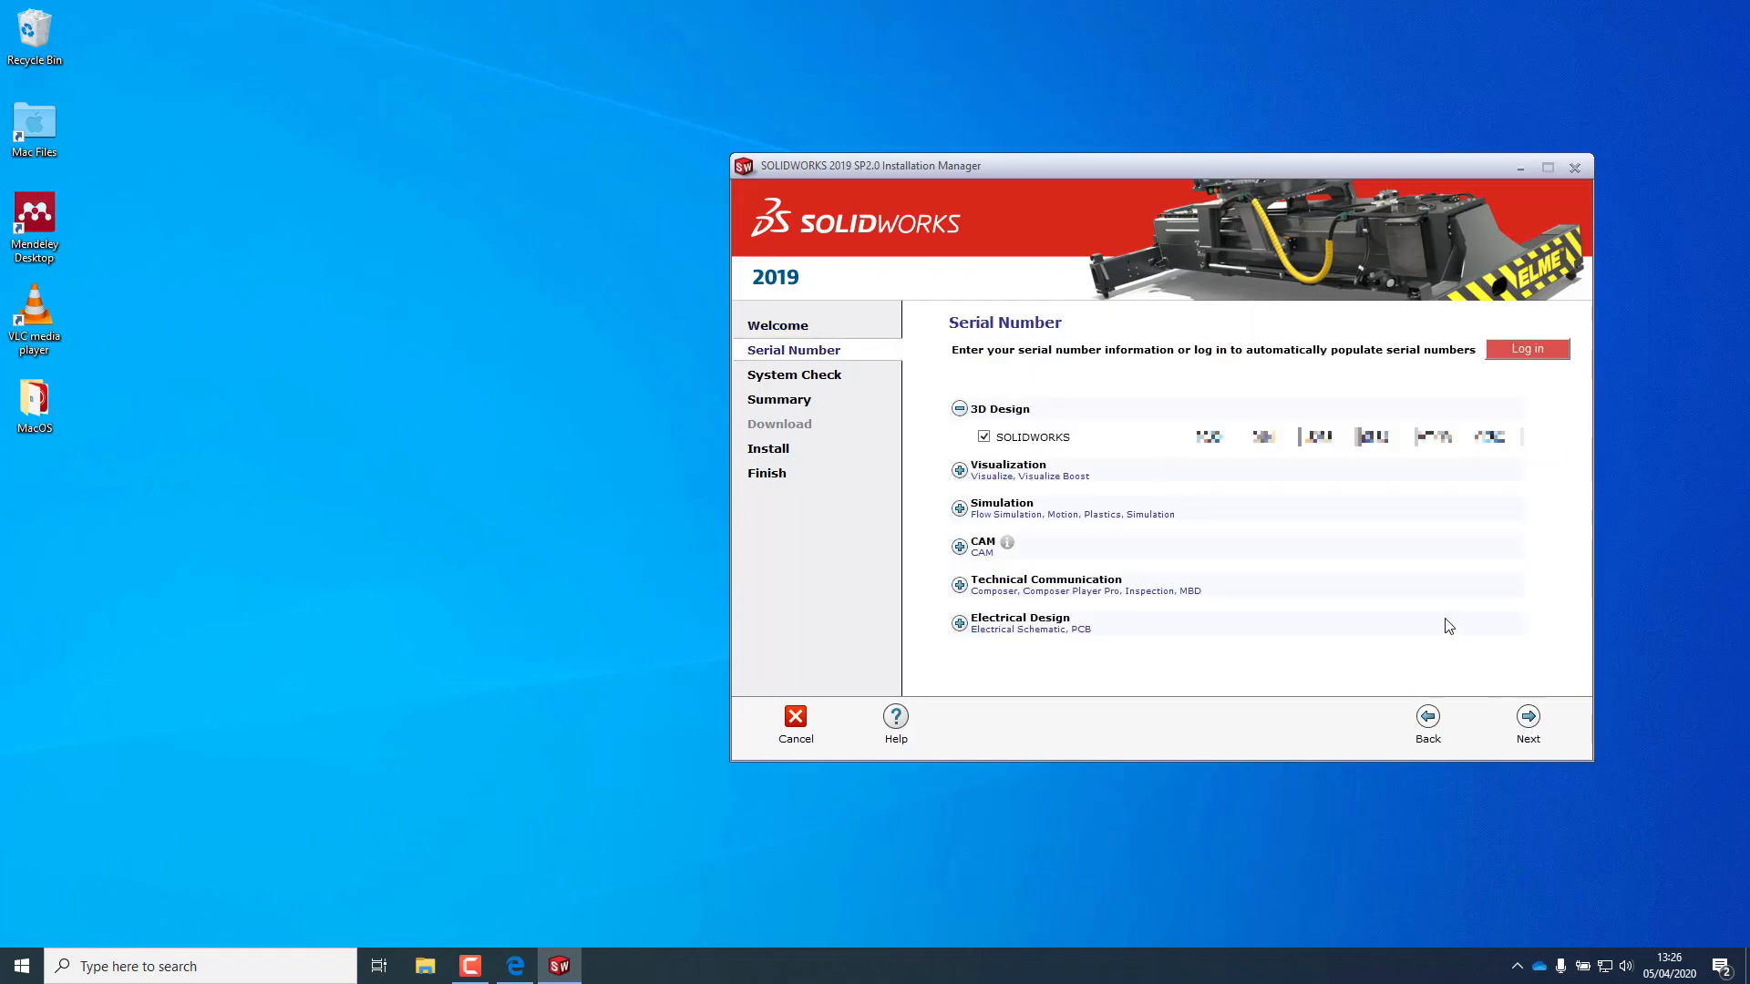
mouse_move(1528, 716)
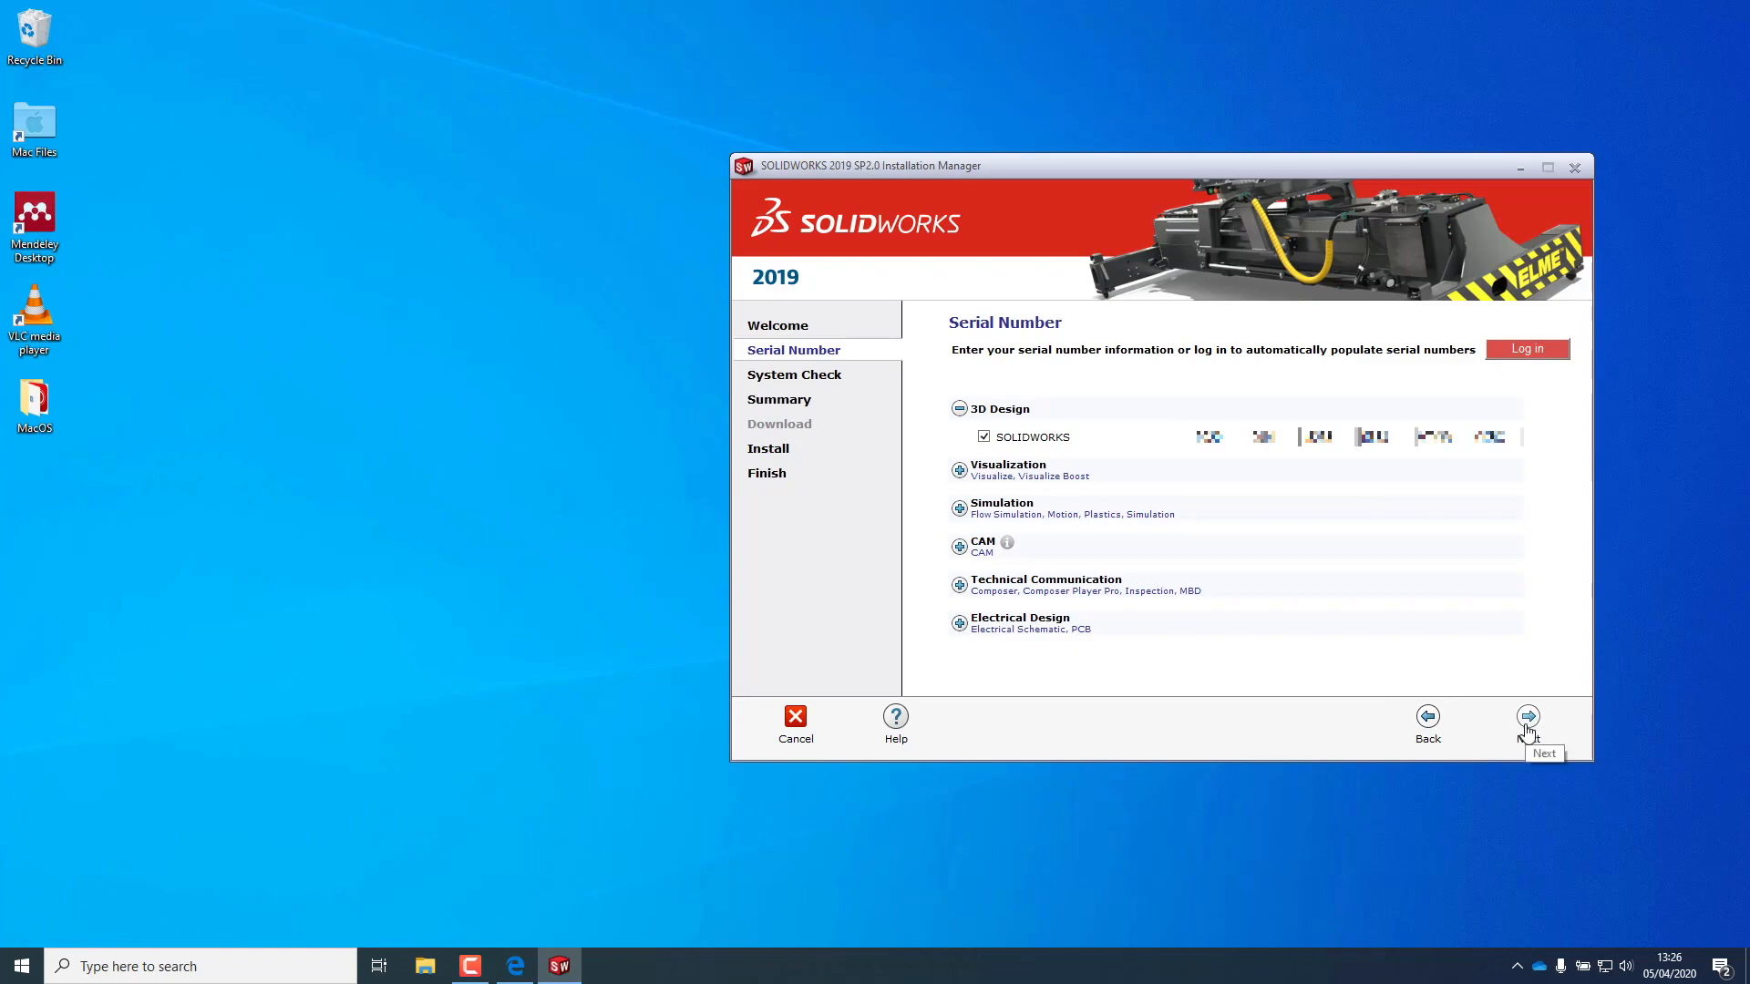
mouse_move(1376, 672)
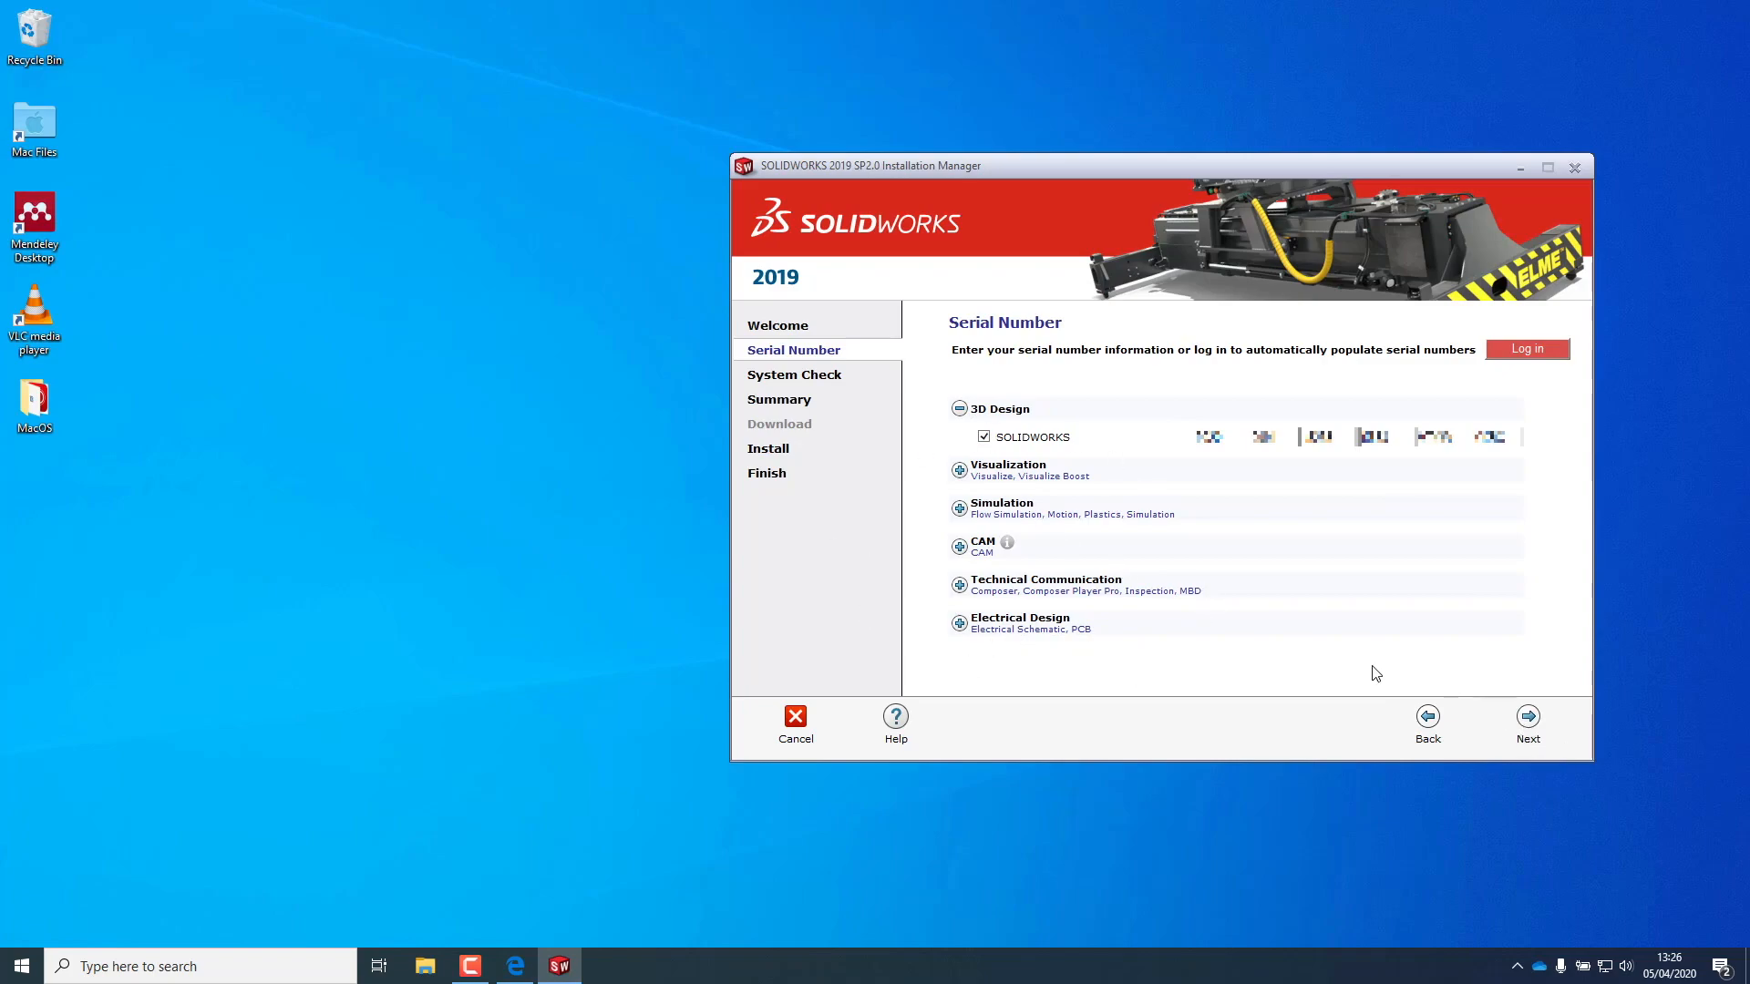
left_click(1527, 720)
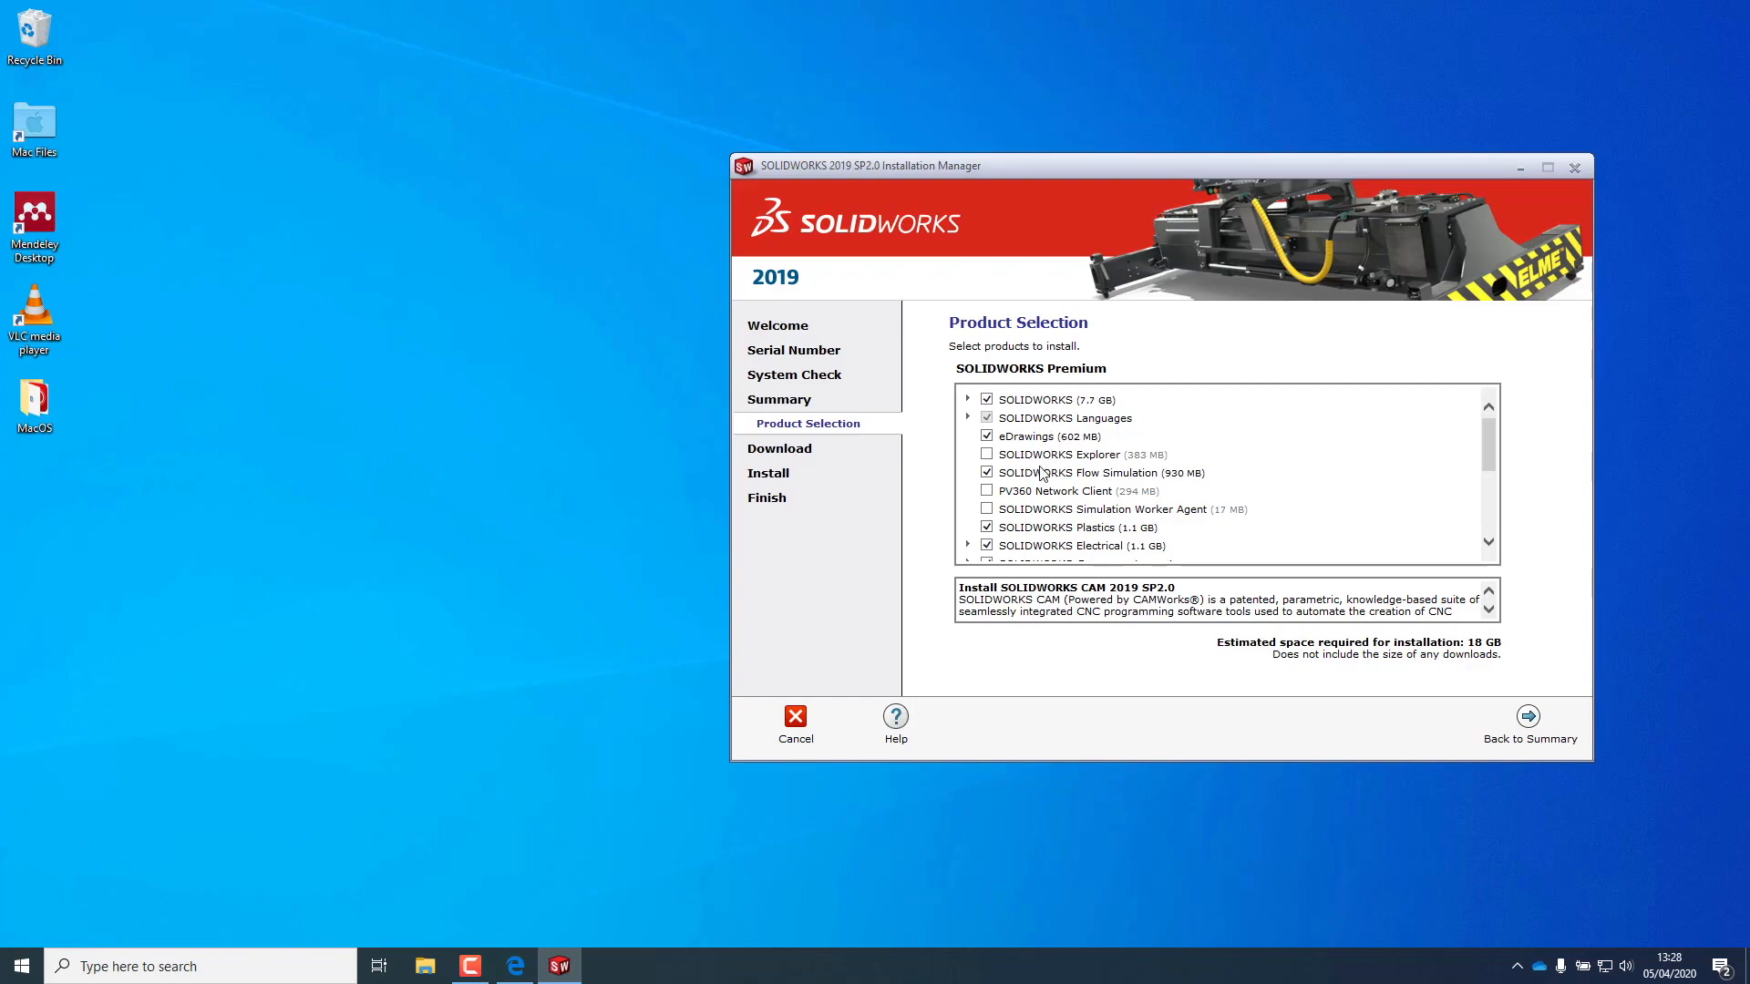
- Deselect SOLIDWORKS CAM (estimate drops to 15 GB) and keep Install only in Download Options
left_click(1060, 545)
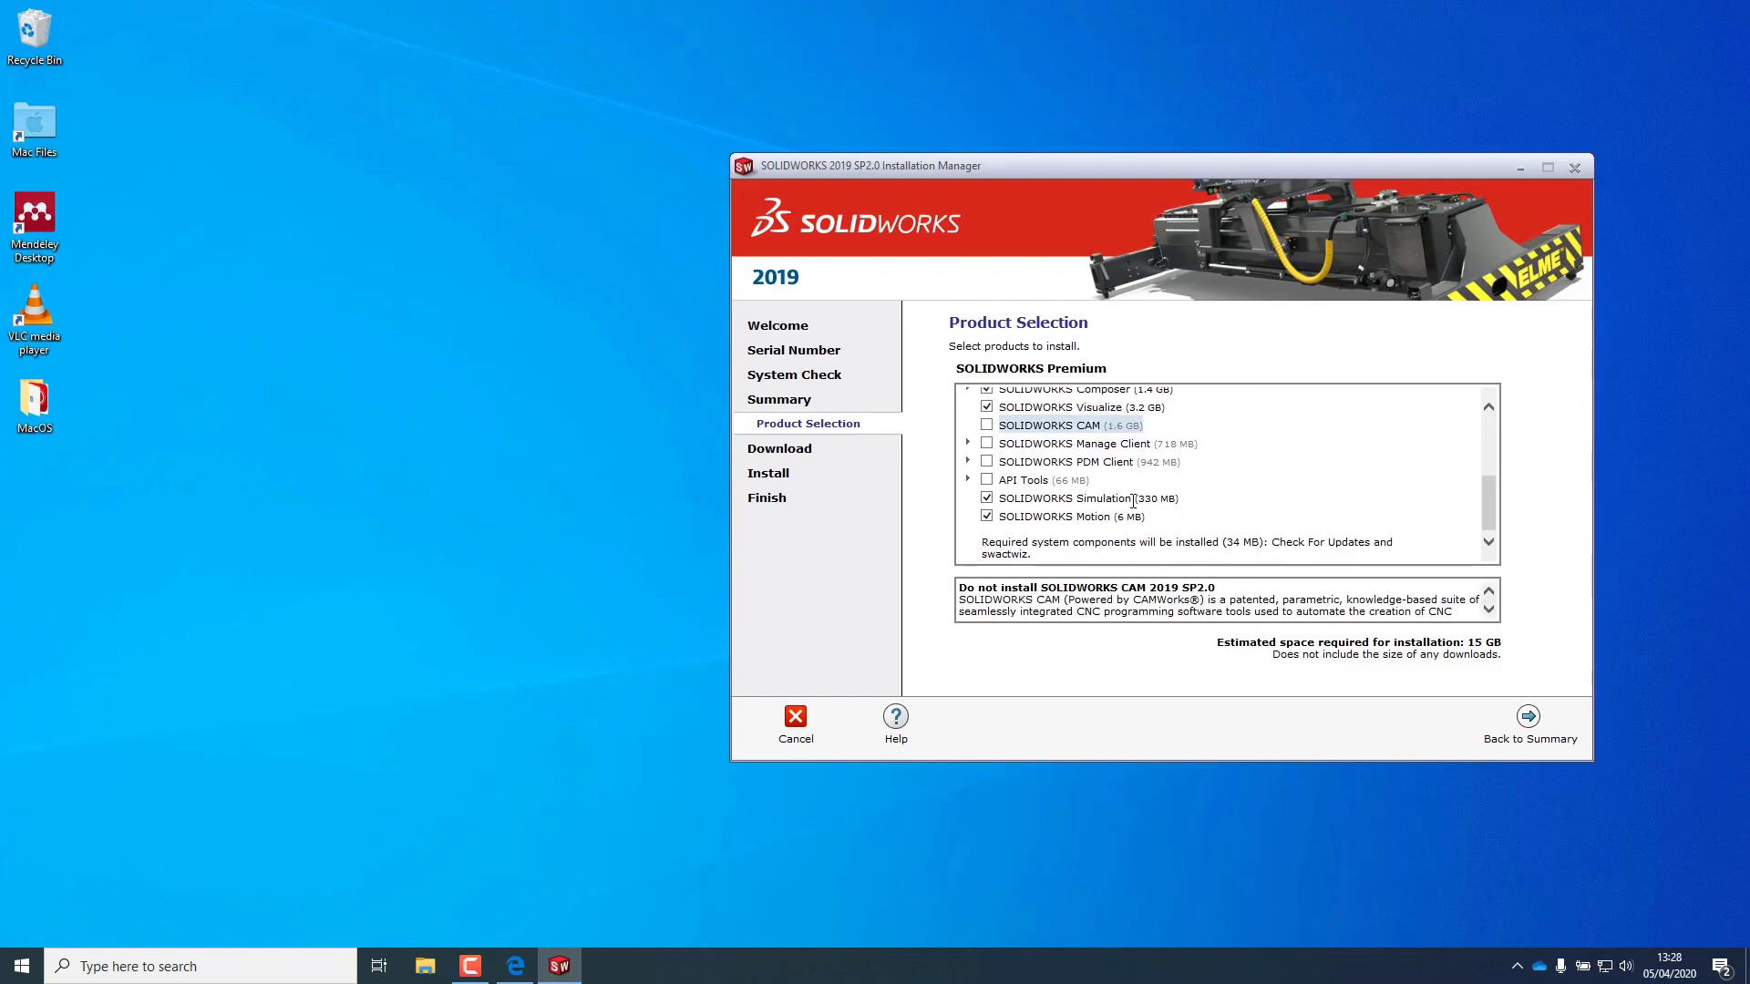
left_click(1529, 723)
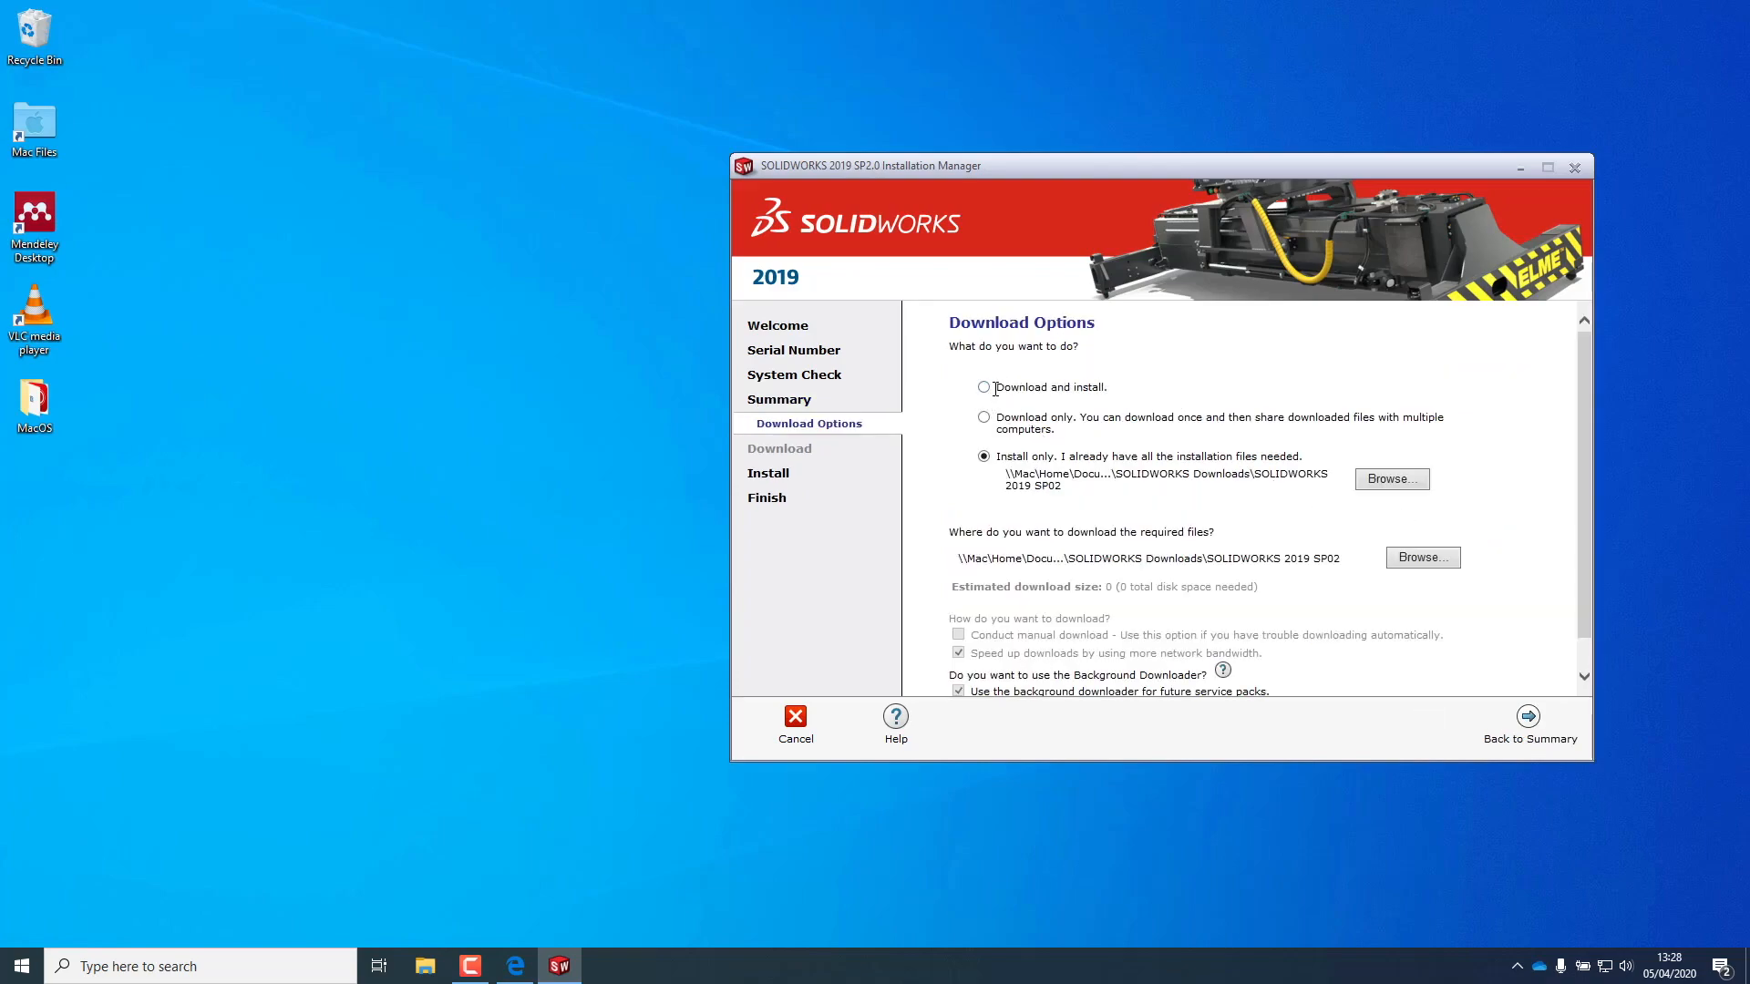
left_click(982, 386)
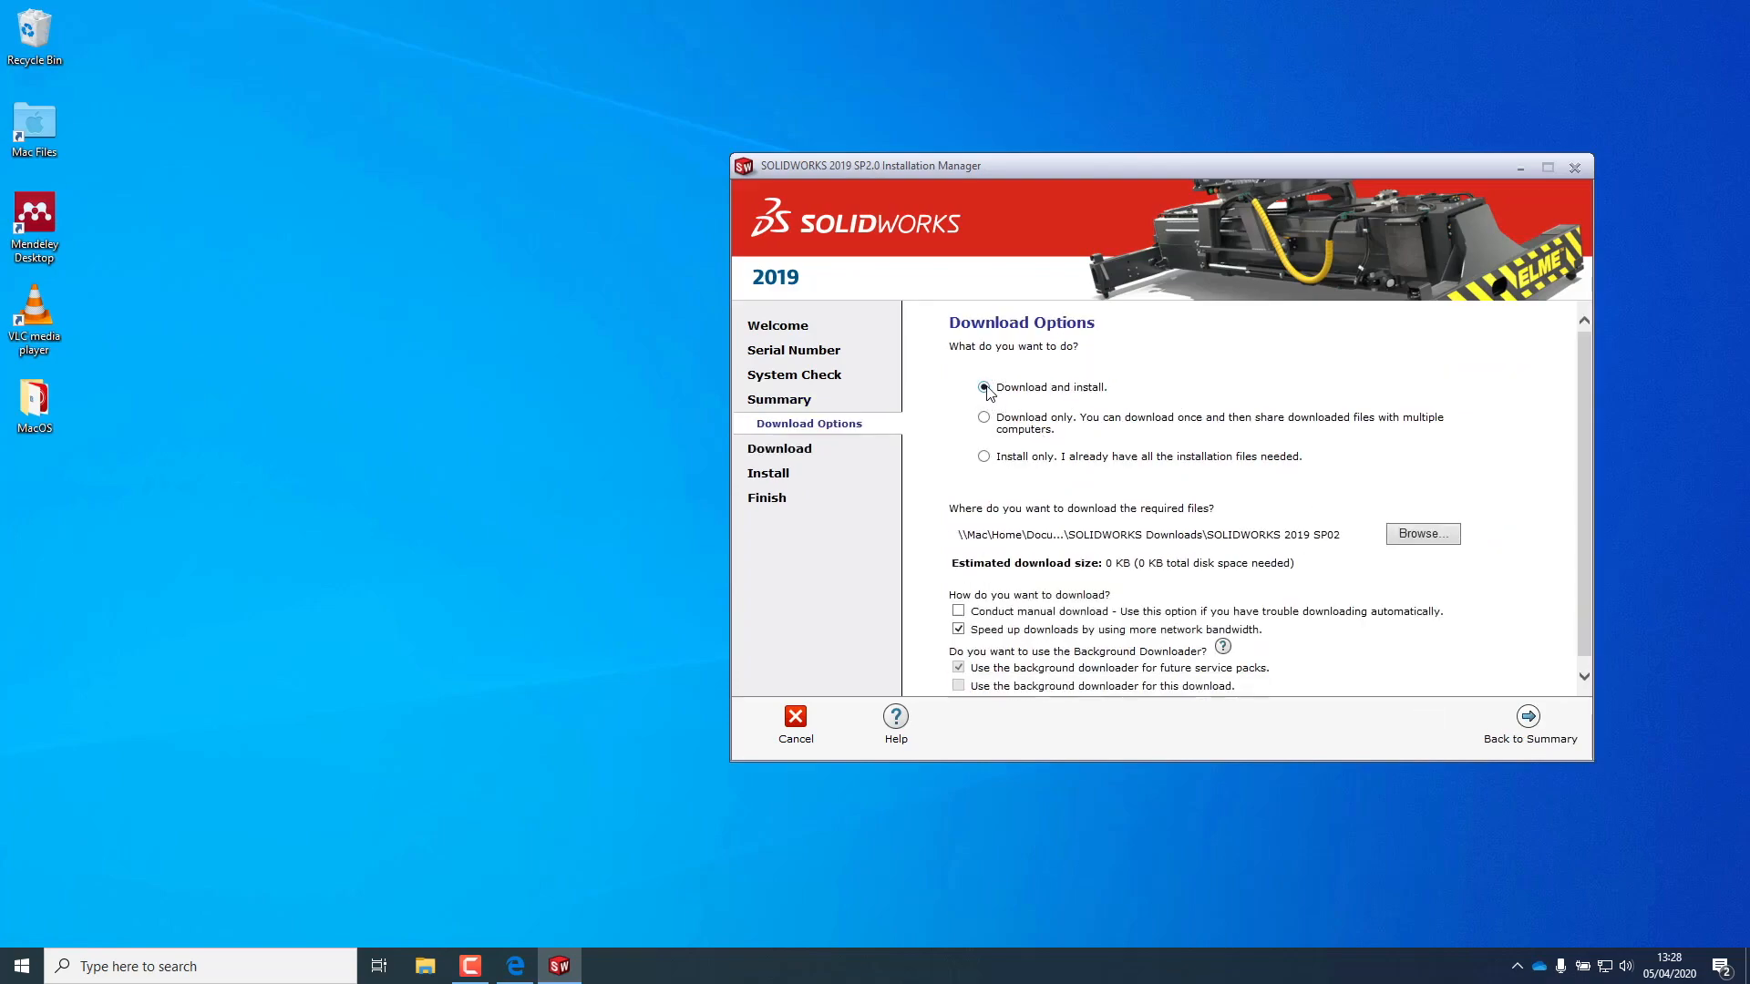
left_click(982, 455)
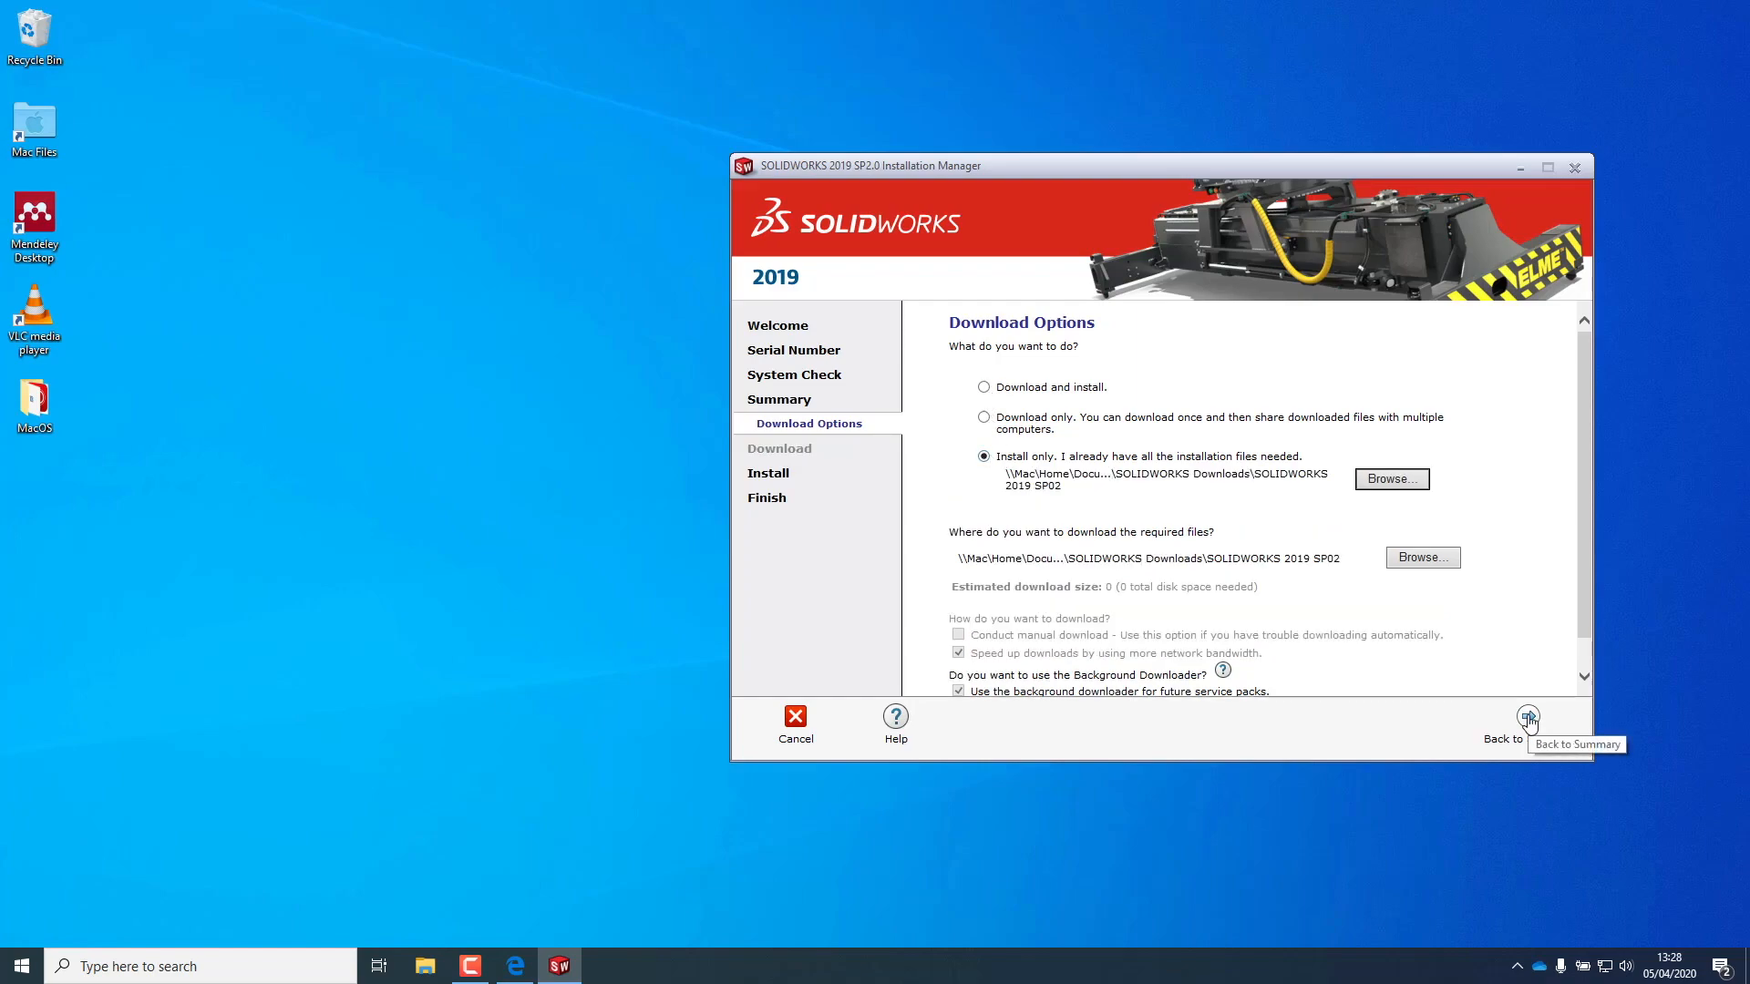
left_click(1528, 719)
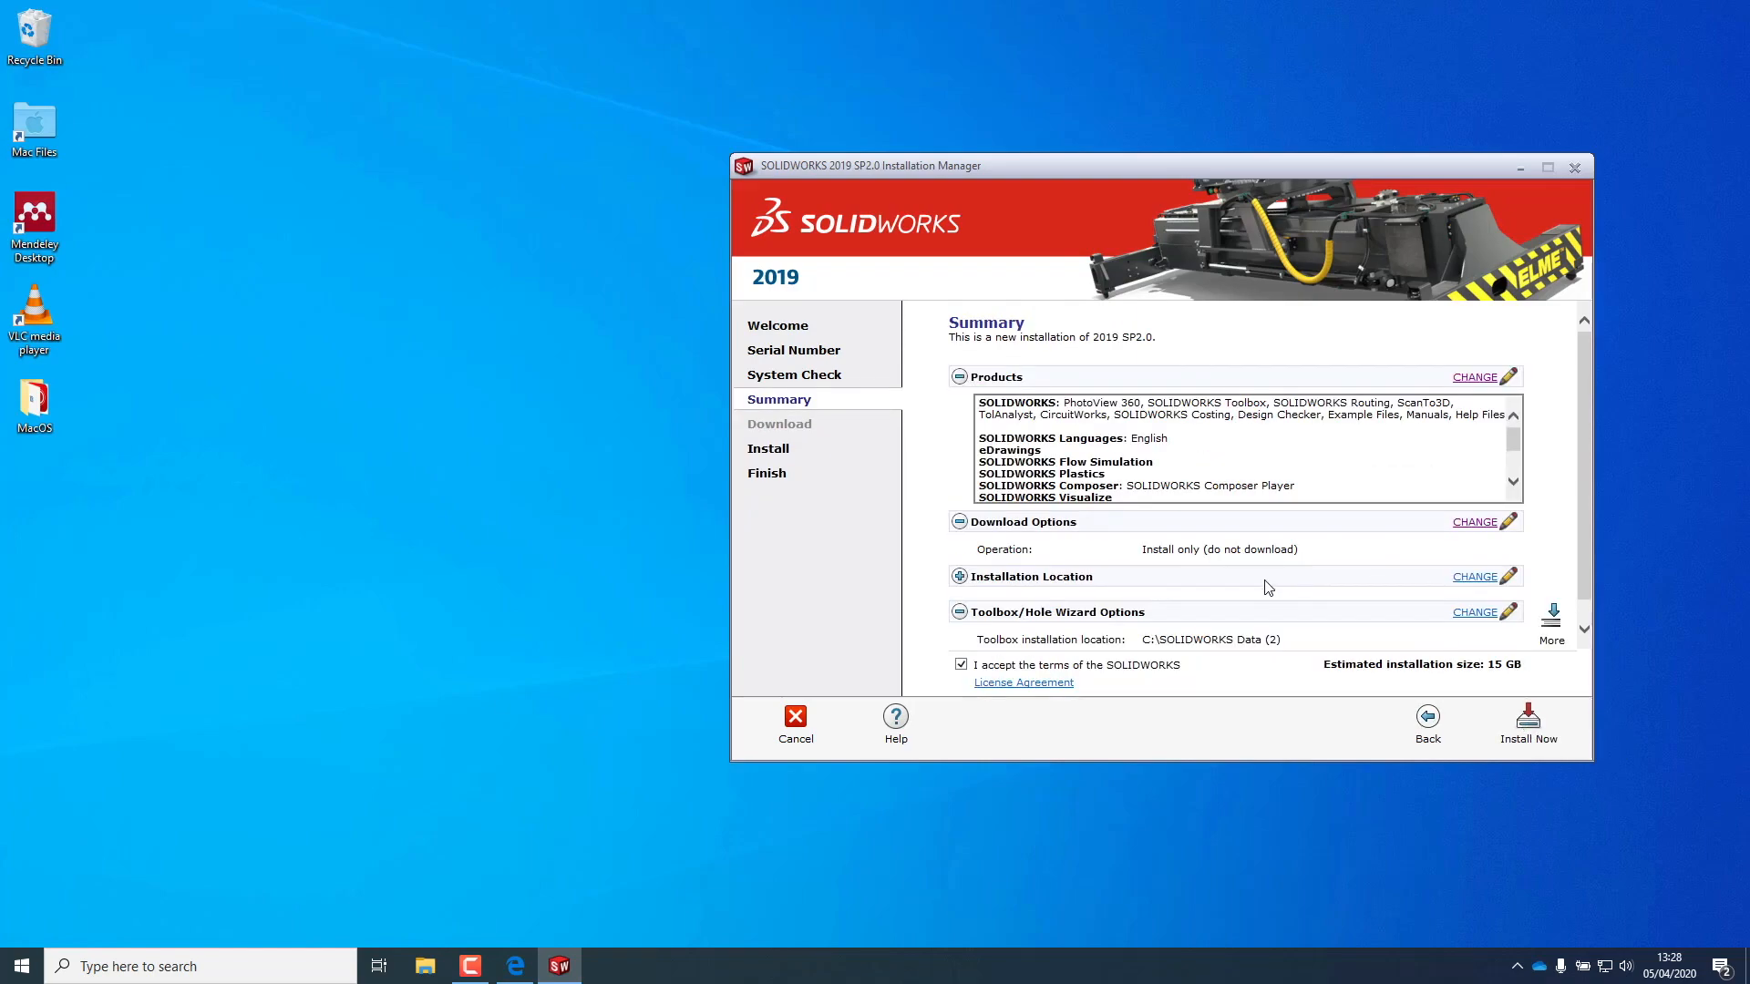
- Set the Toolbox/Hole Wizard location to C:\SOLIDWORKS Data and start the installation with Install Now
left_click(1473, 612)
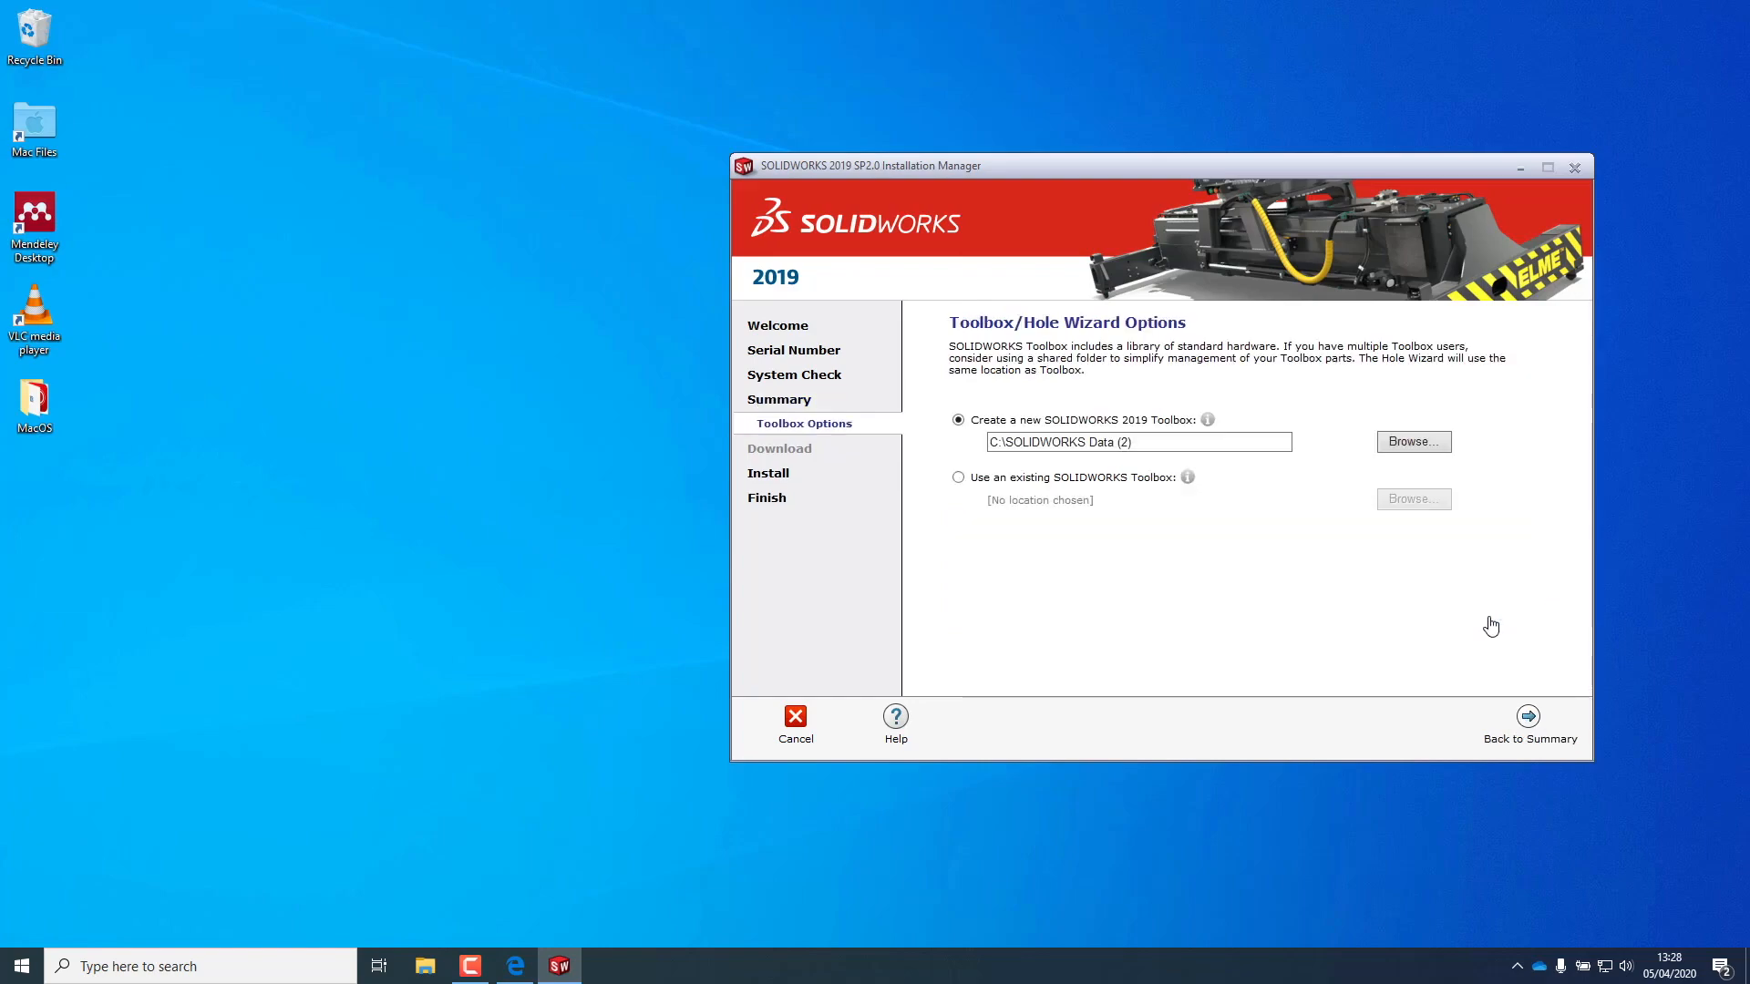
left_click(1126, 441)
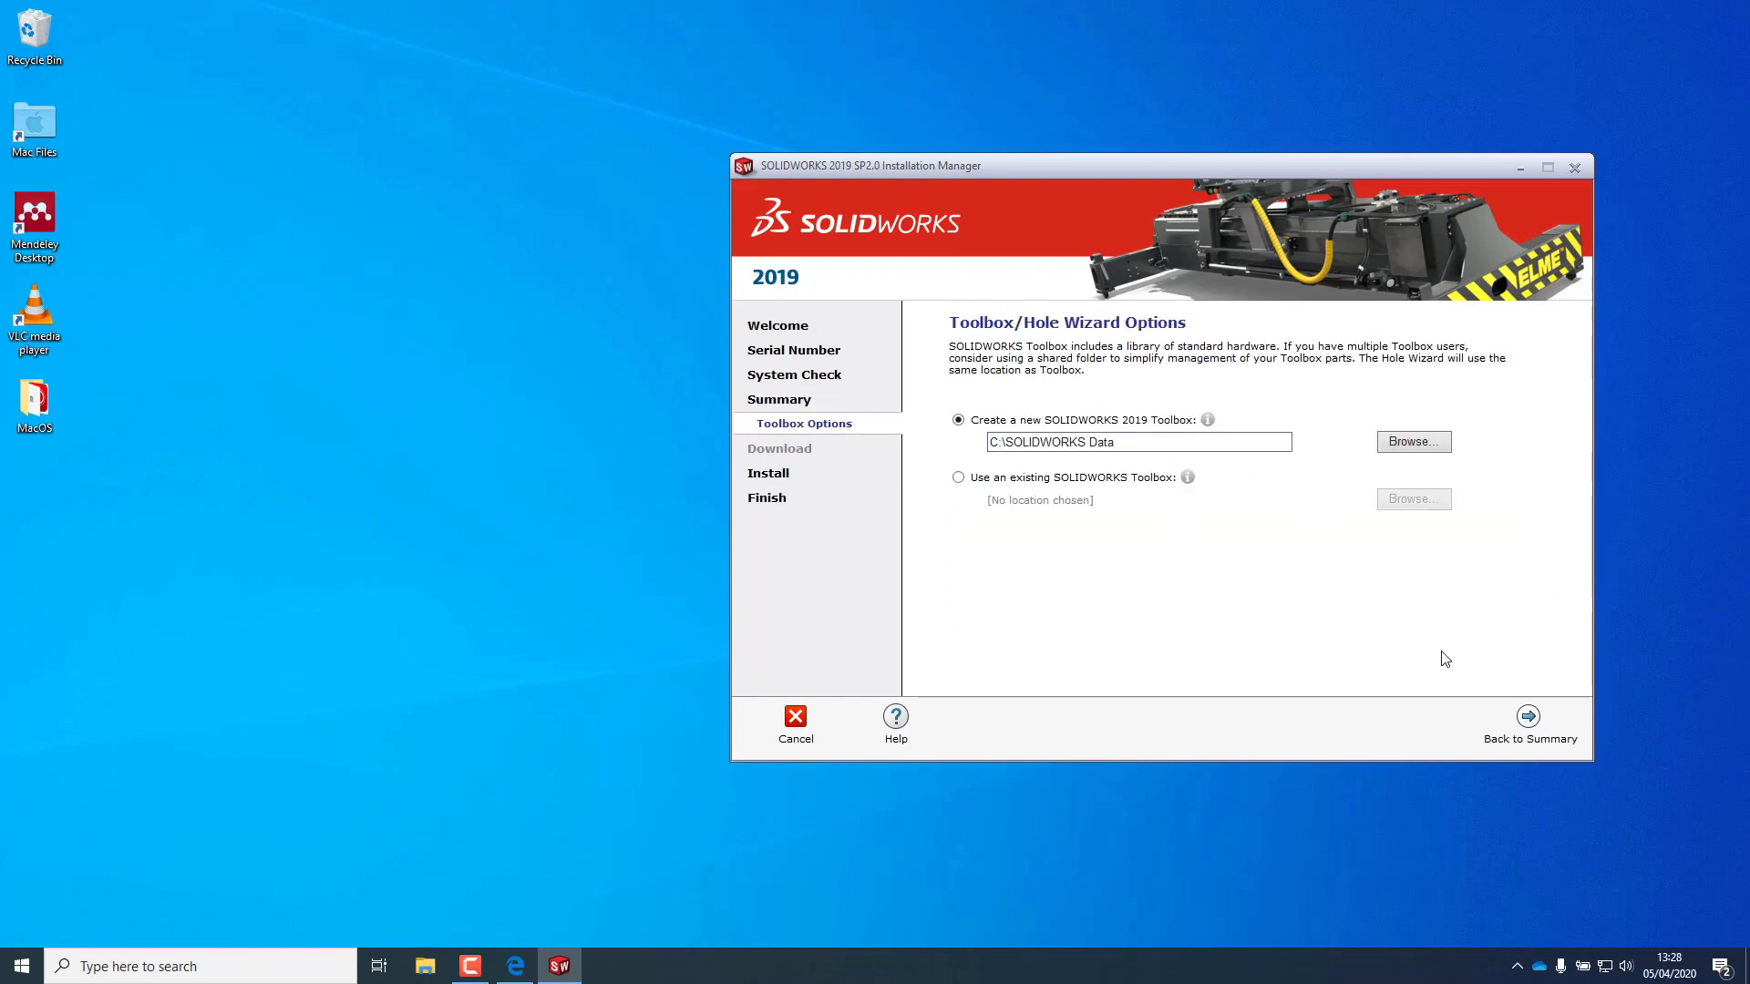
left_click(1528, 724)
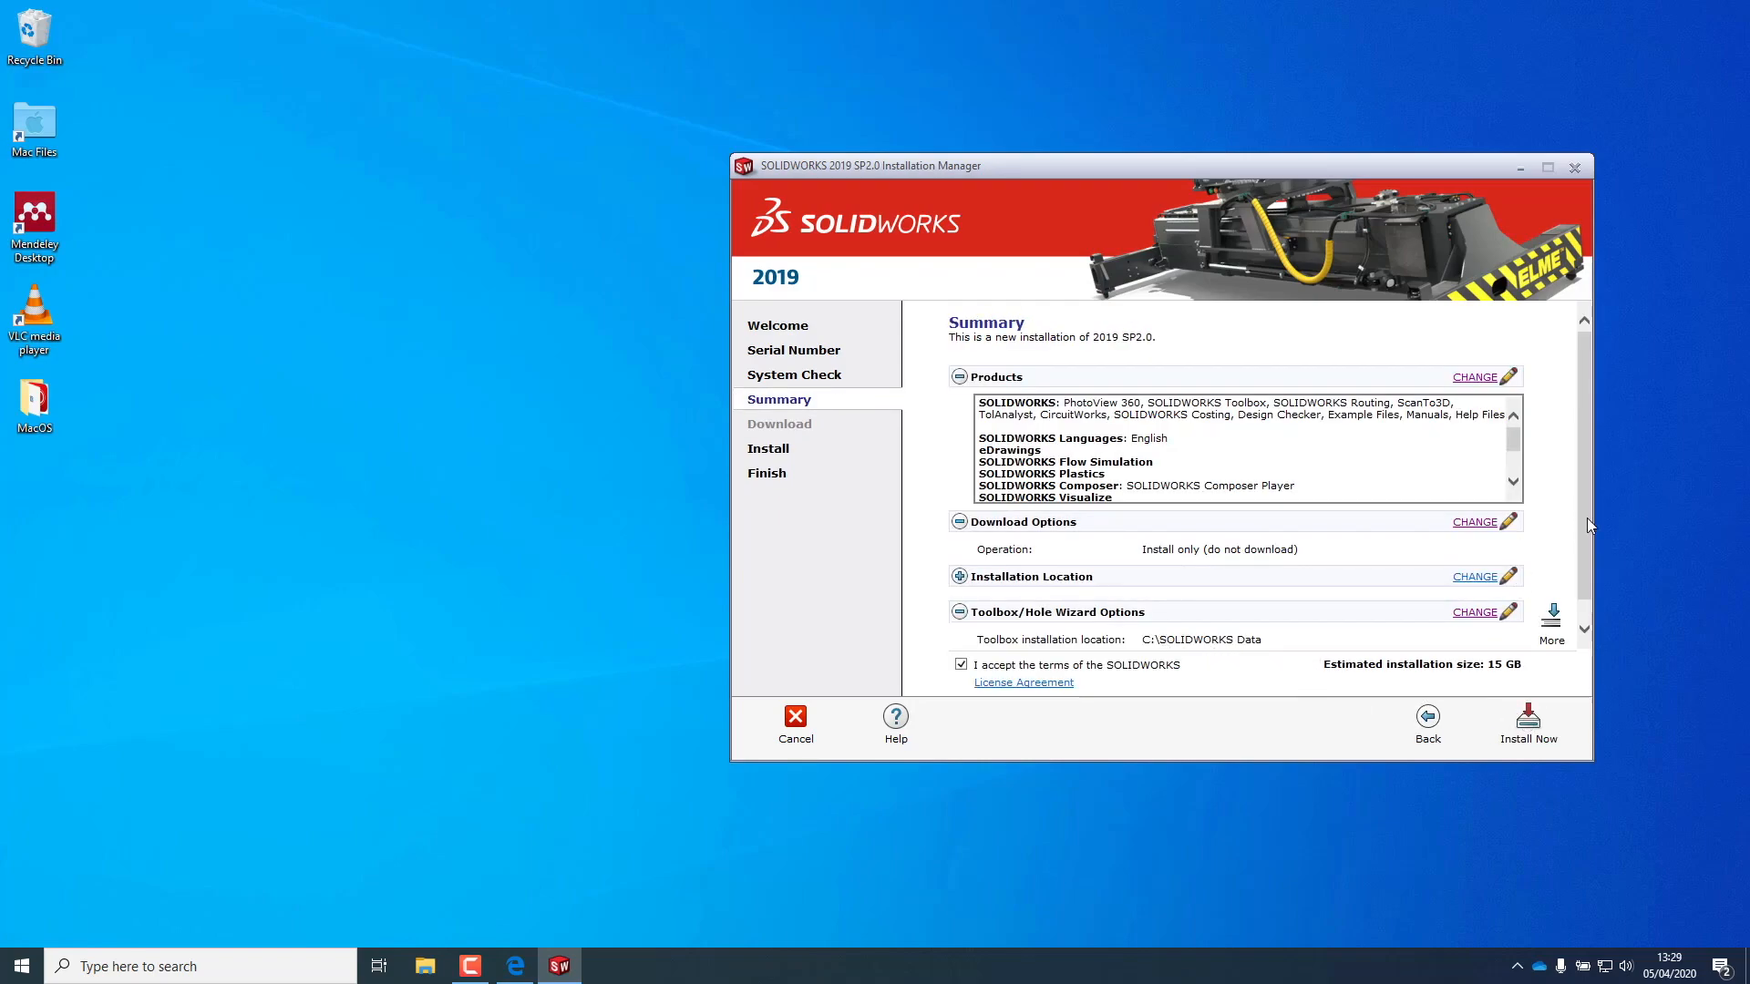
mouse_move(1527, 719)
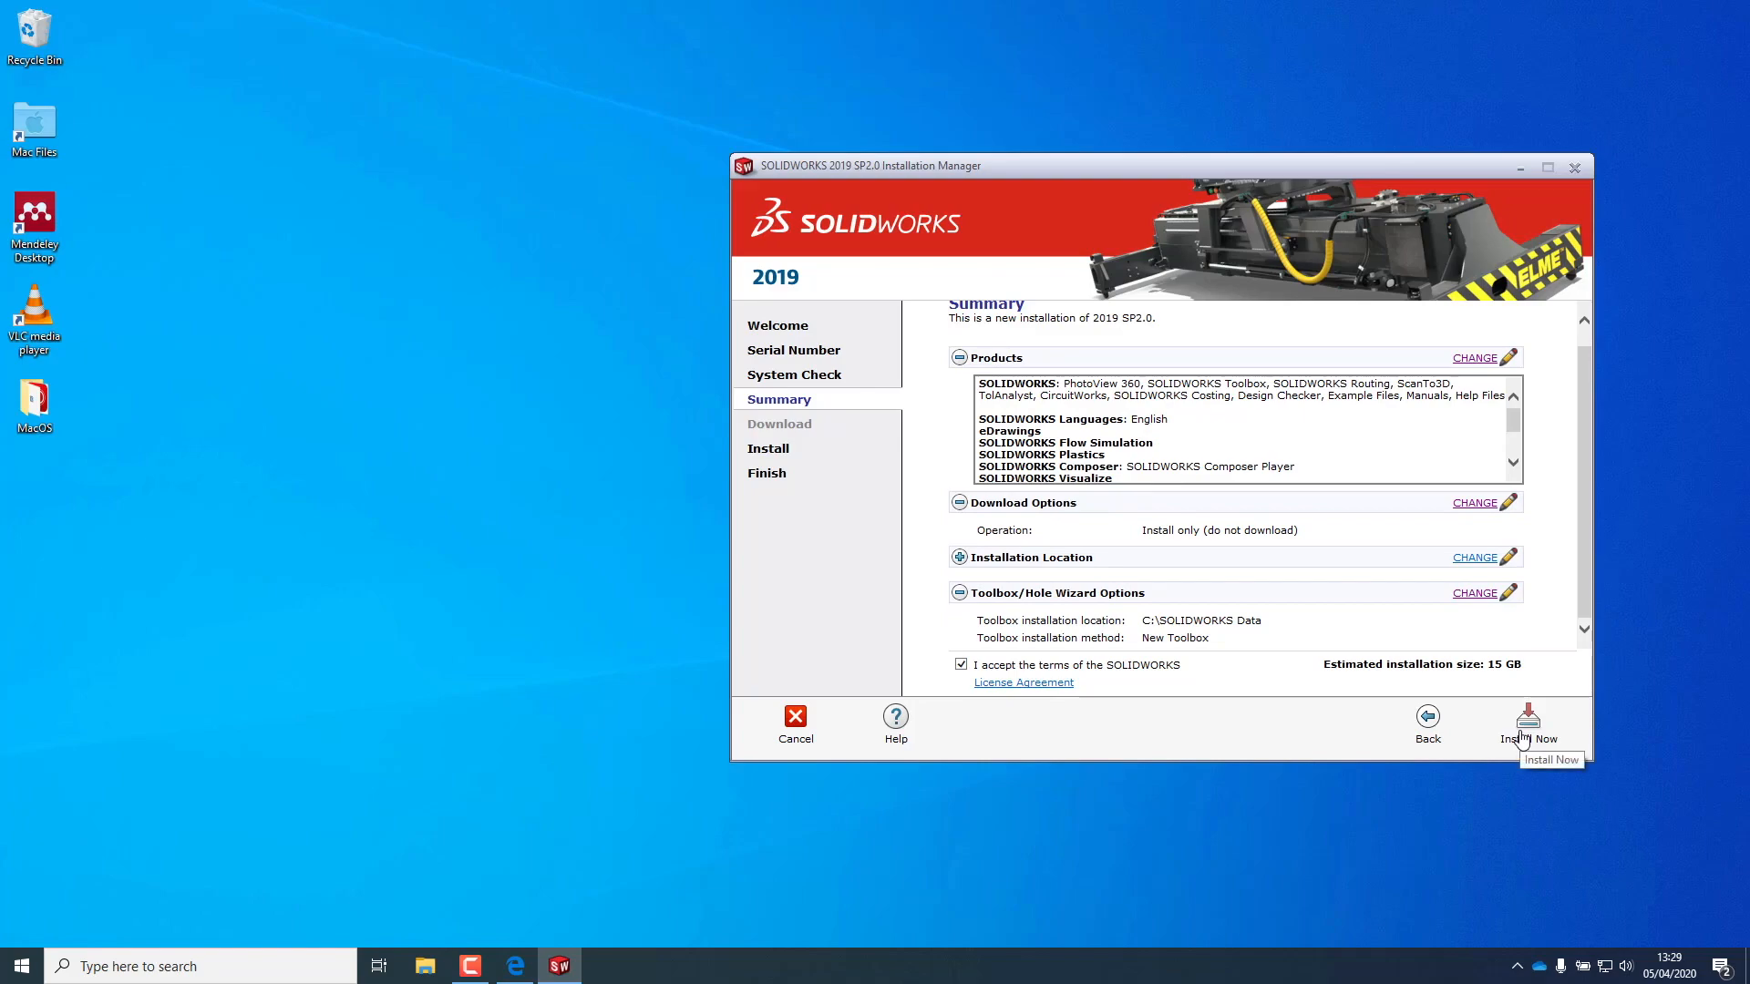
left_click(1527, 720)
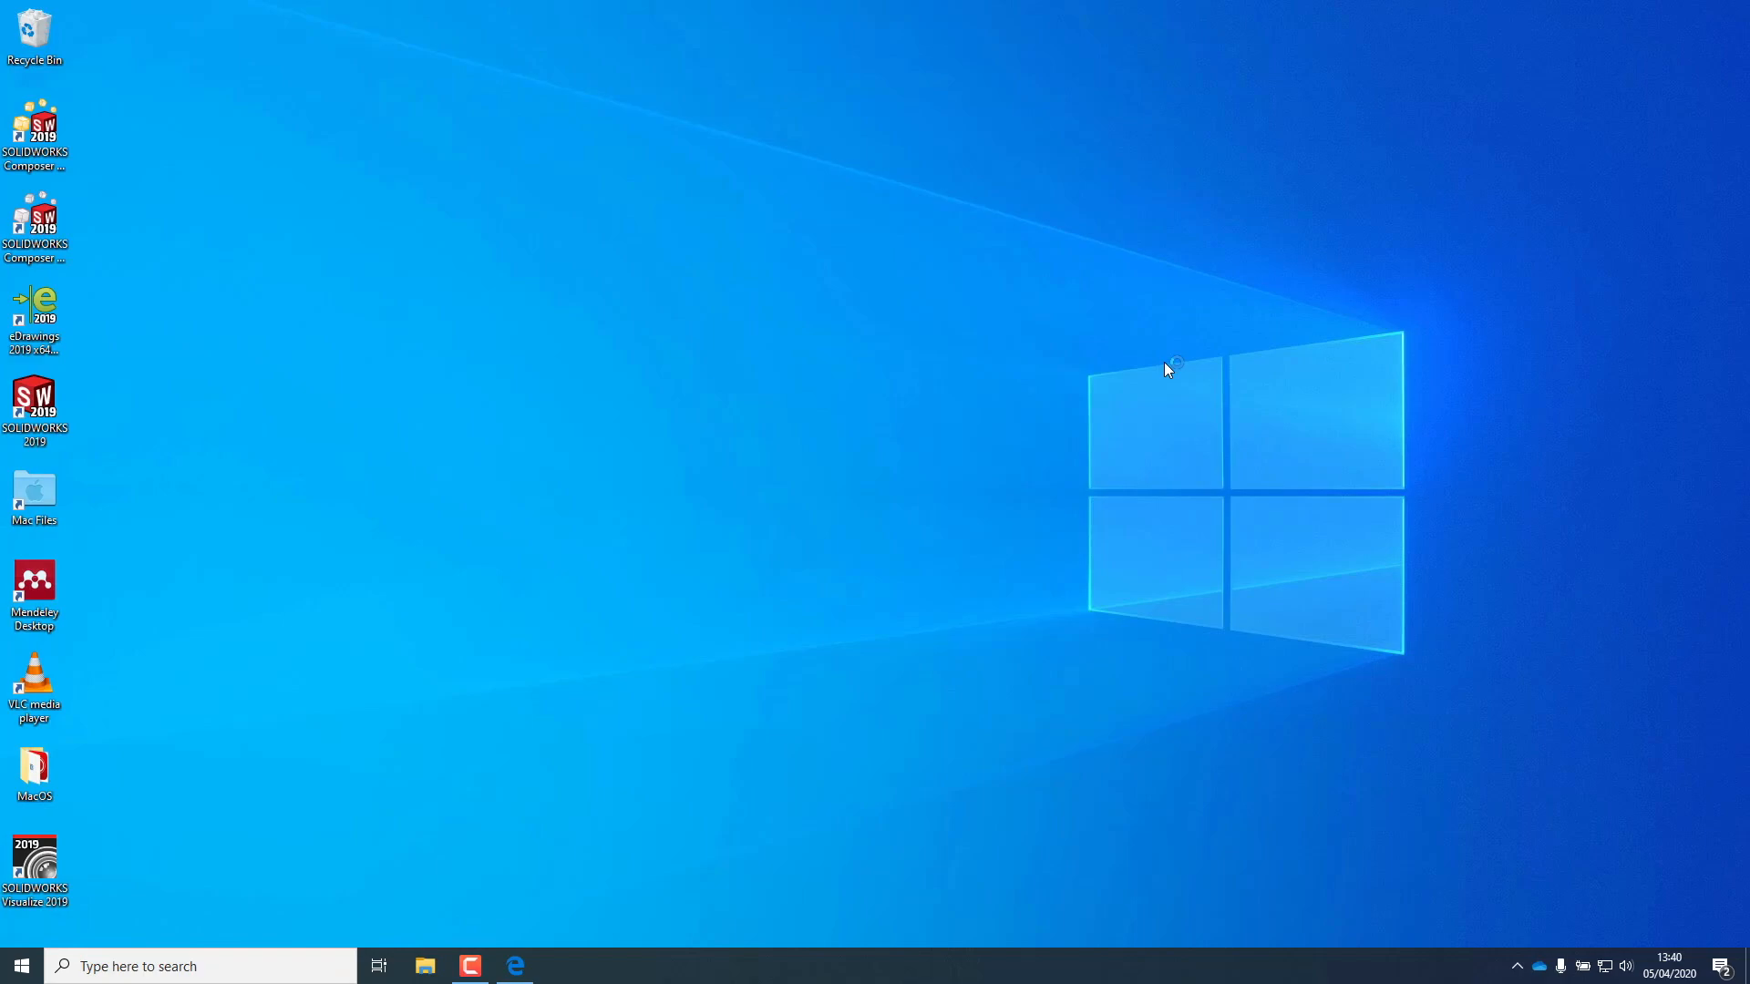
- Launch SOLIDWORKS 2019 and activate it automatically over the Internet, finishing after success
double_click(33, 403)
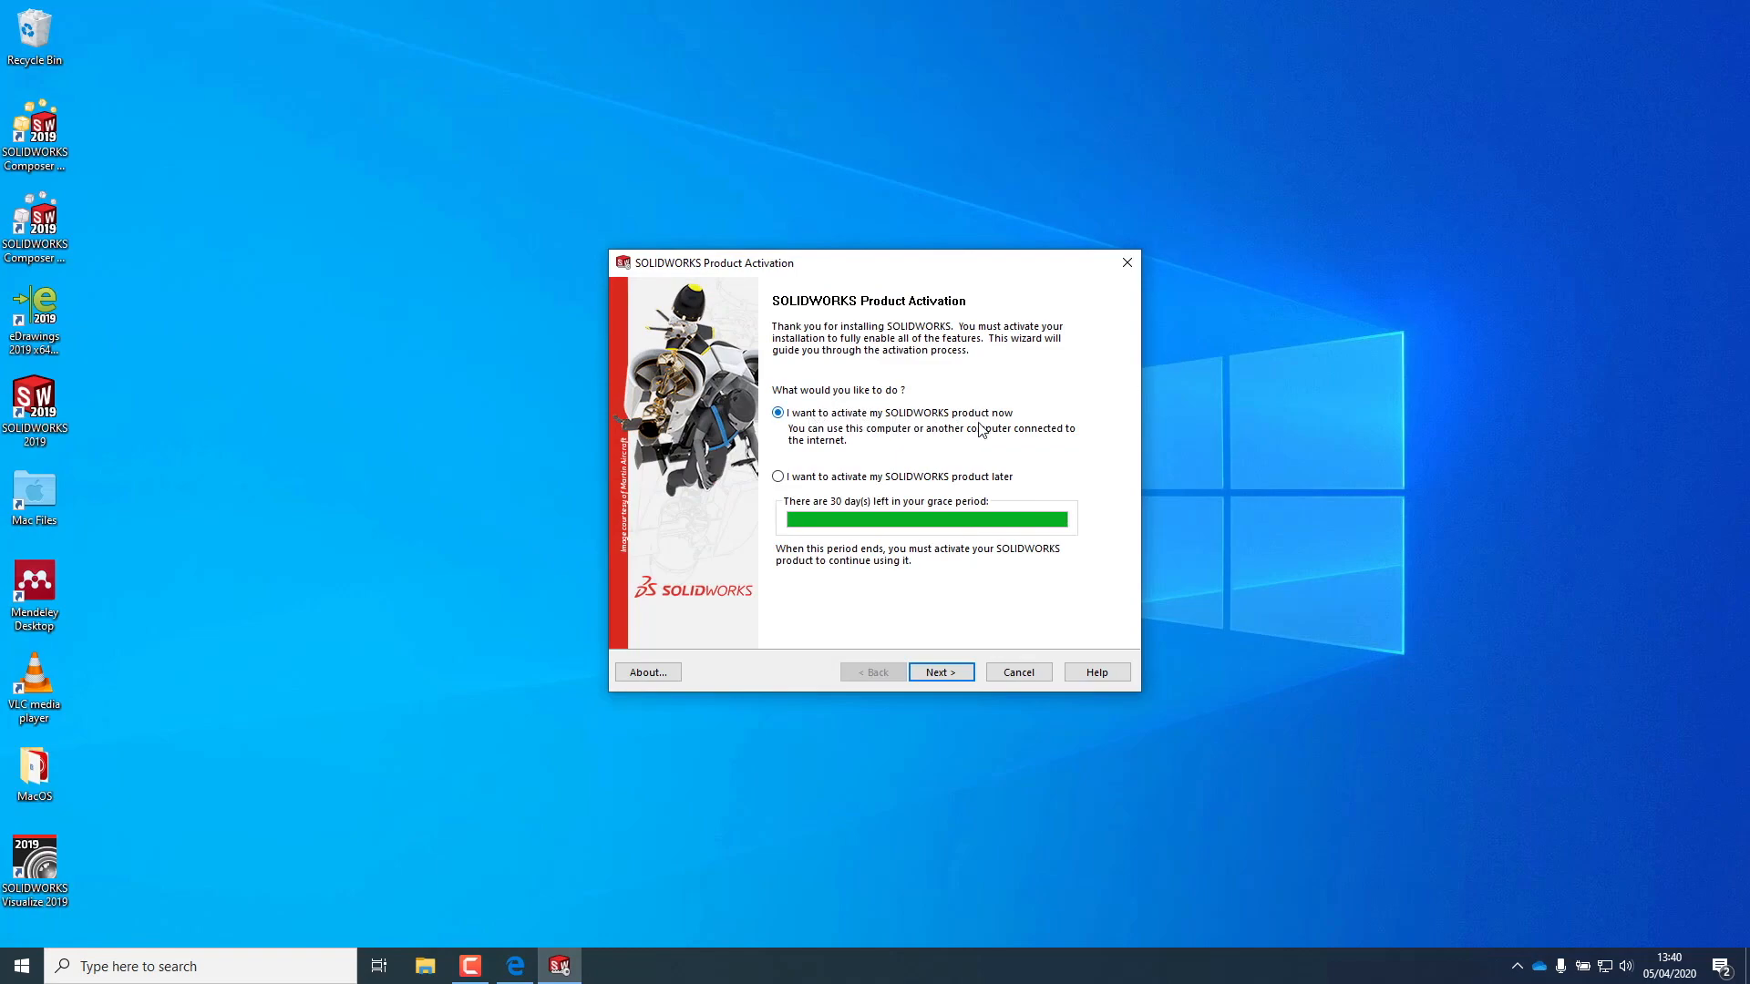
left_click(940, 672)
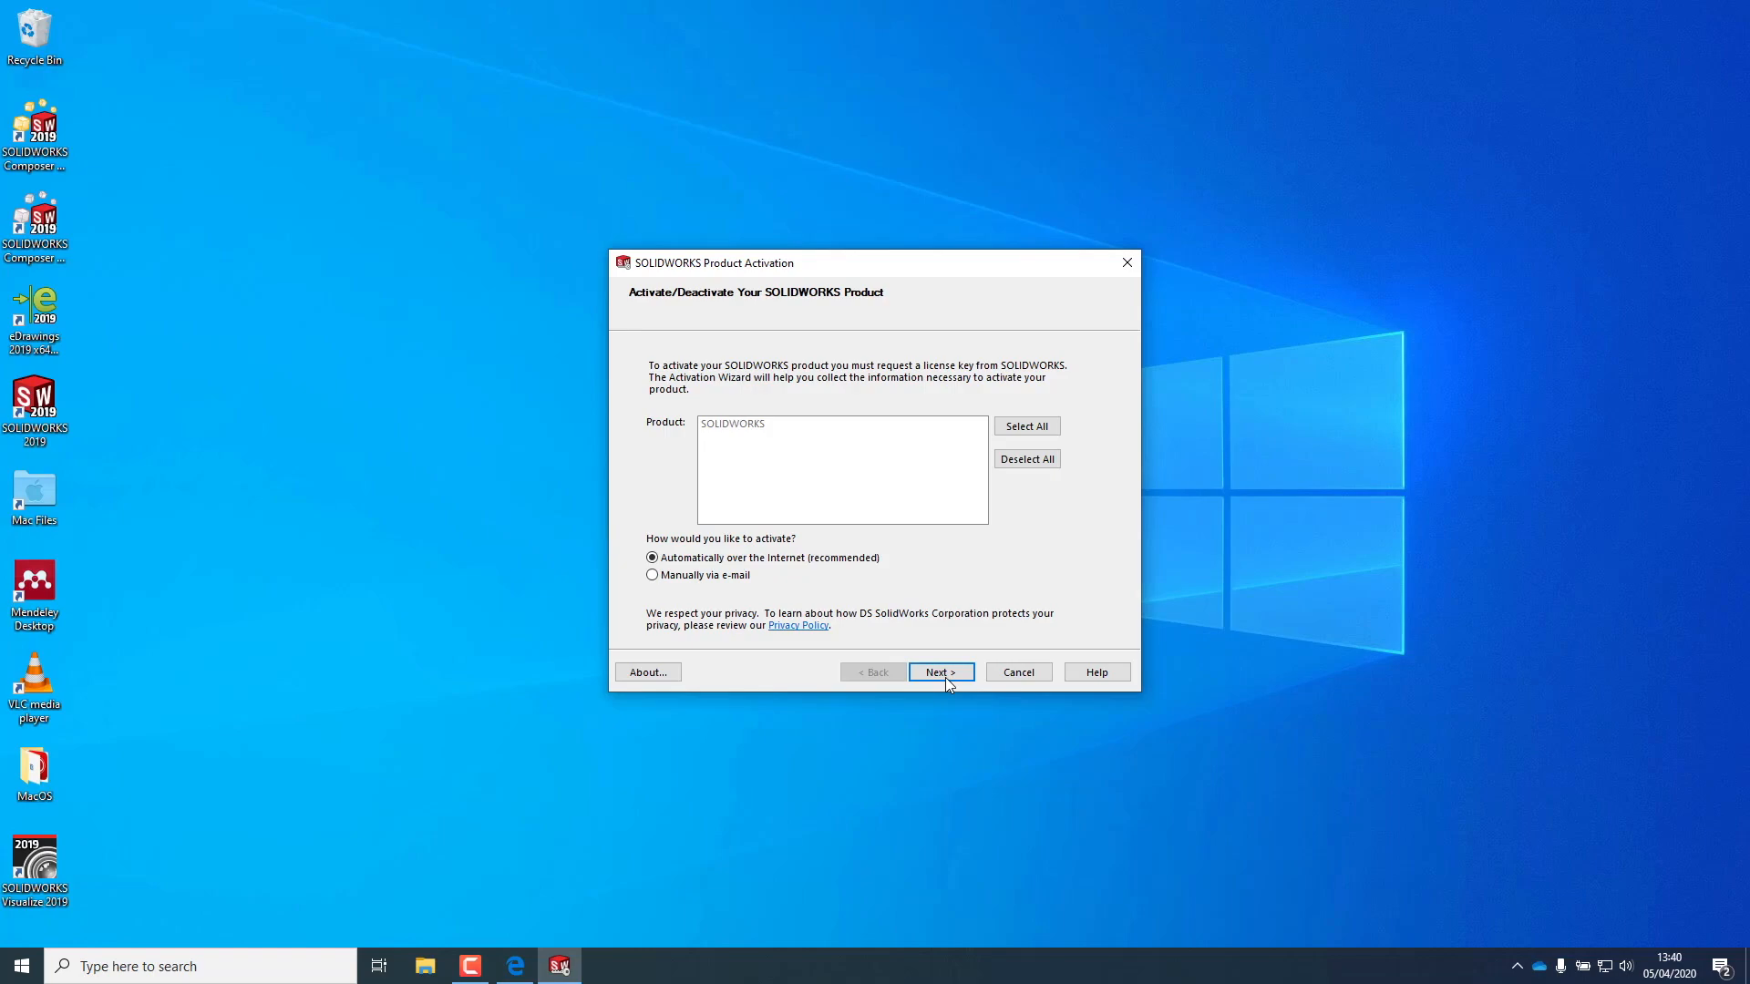
left_click(939, 672)
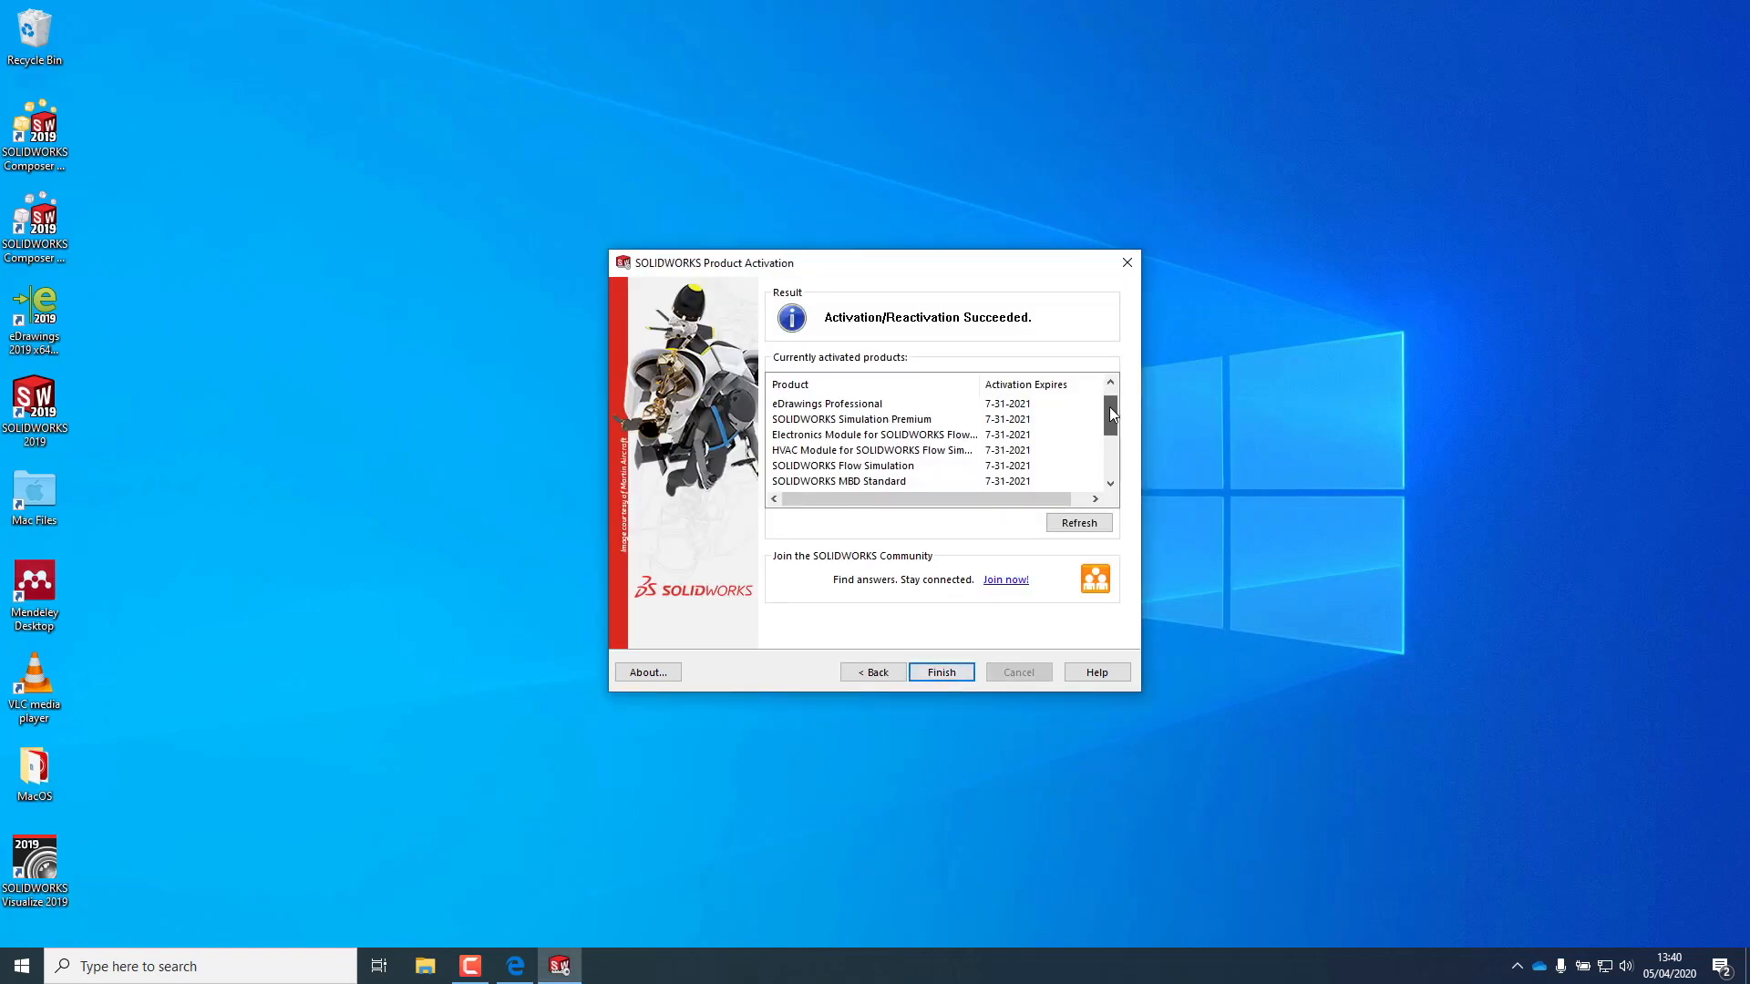
scroll("down", 3)
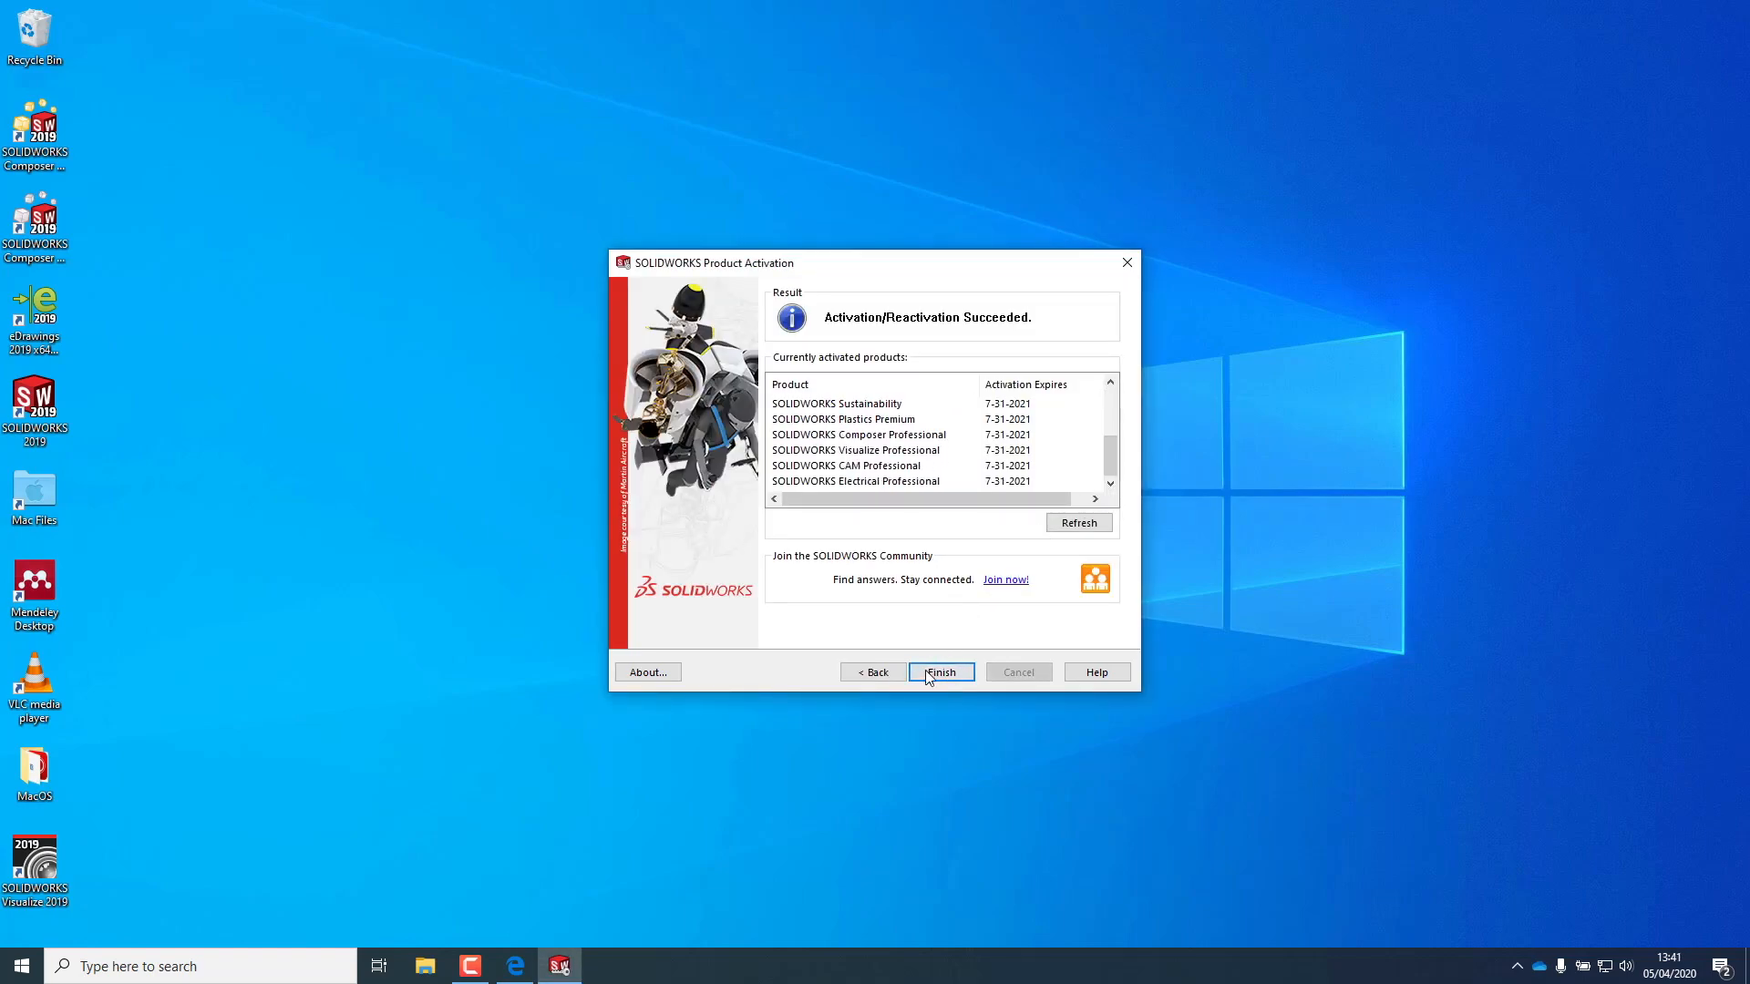
left_click(939, 672)
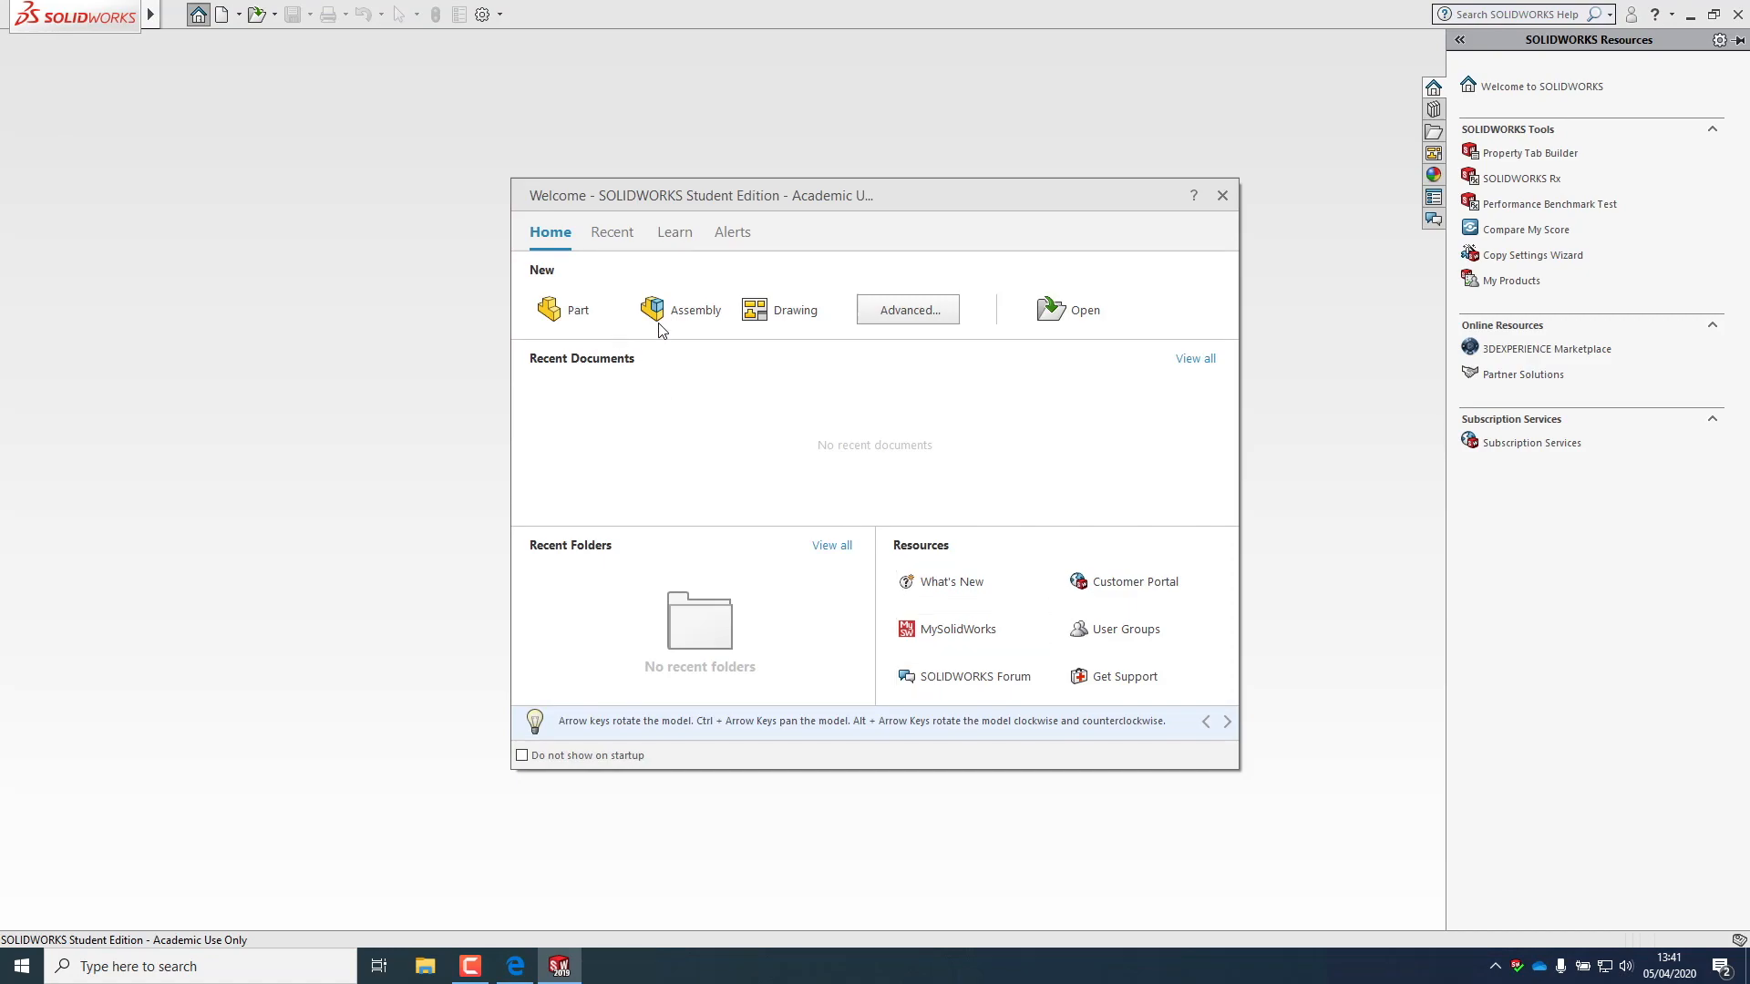
- Dismiss the Welcome window and check About SOLIDWORKS confirms Student Edition, Academic Year 2019-2020
left_click(1221, 195)
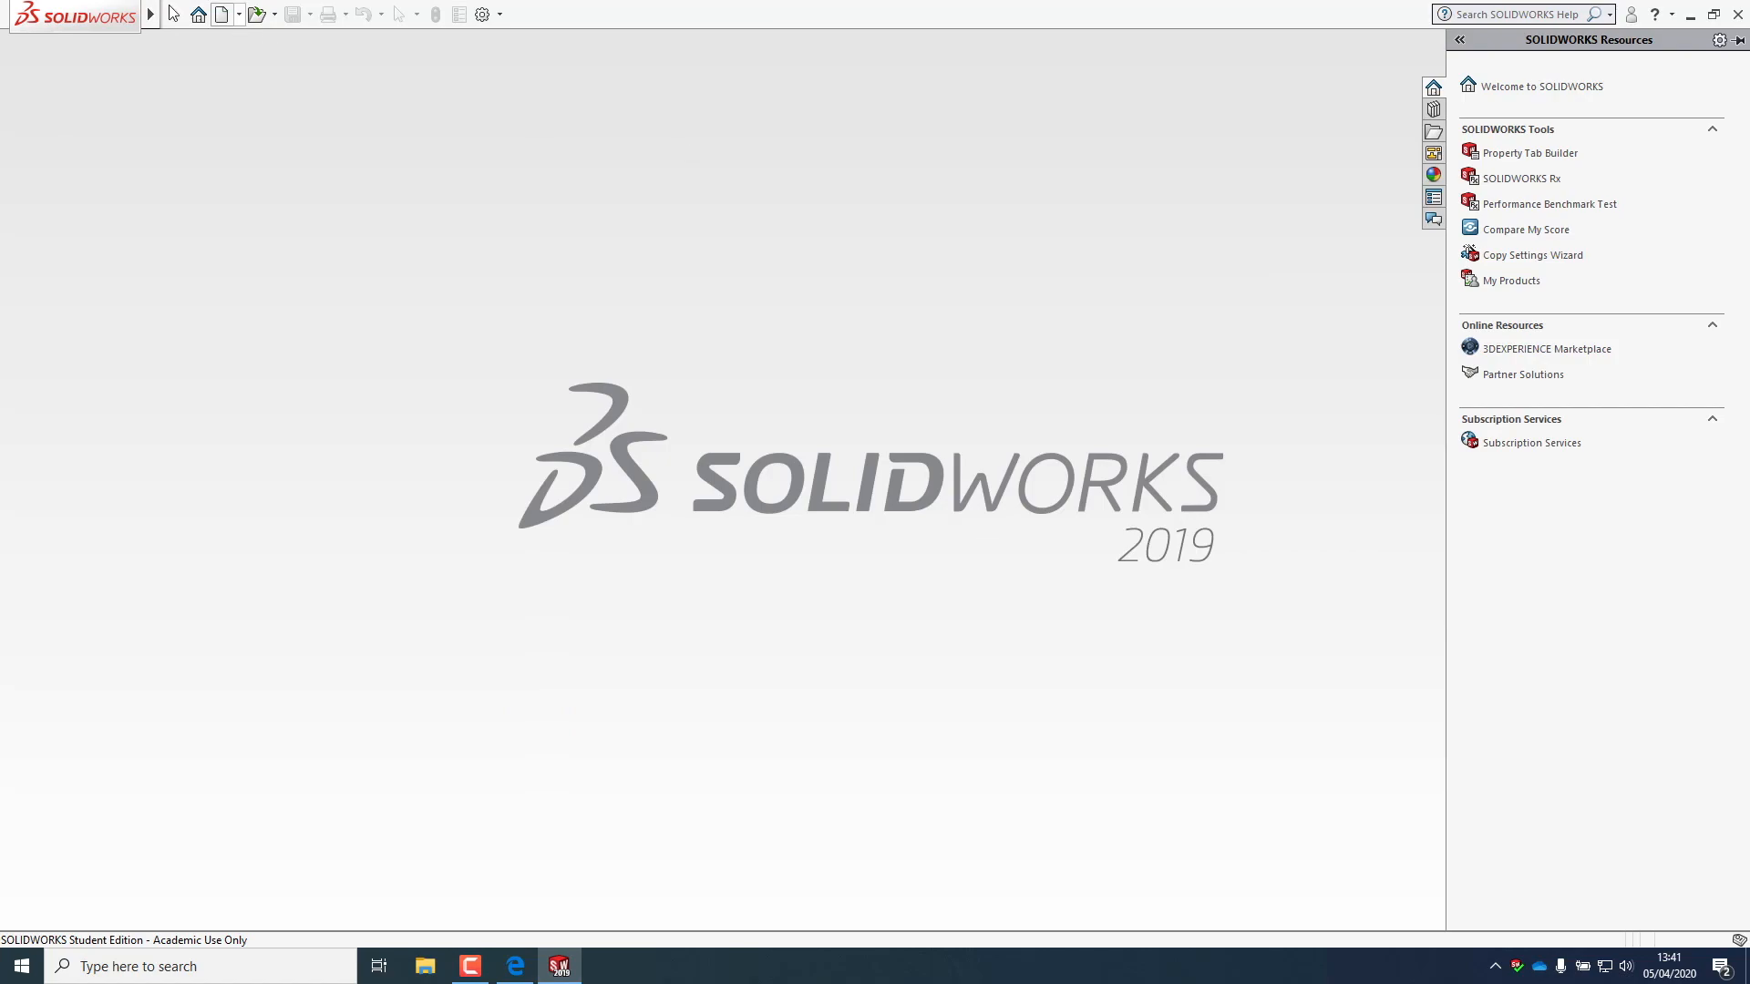
left_click(285, 13)
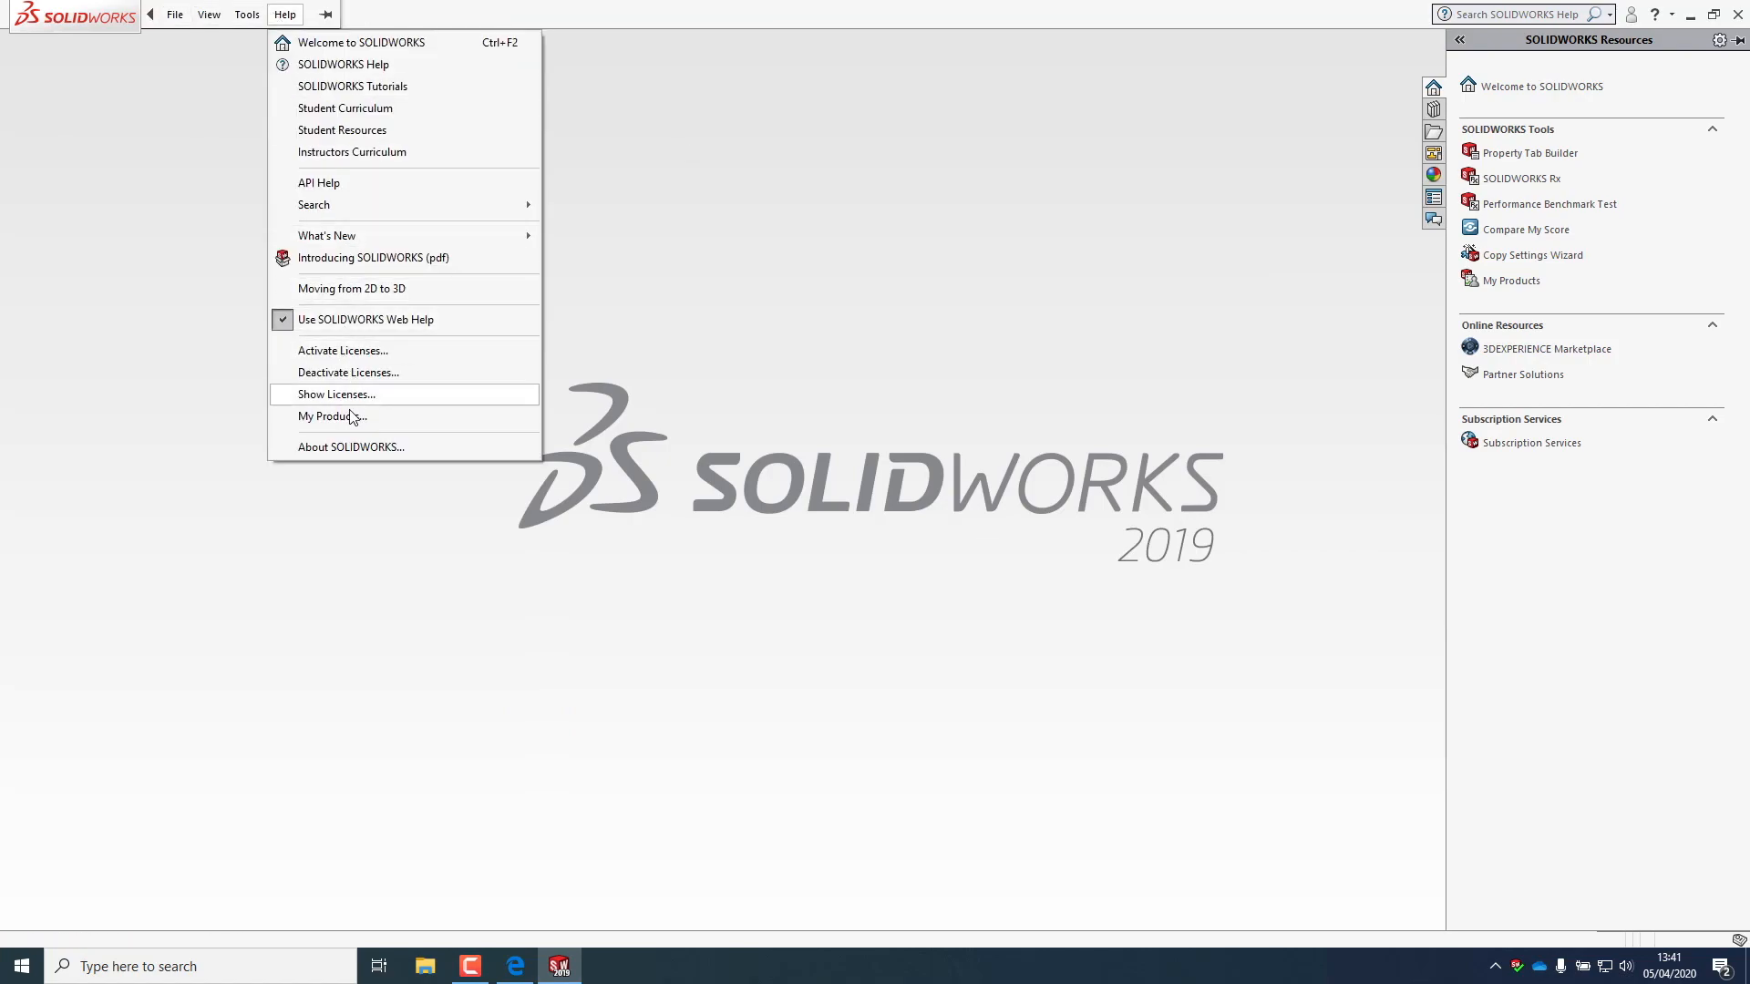
left_click(350, 446)
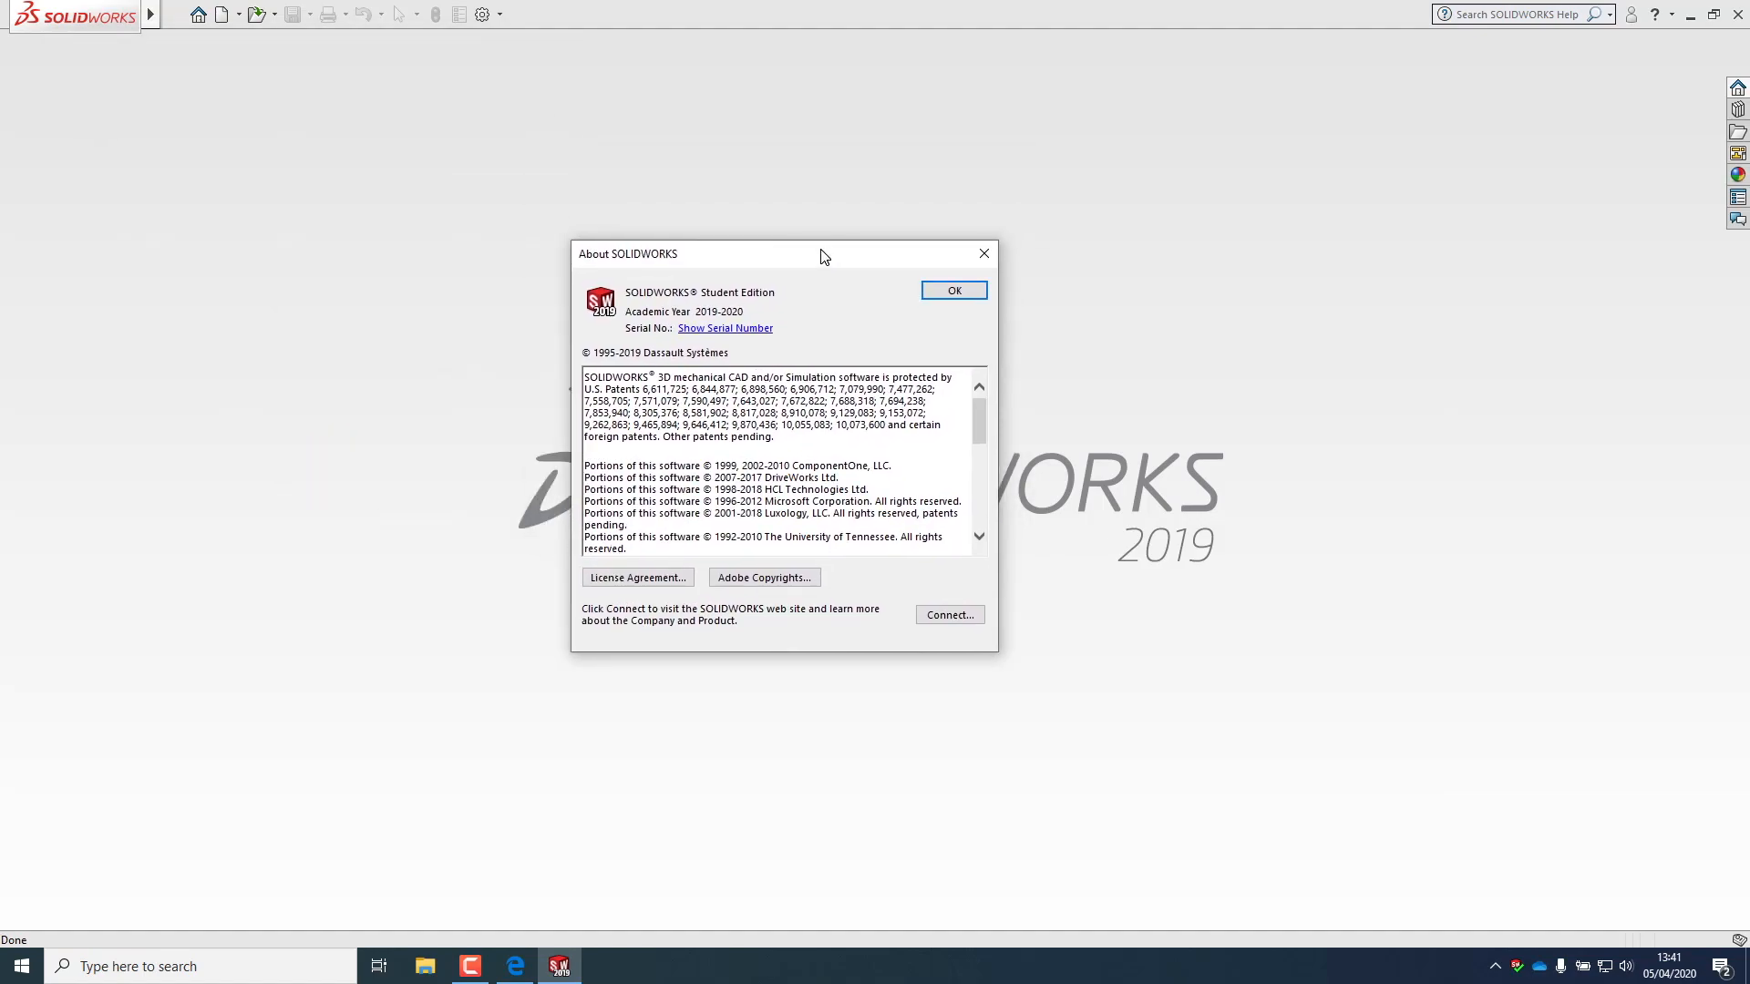
scroll("down", 3)
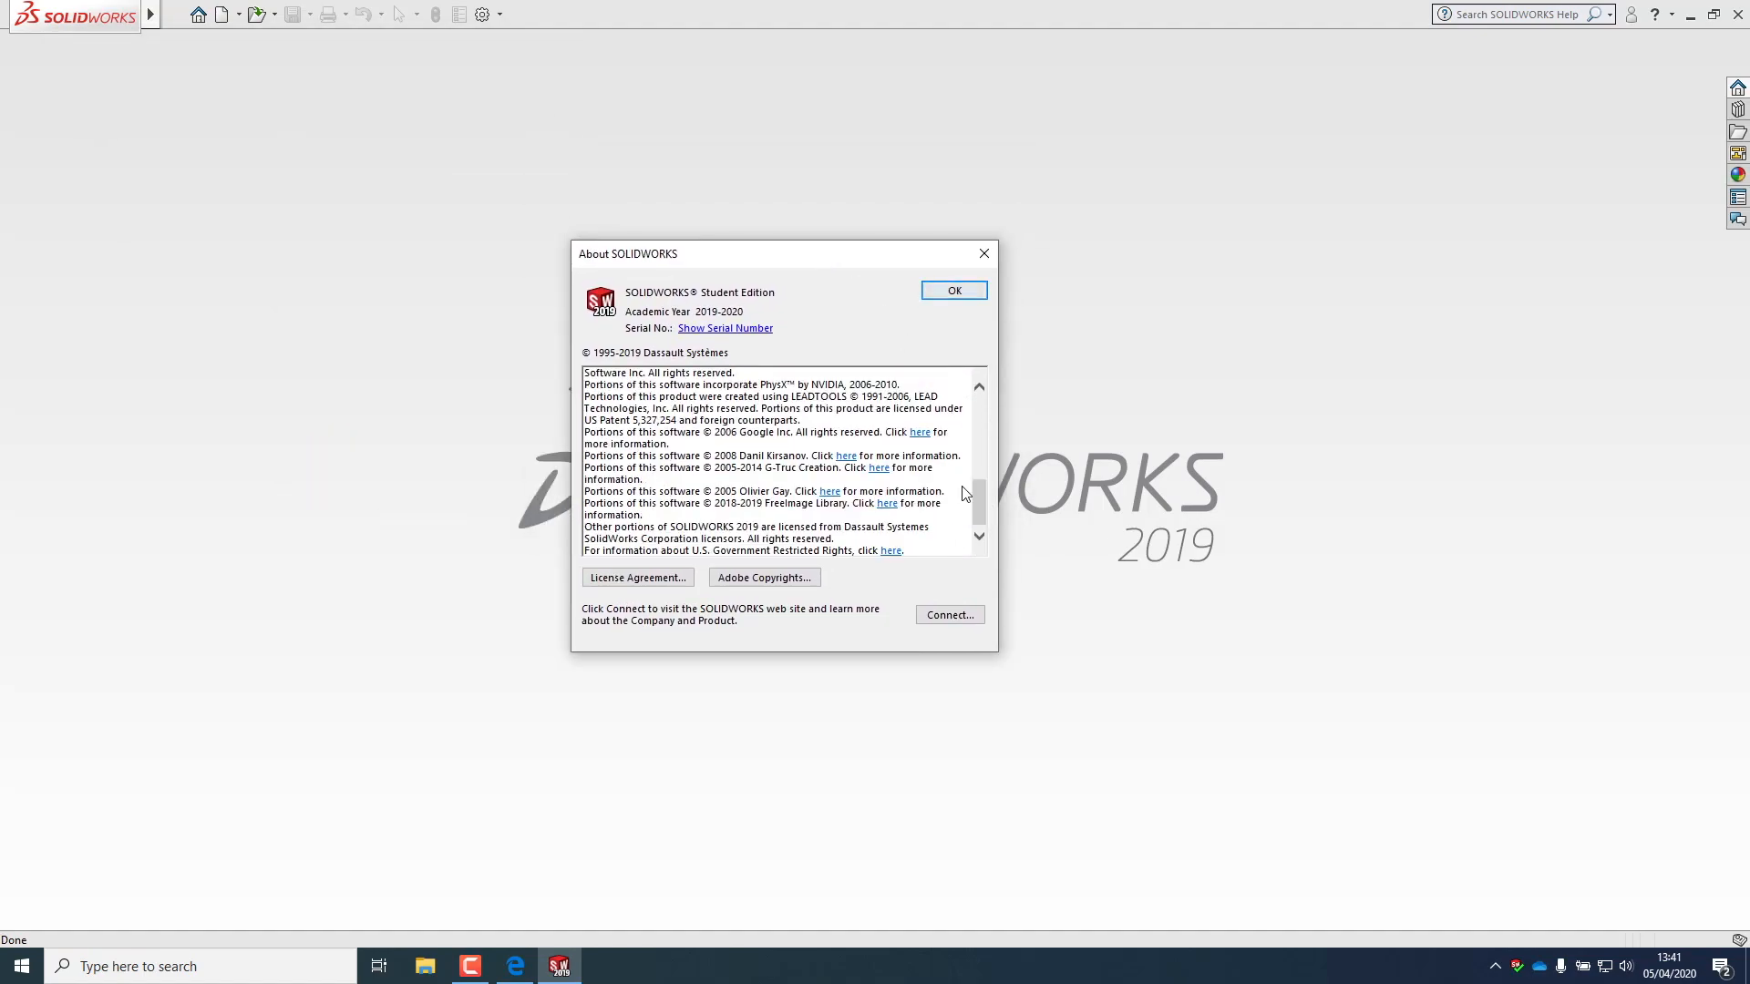
left_click(953, 290)
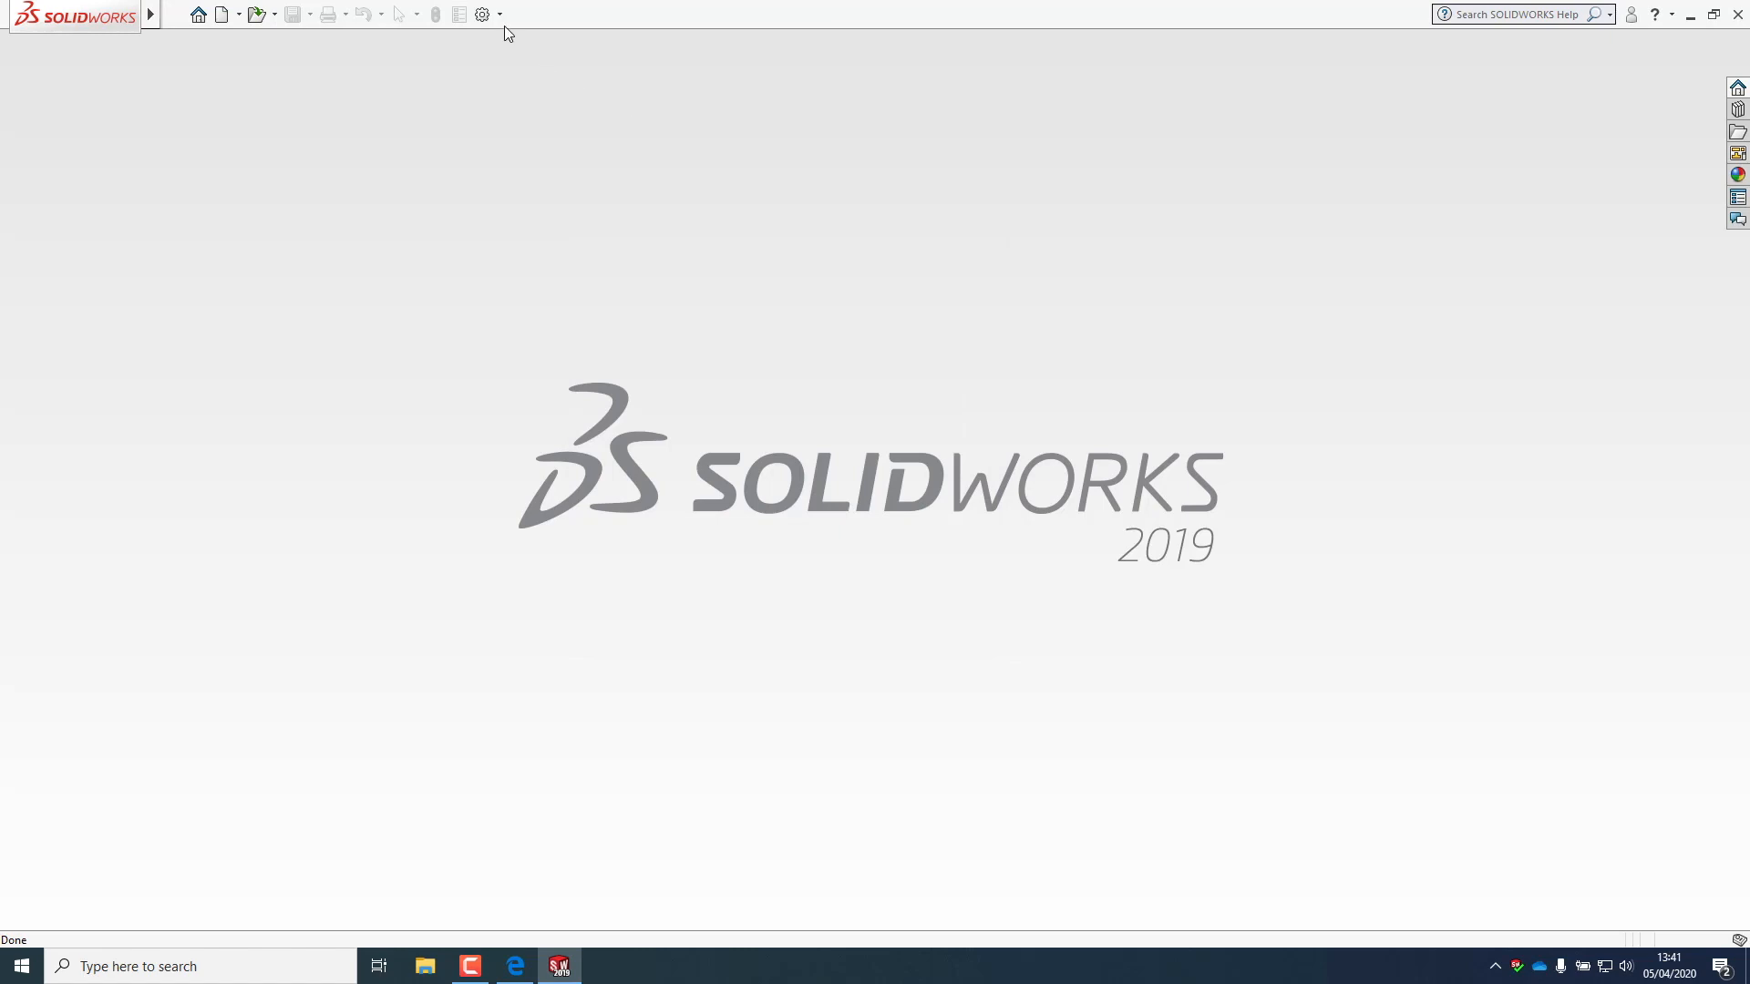
left_click(481, 13)
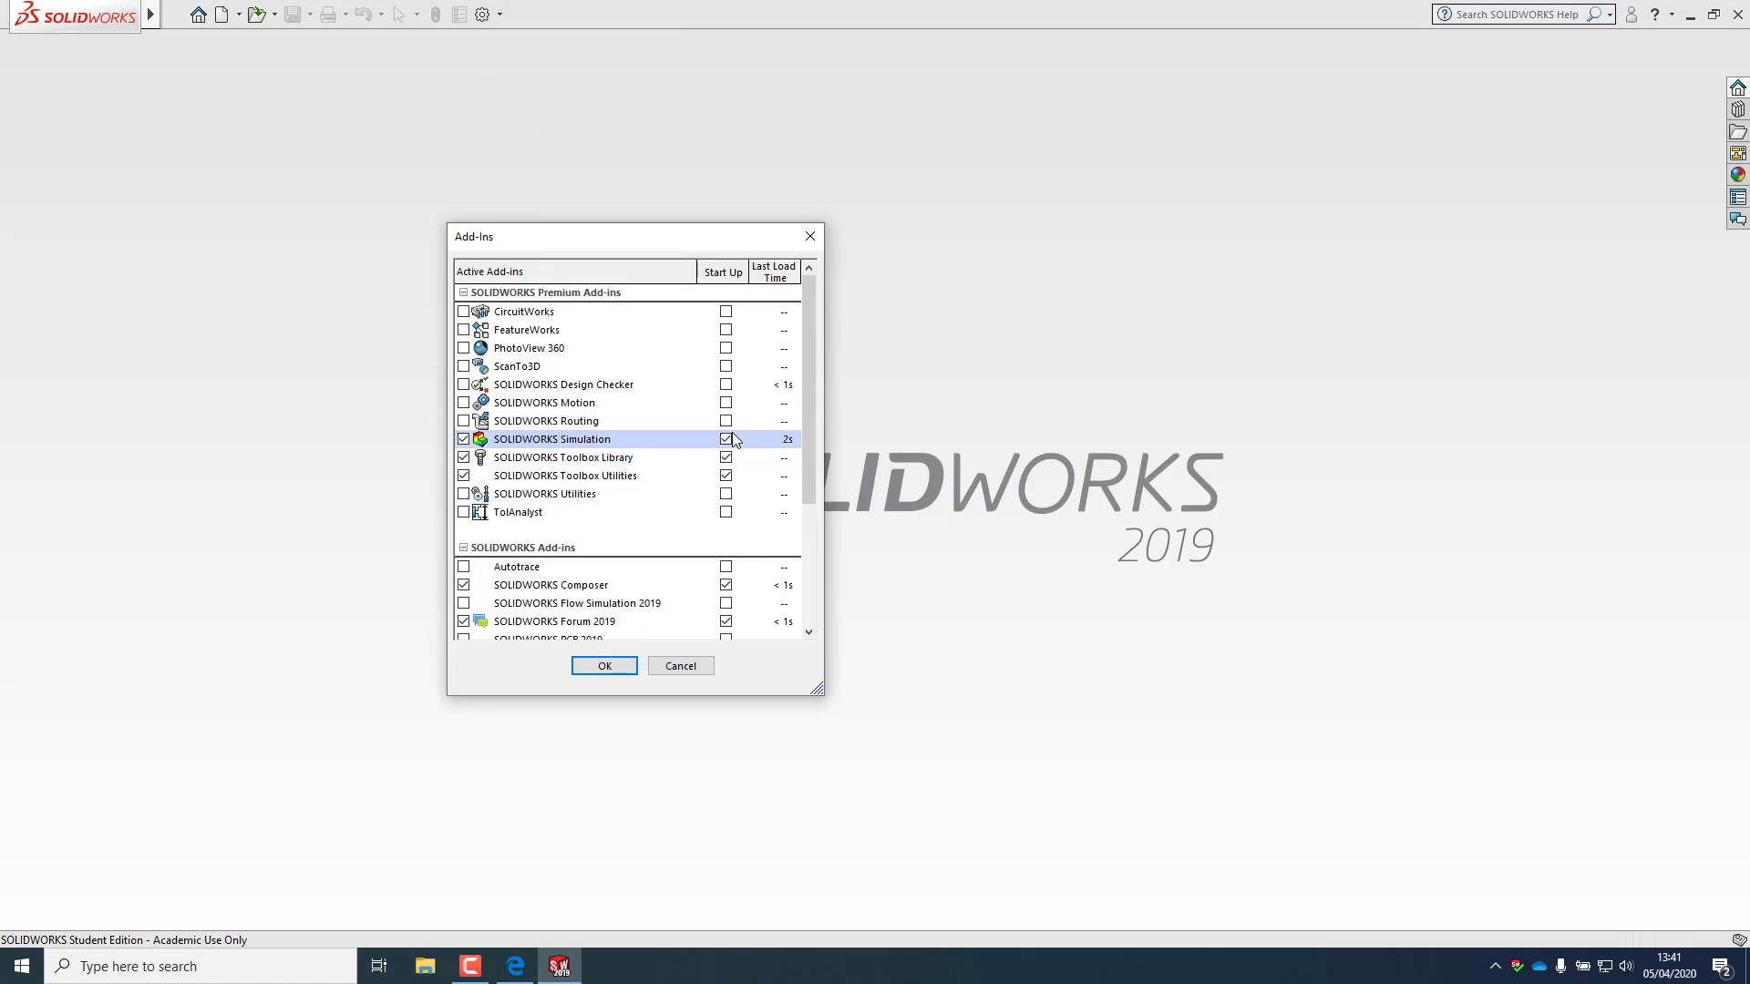
- Uncheck the SOLIDWORKS Simulation and SOLIDWORKS Composer add-ins
left_click(465, 585)
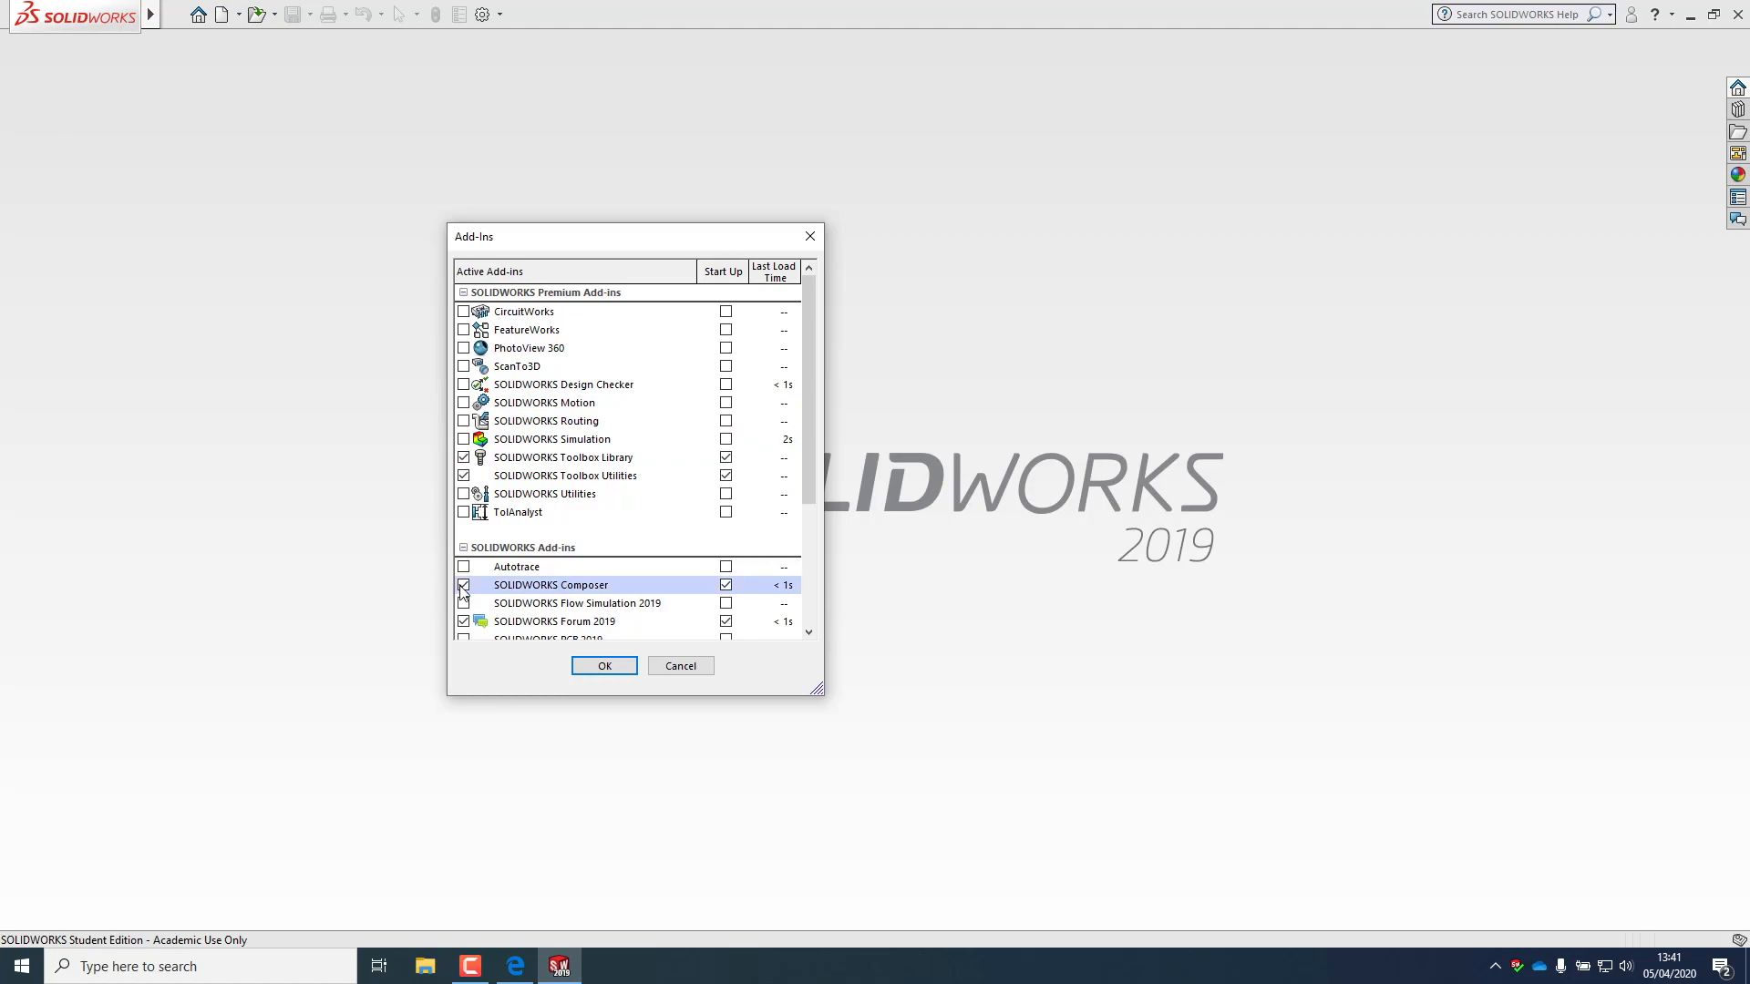
left_click(463, 585)
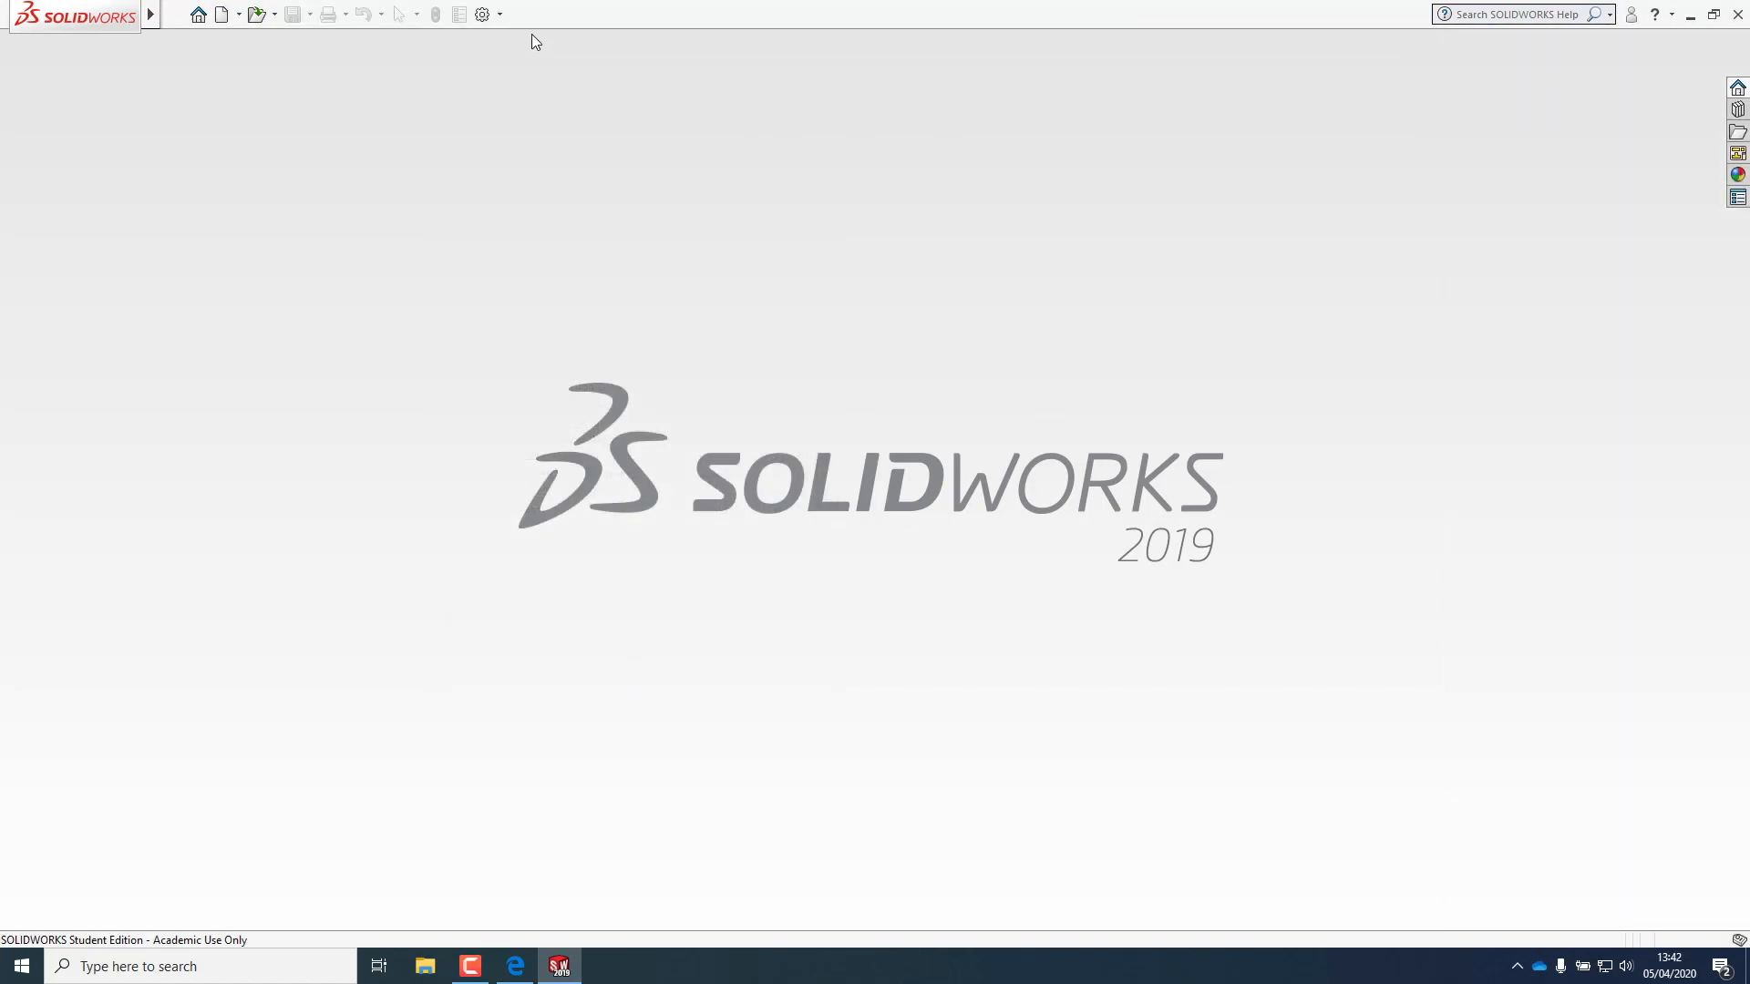
left_click(481, 13)
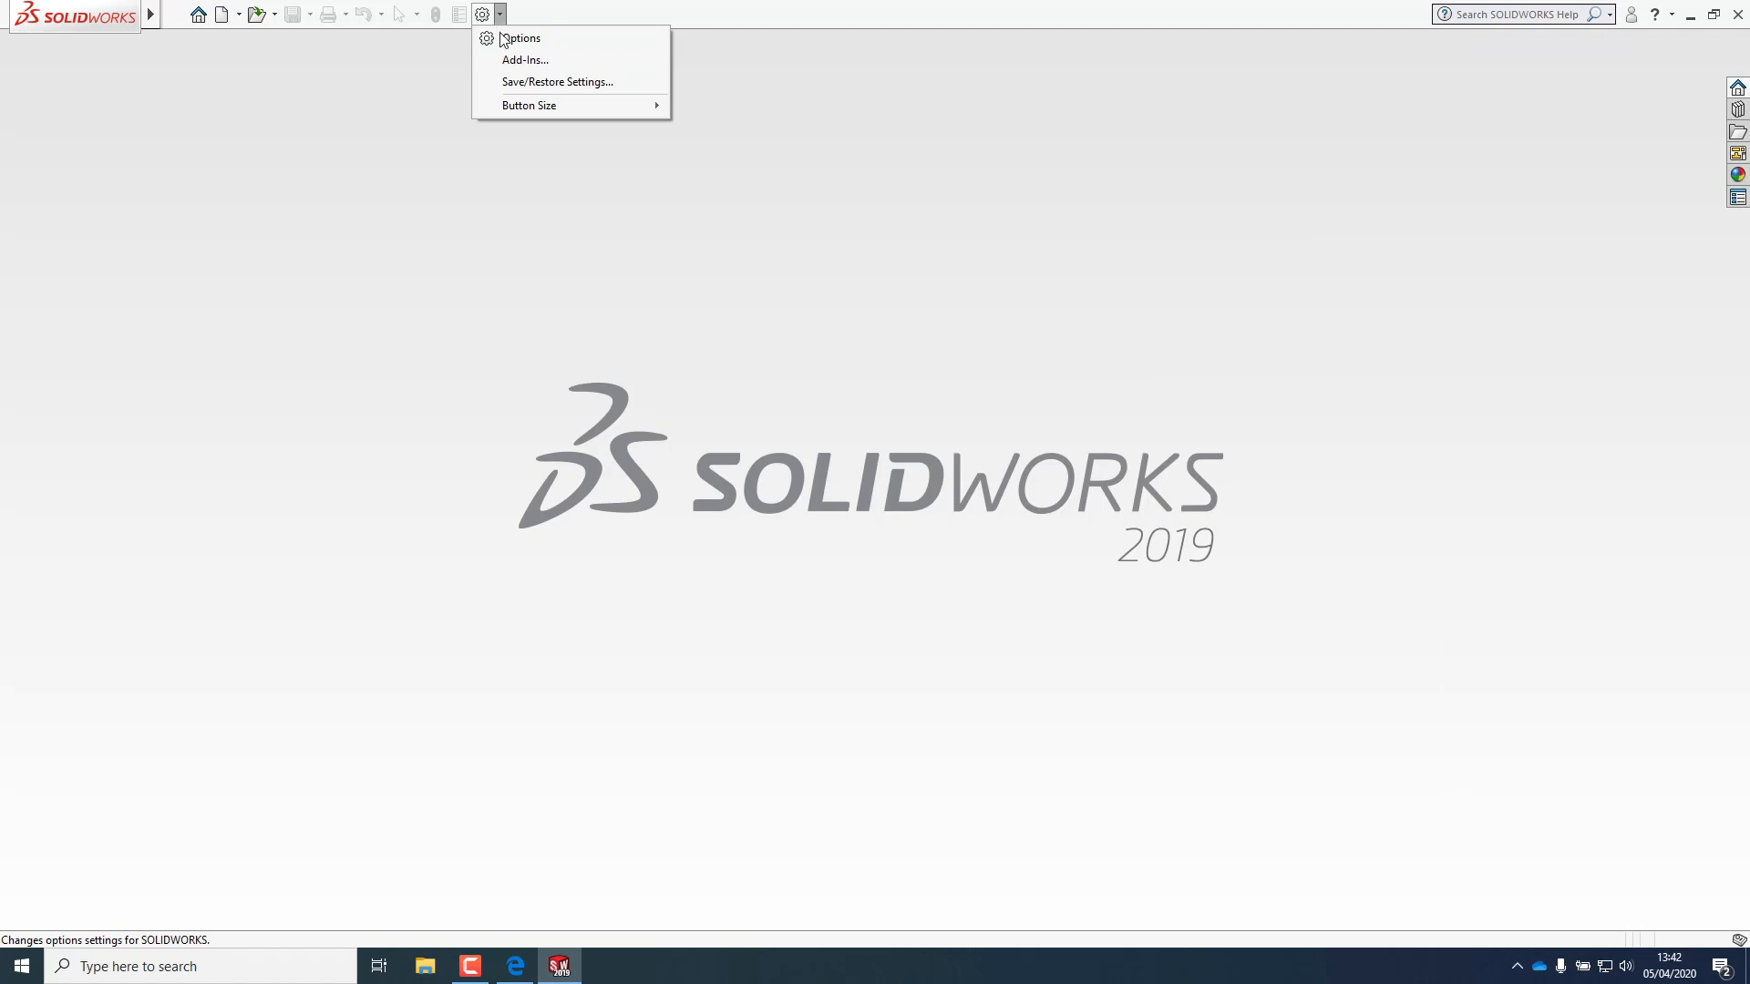
left_click(521, 37)
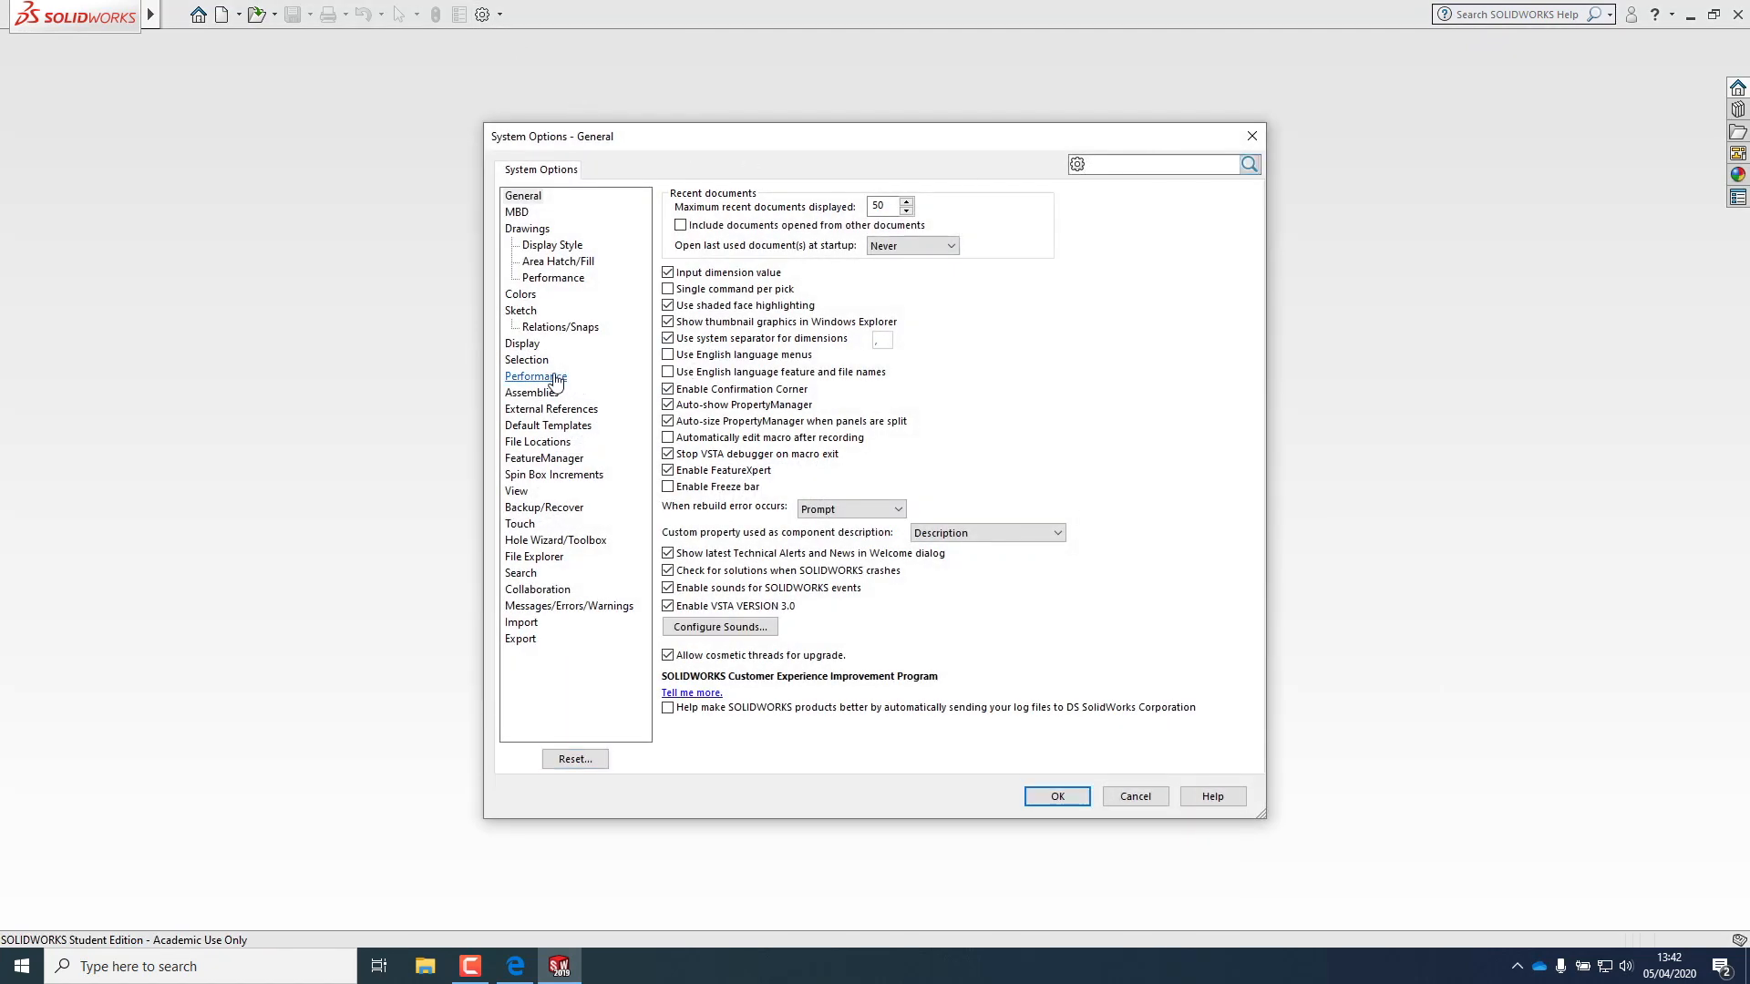
left_click(536, 376)
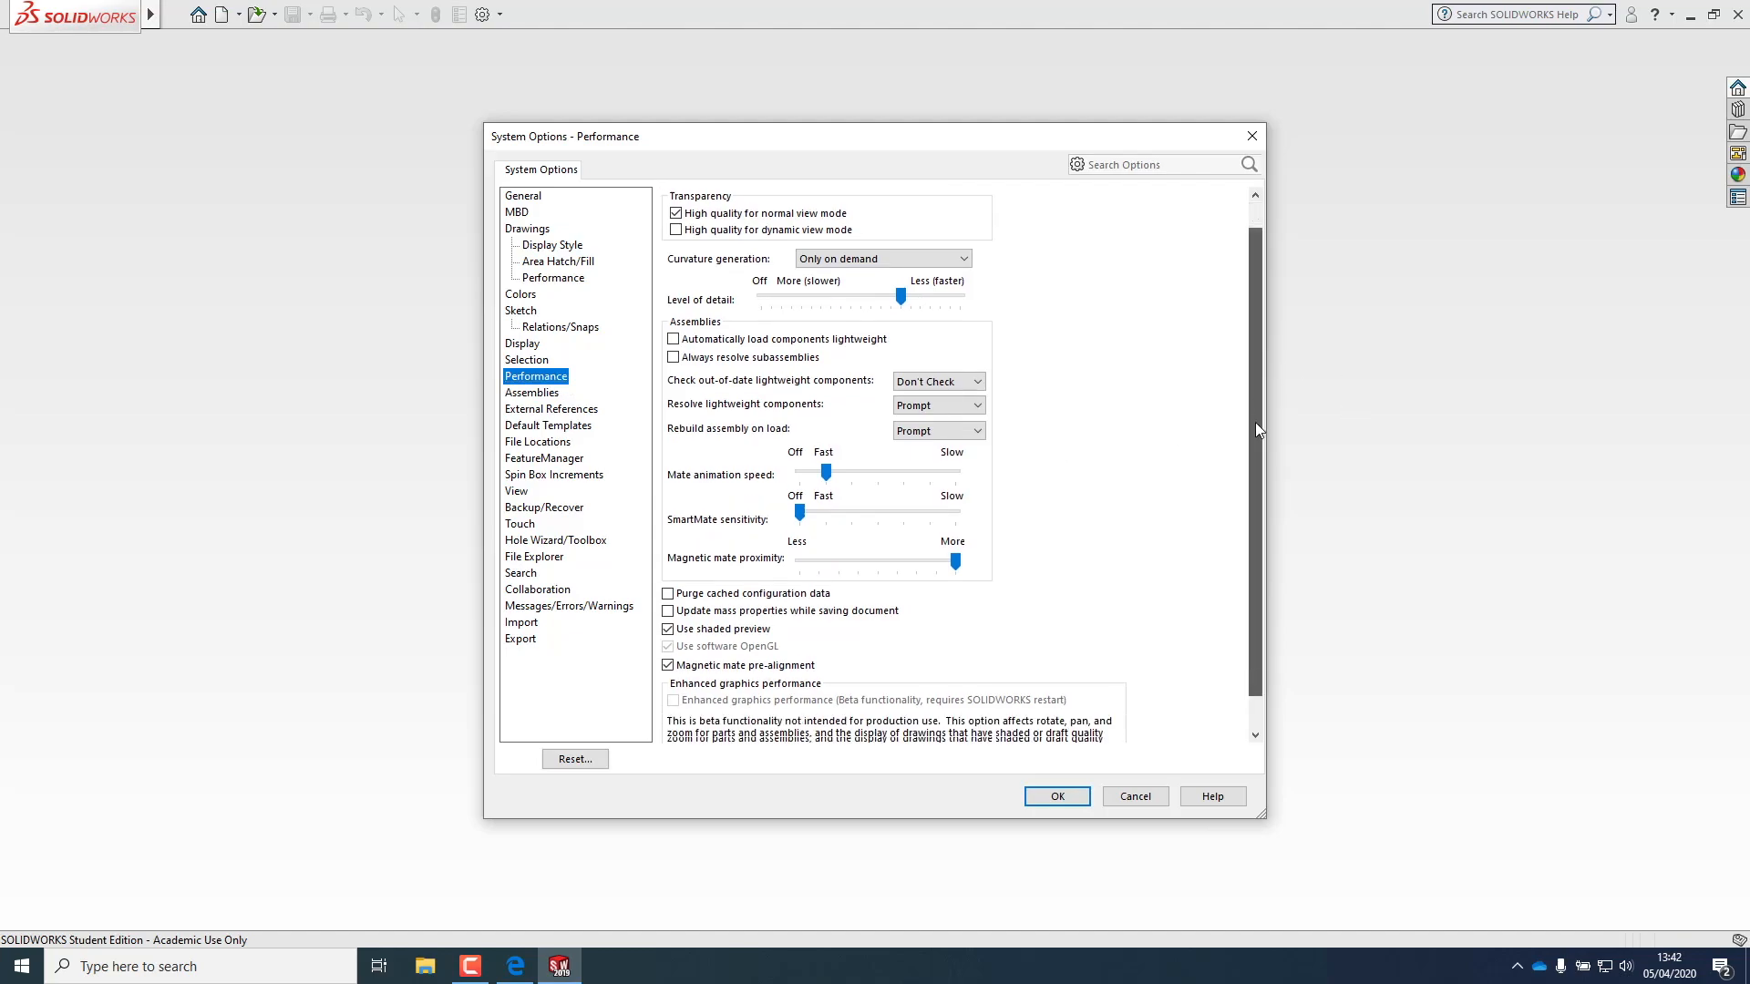
scroll("down", 3)
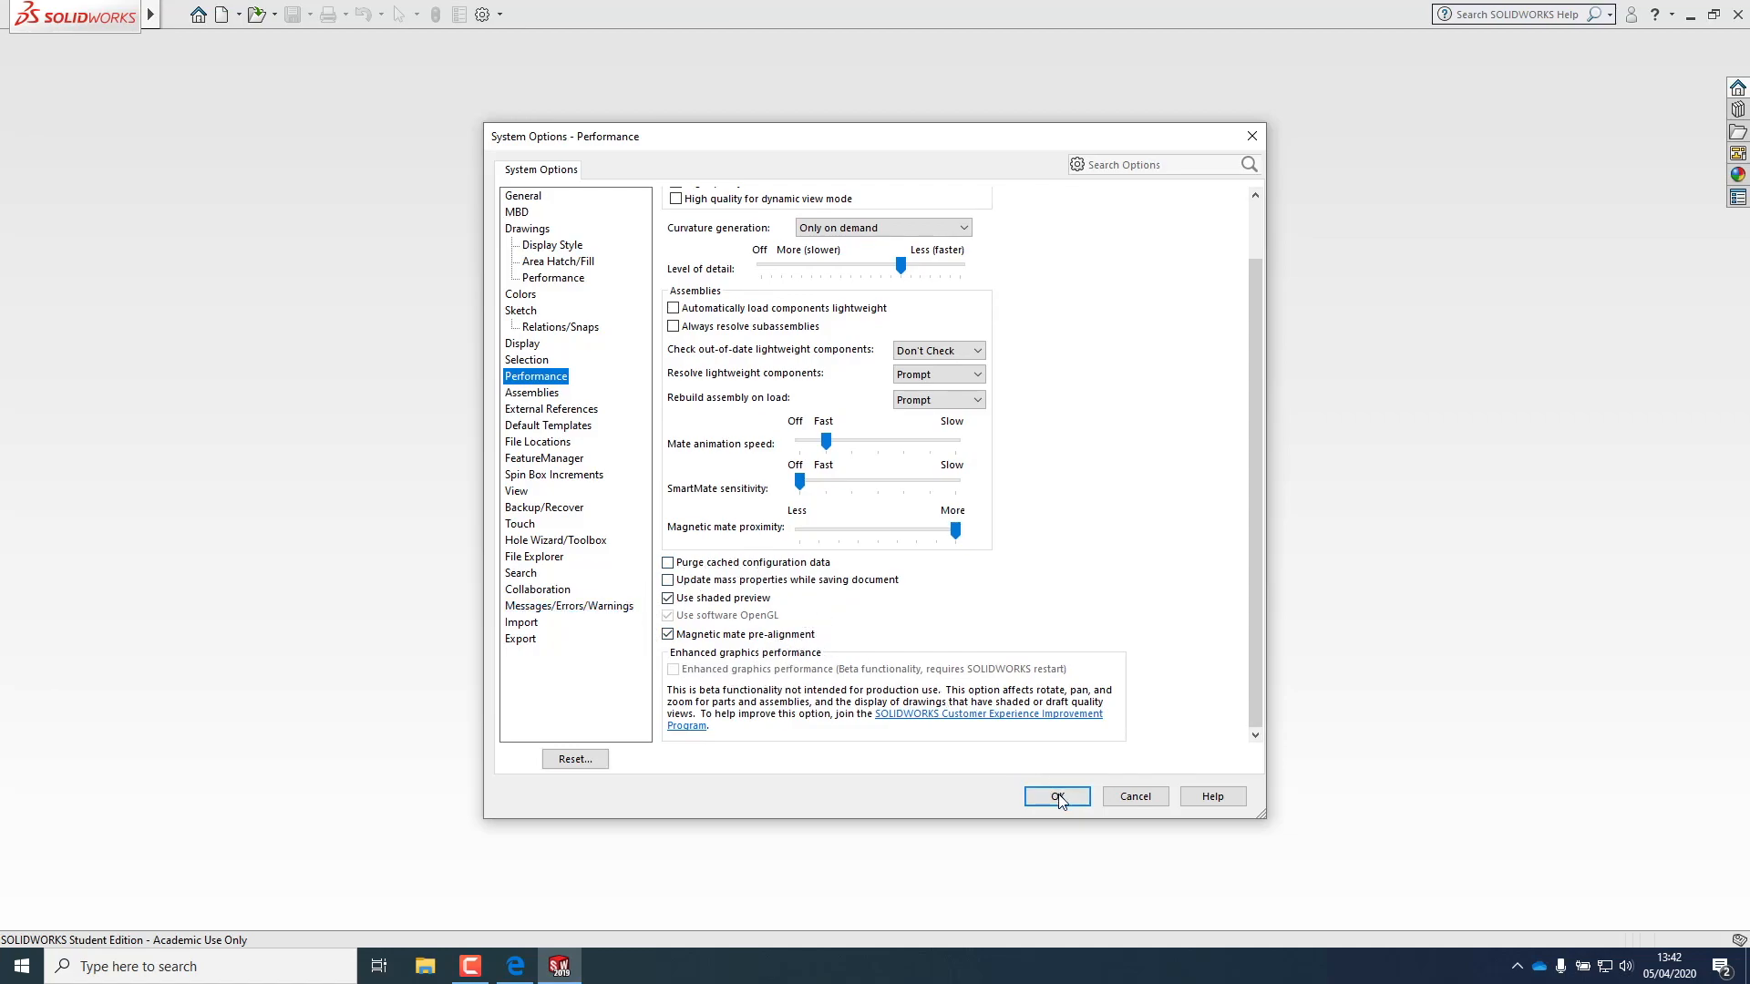
left_click(1055, 797)
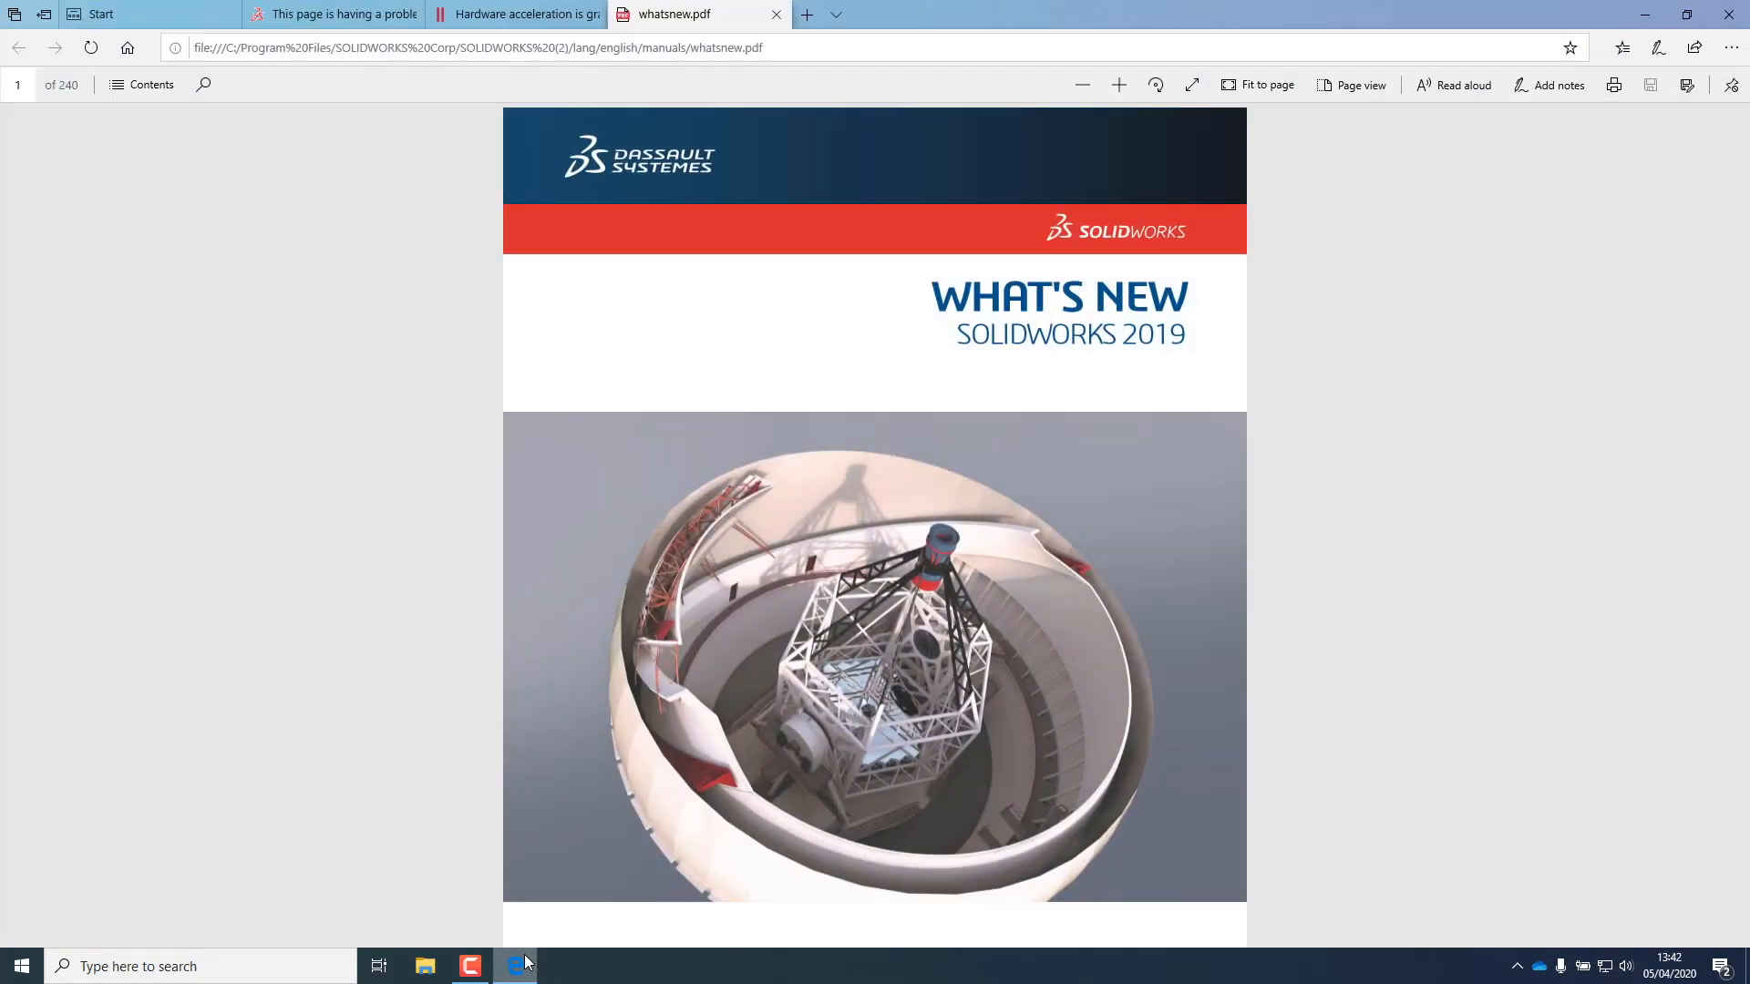
- In the Parallels article's Attachments, download solidworks2019_enable_acceleration.reg
left_click(514, 13)
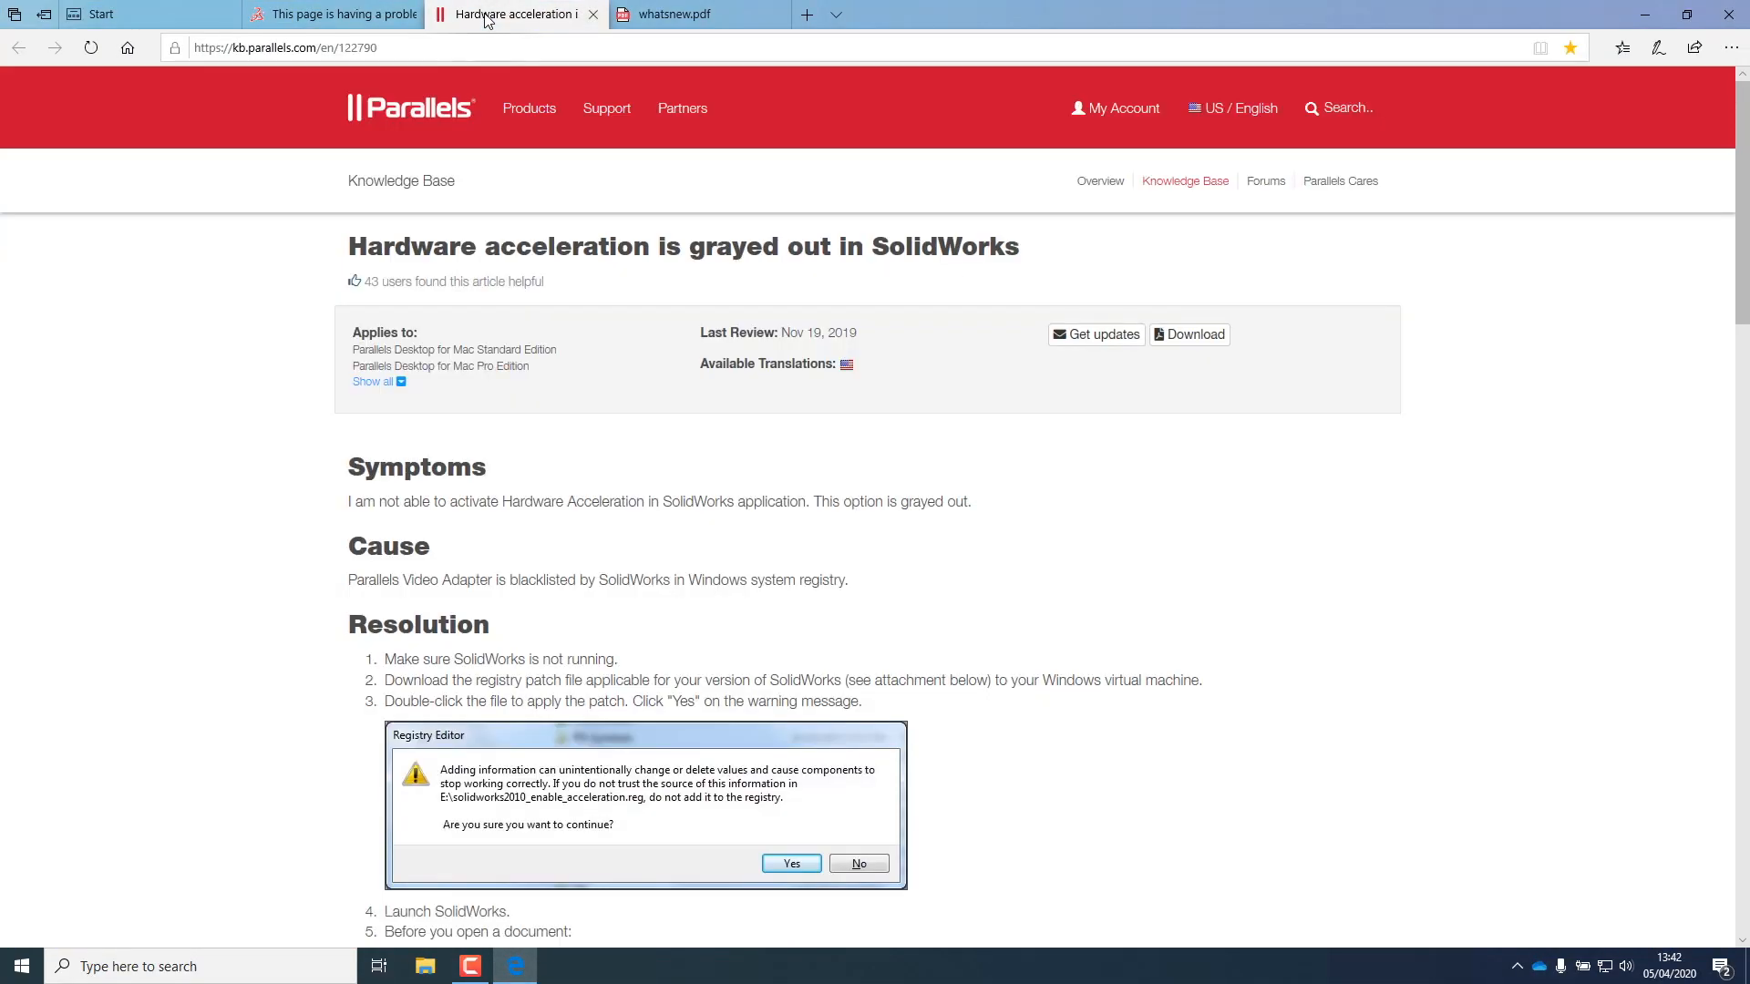
left_click(284, 47)
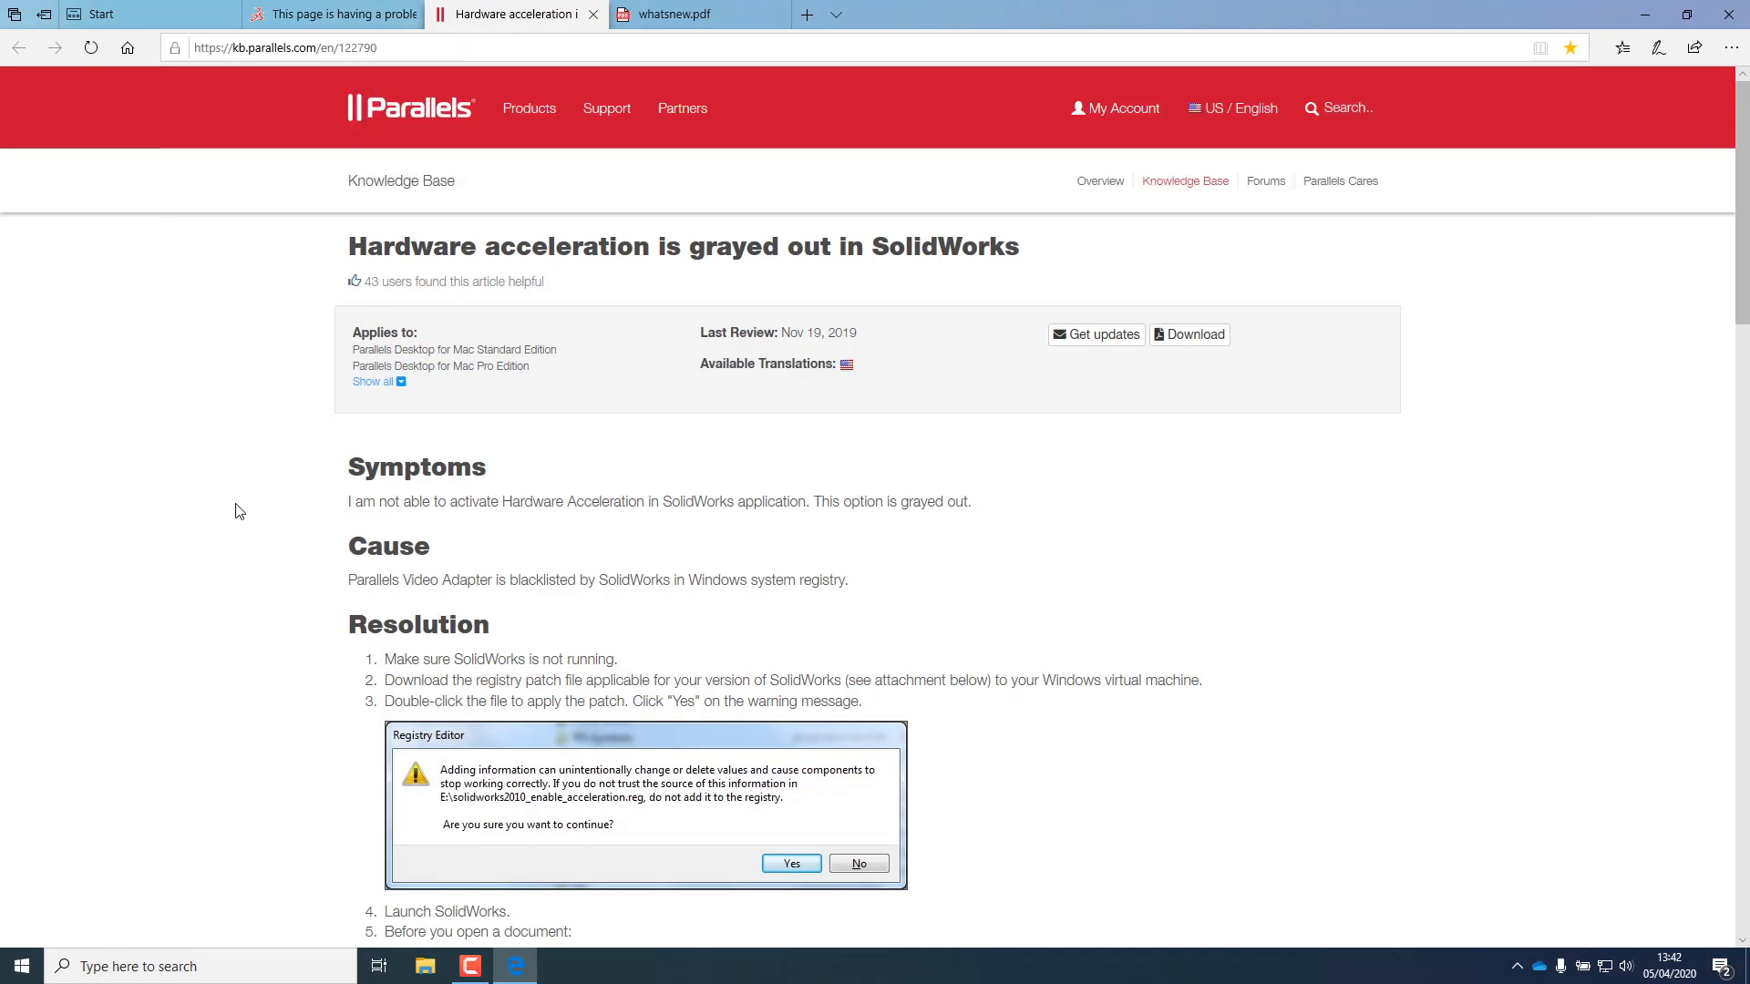
scroll("down", 3)
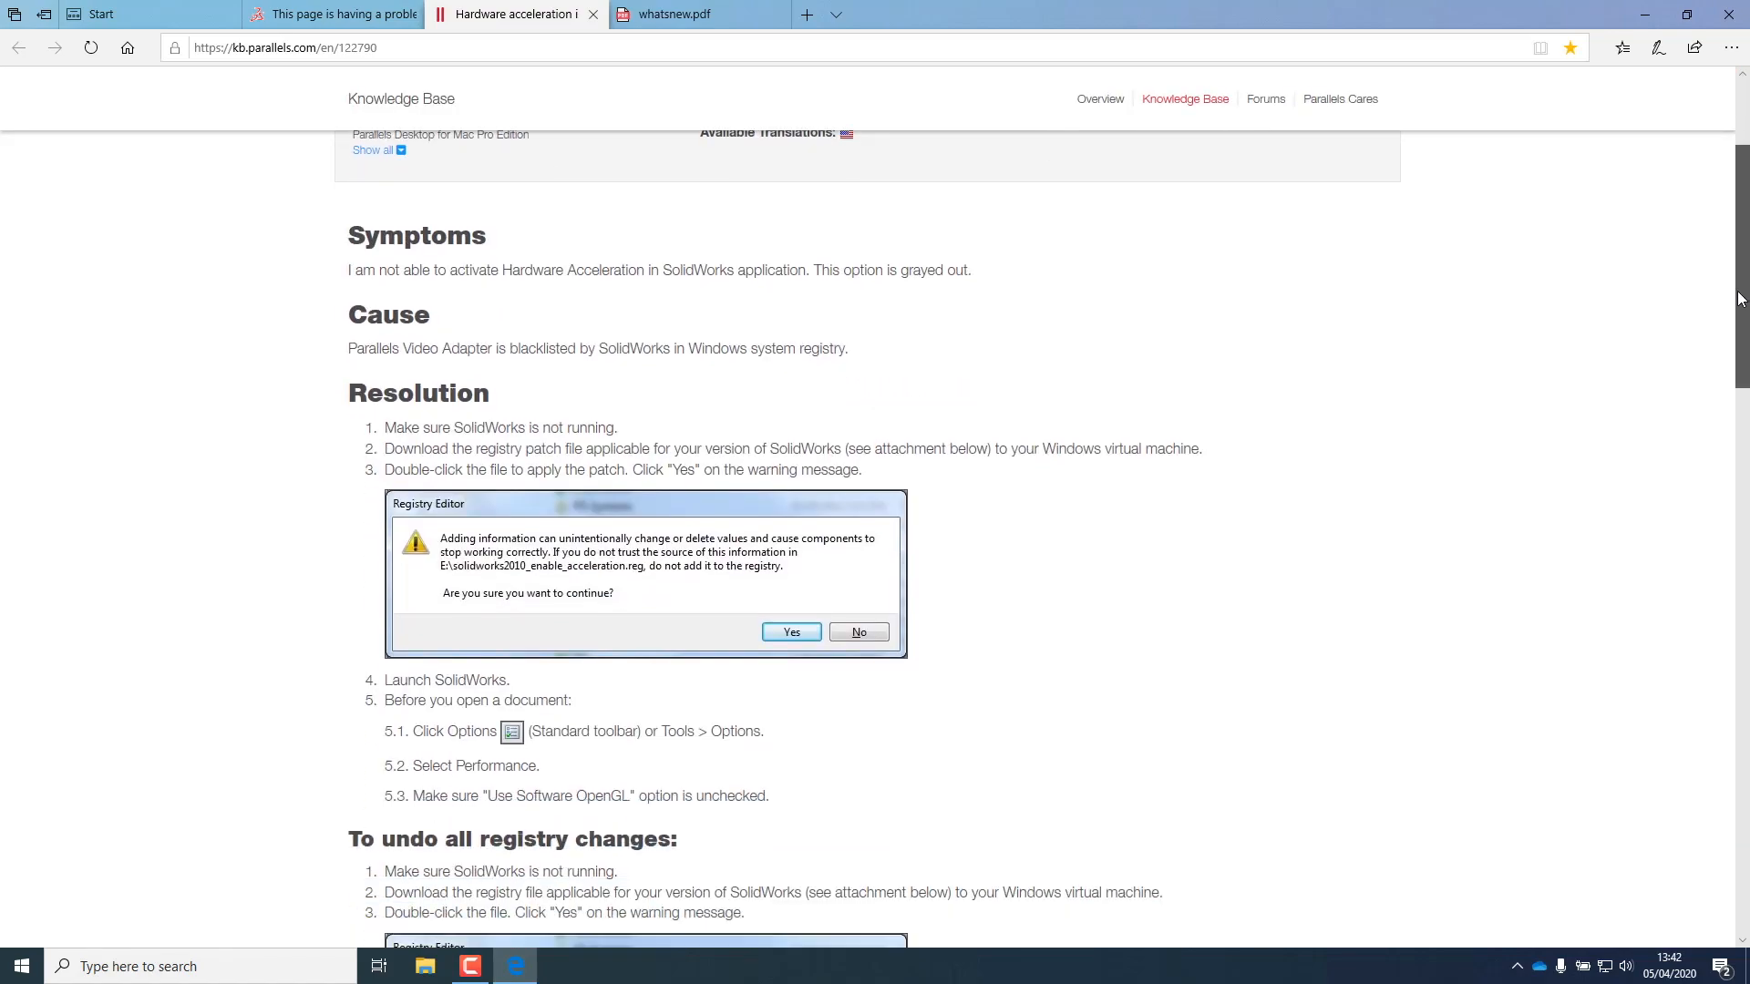
scroll("down", 3)
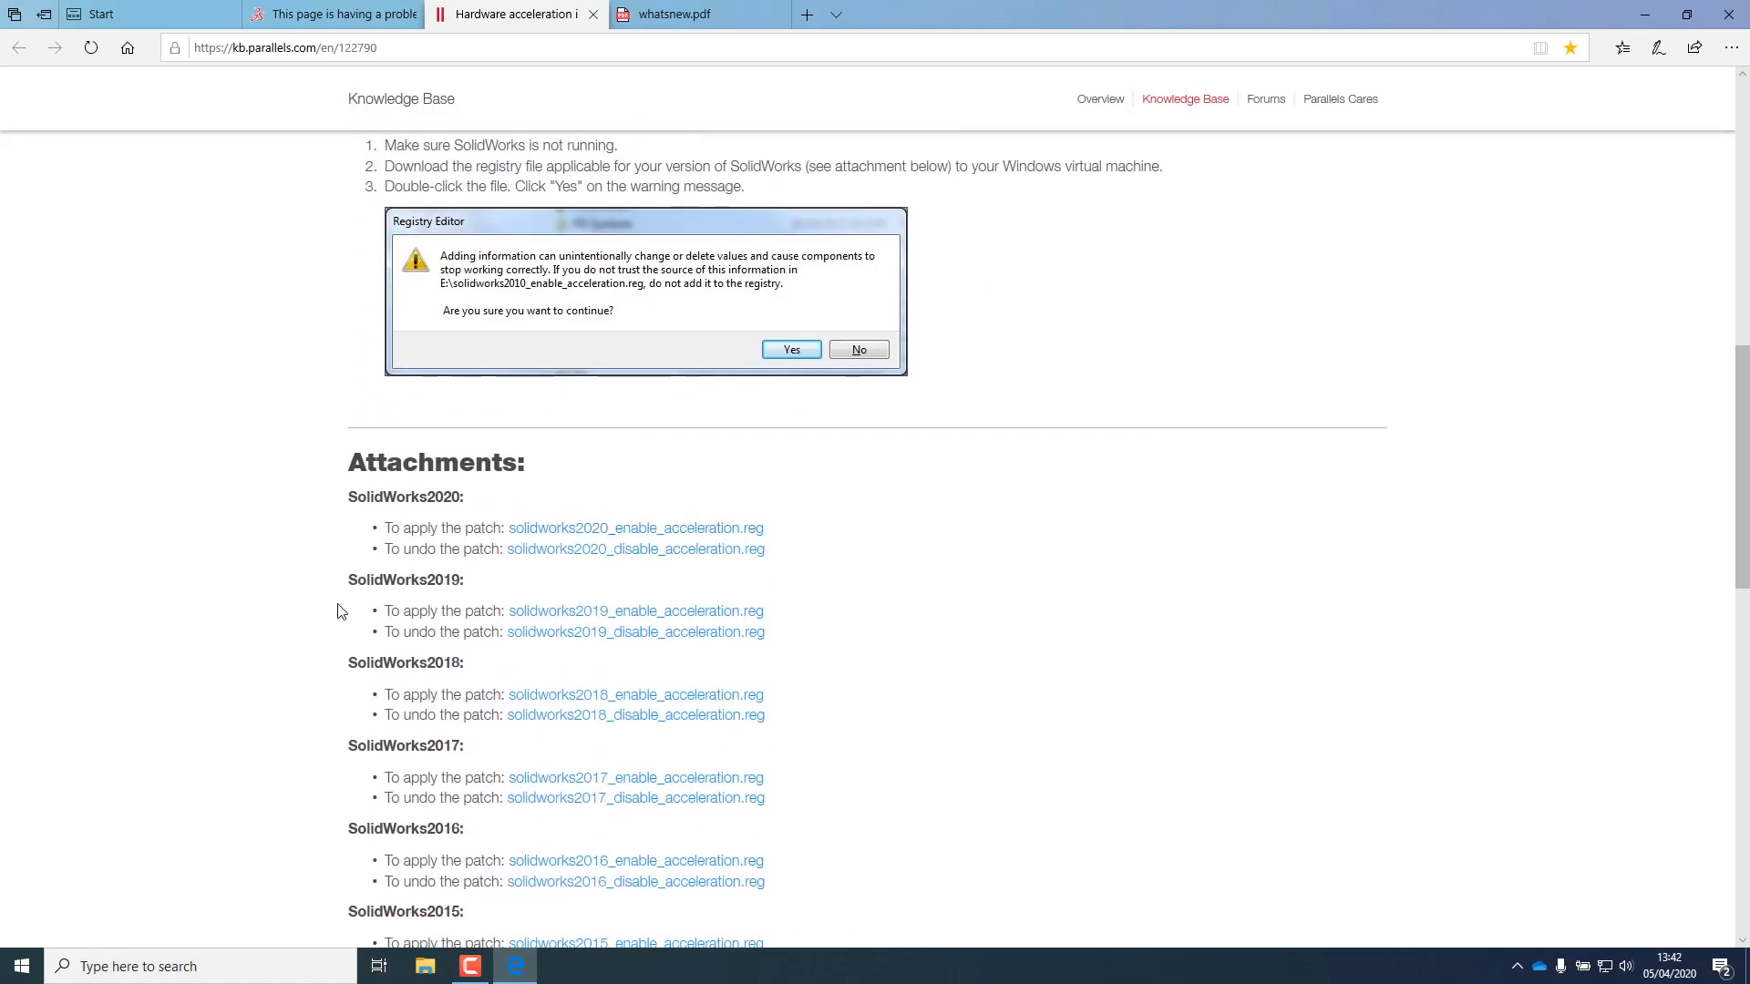
left_click(635, 610)
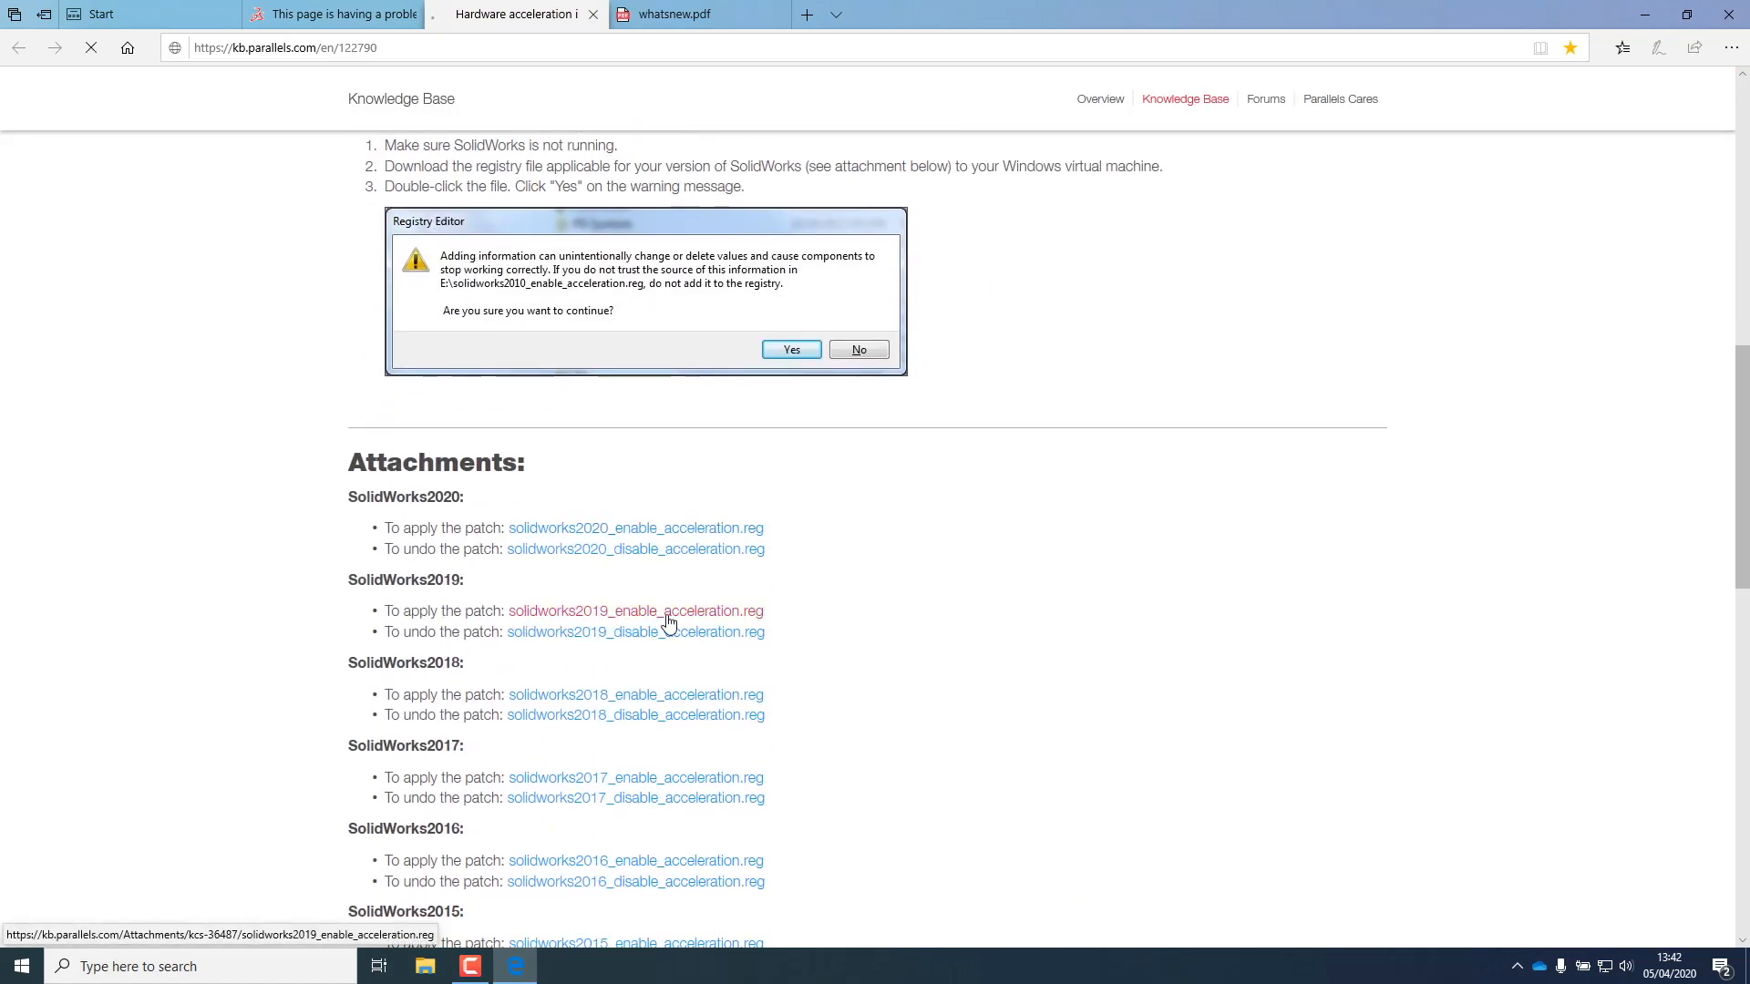
left_click(634, 611)
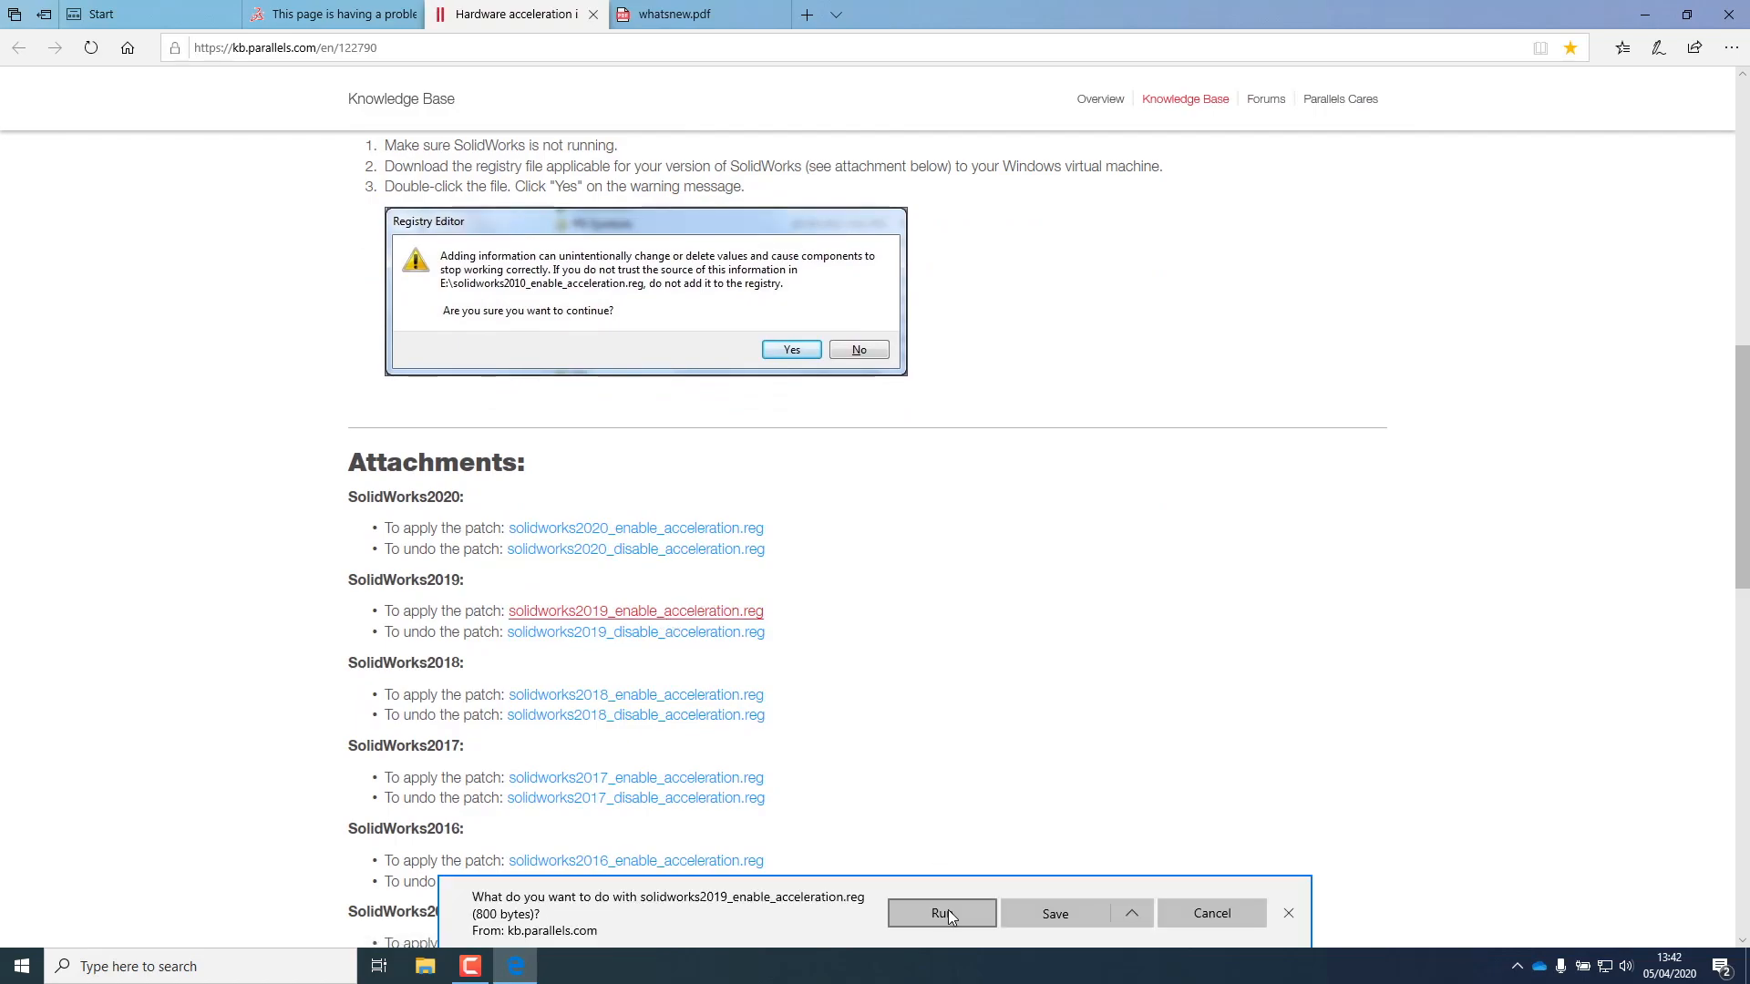
- Run the downloaded .reg patch from Downloads, approve the registry change, and close all Edge tabs
left_click(940, 913)
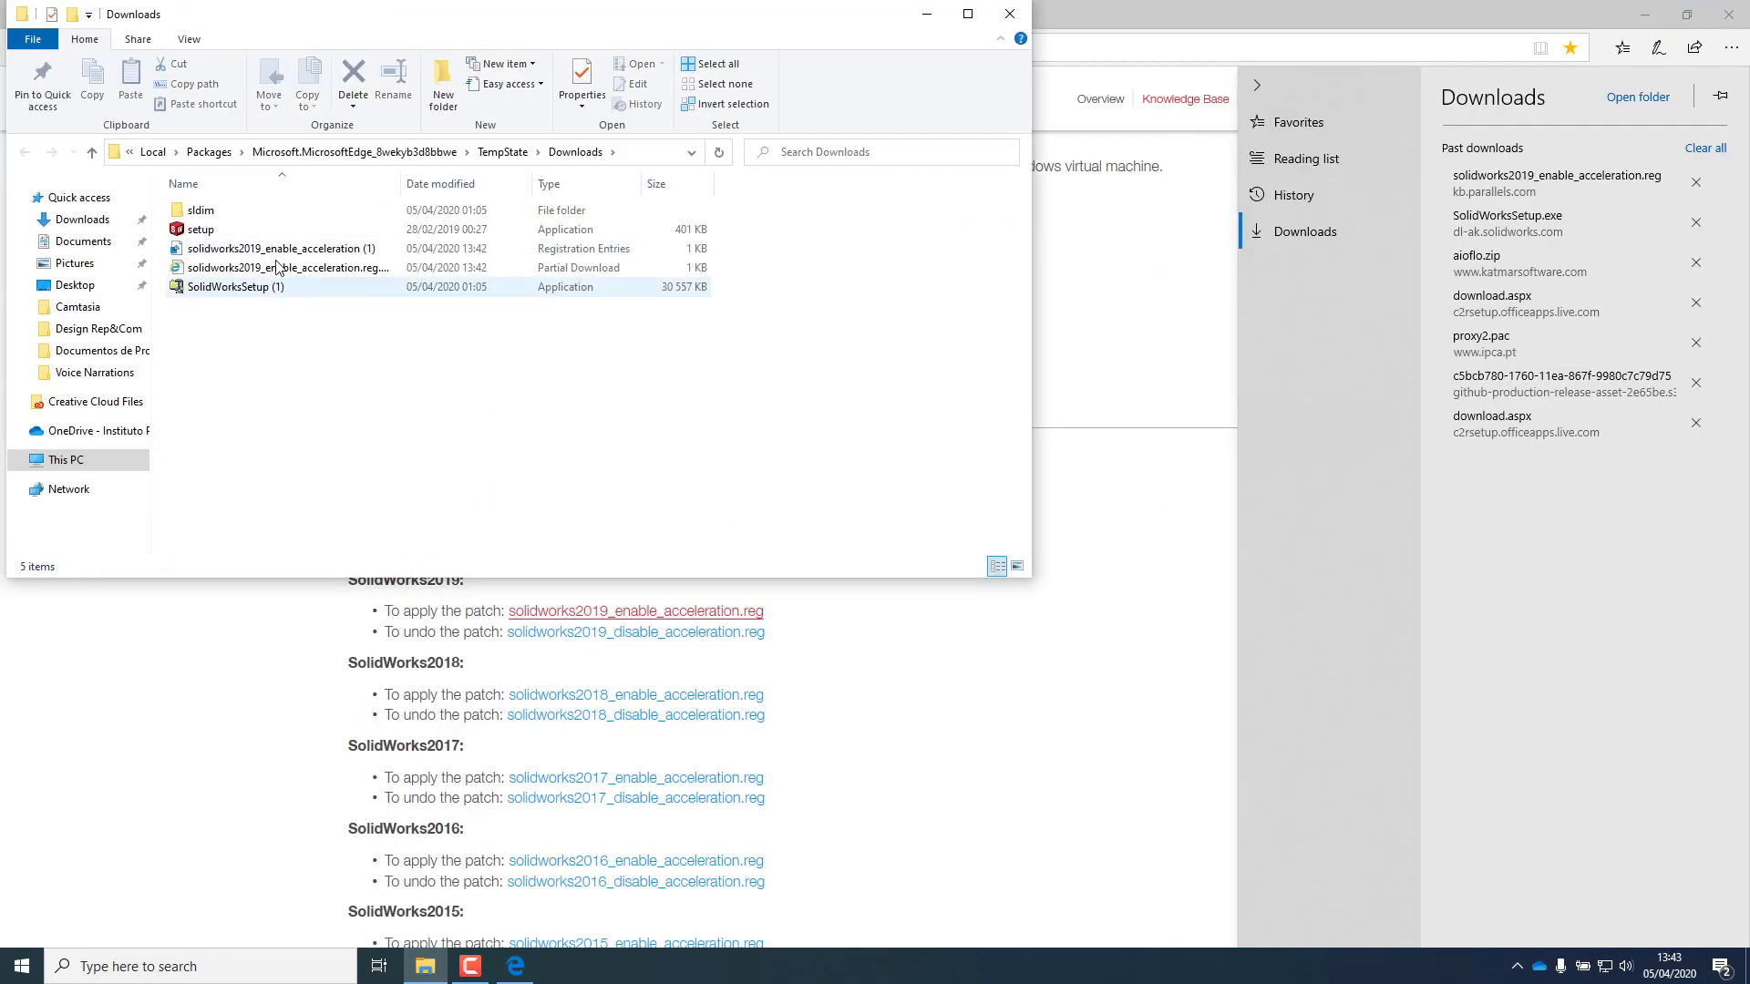
left_click(279, 248)
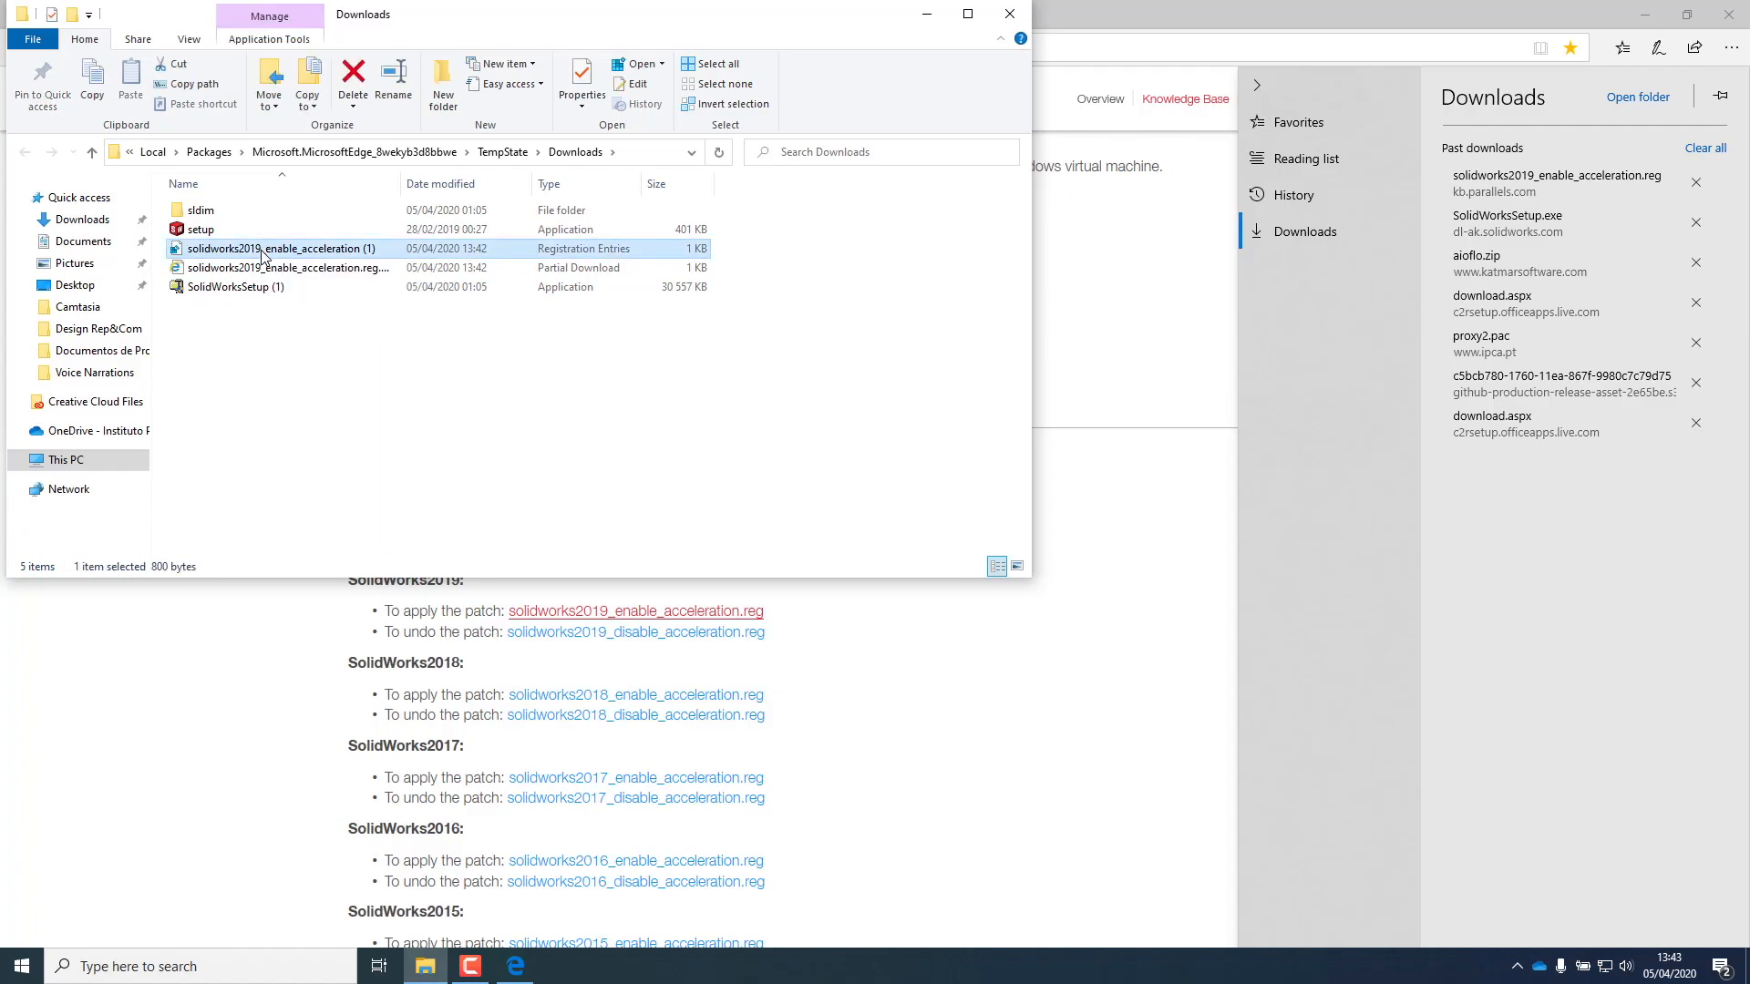
double_click(280, 248)
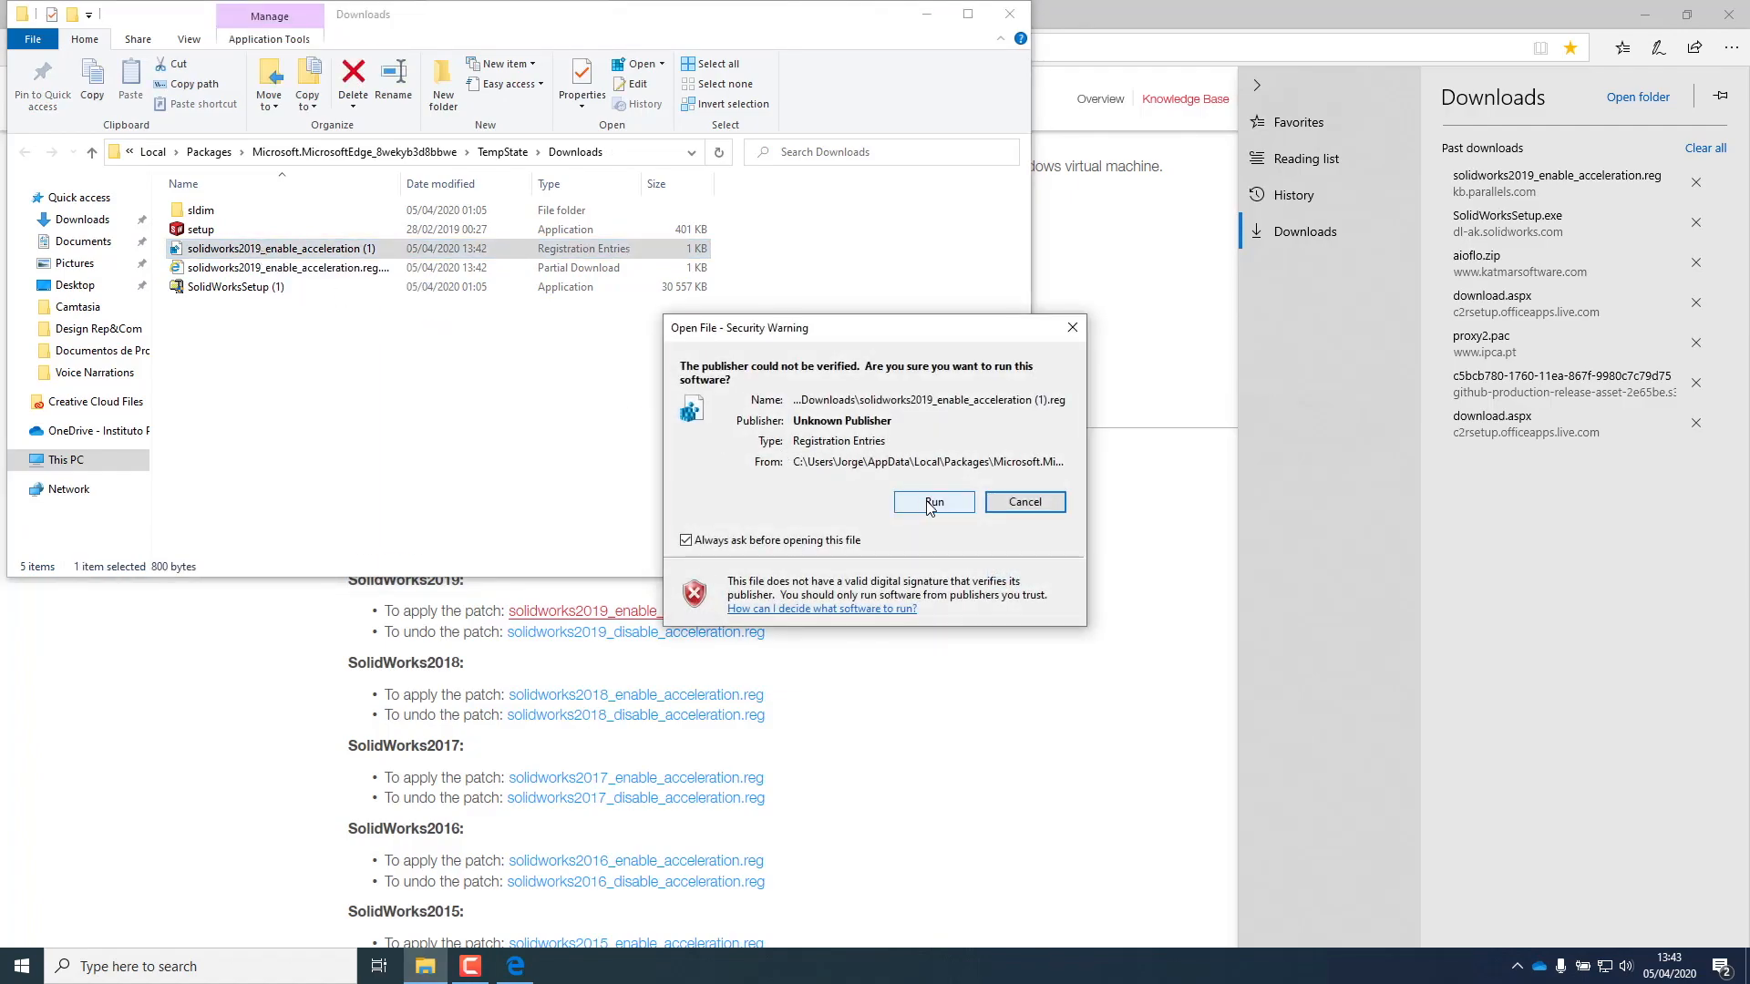
left_click(933, 501)
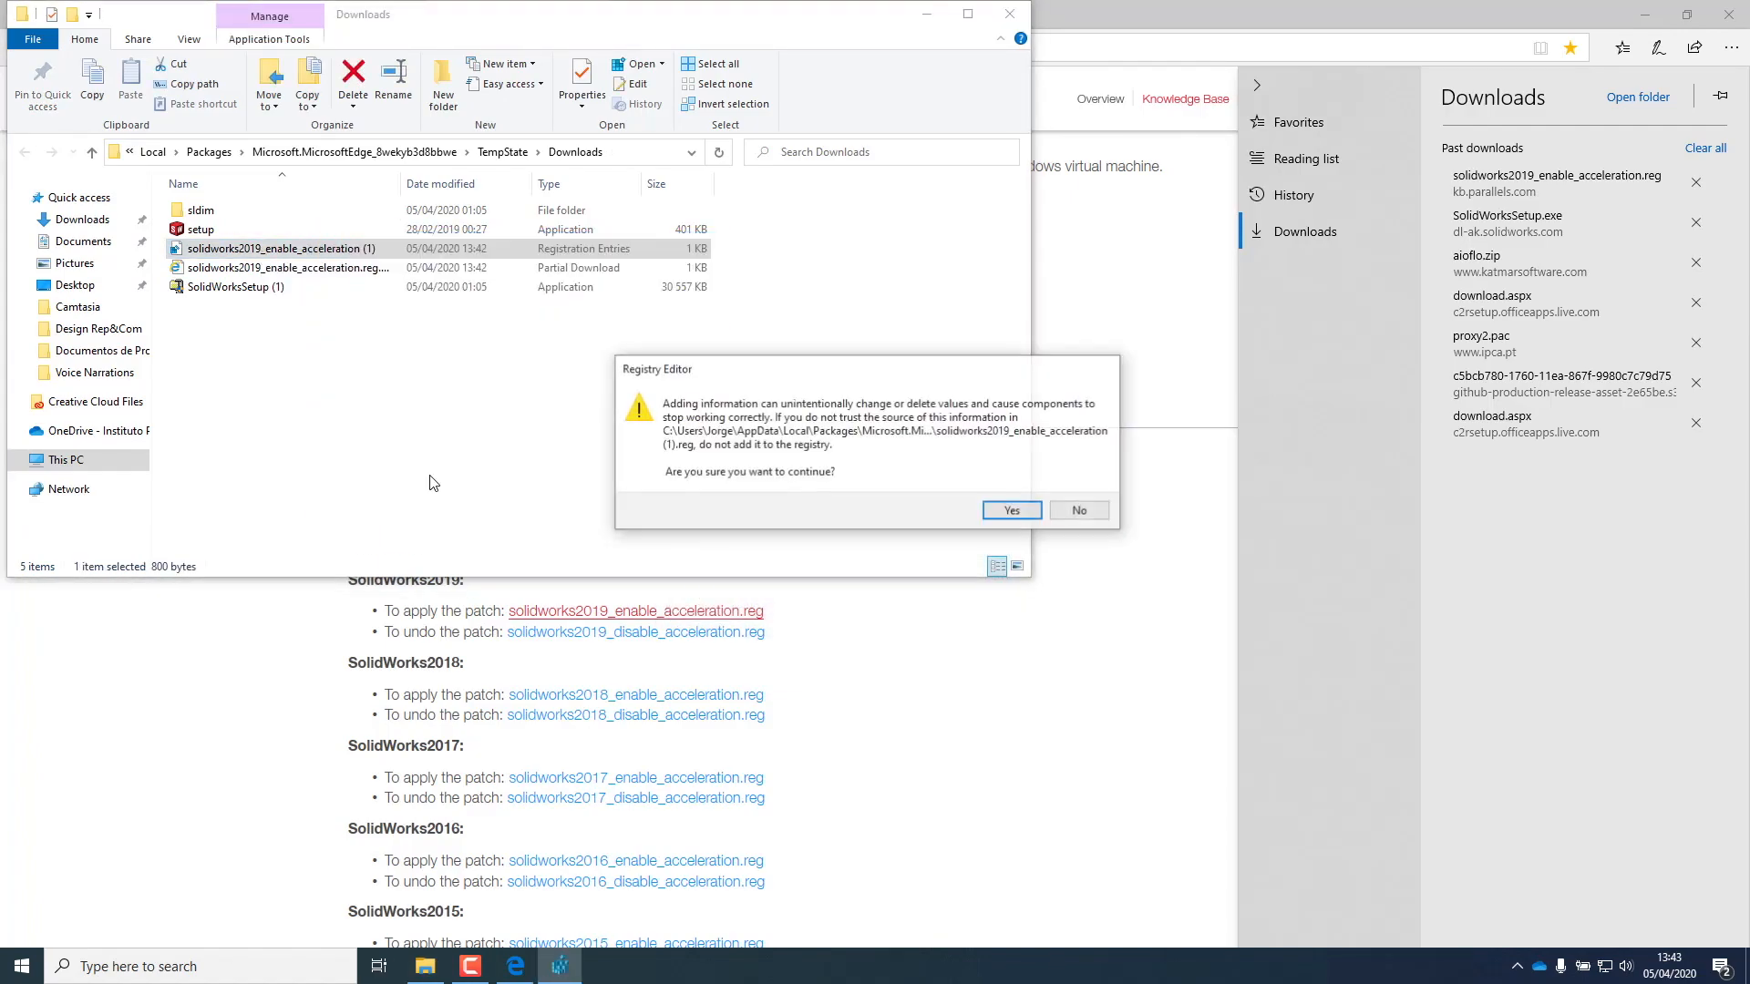
left_click(1010, 510)
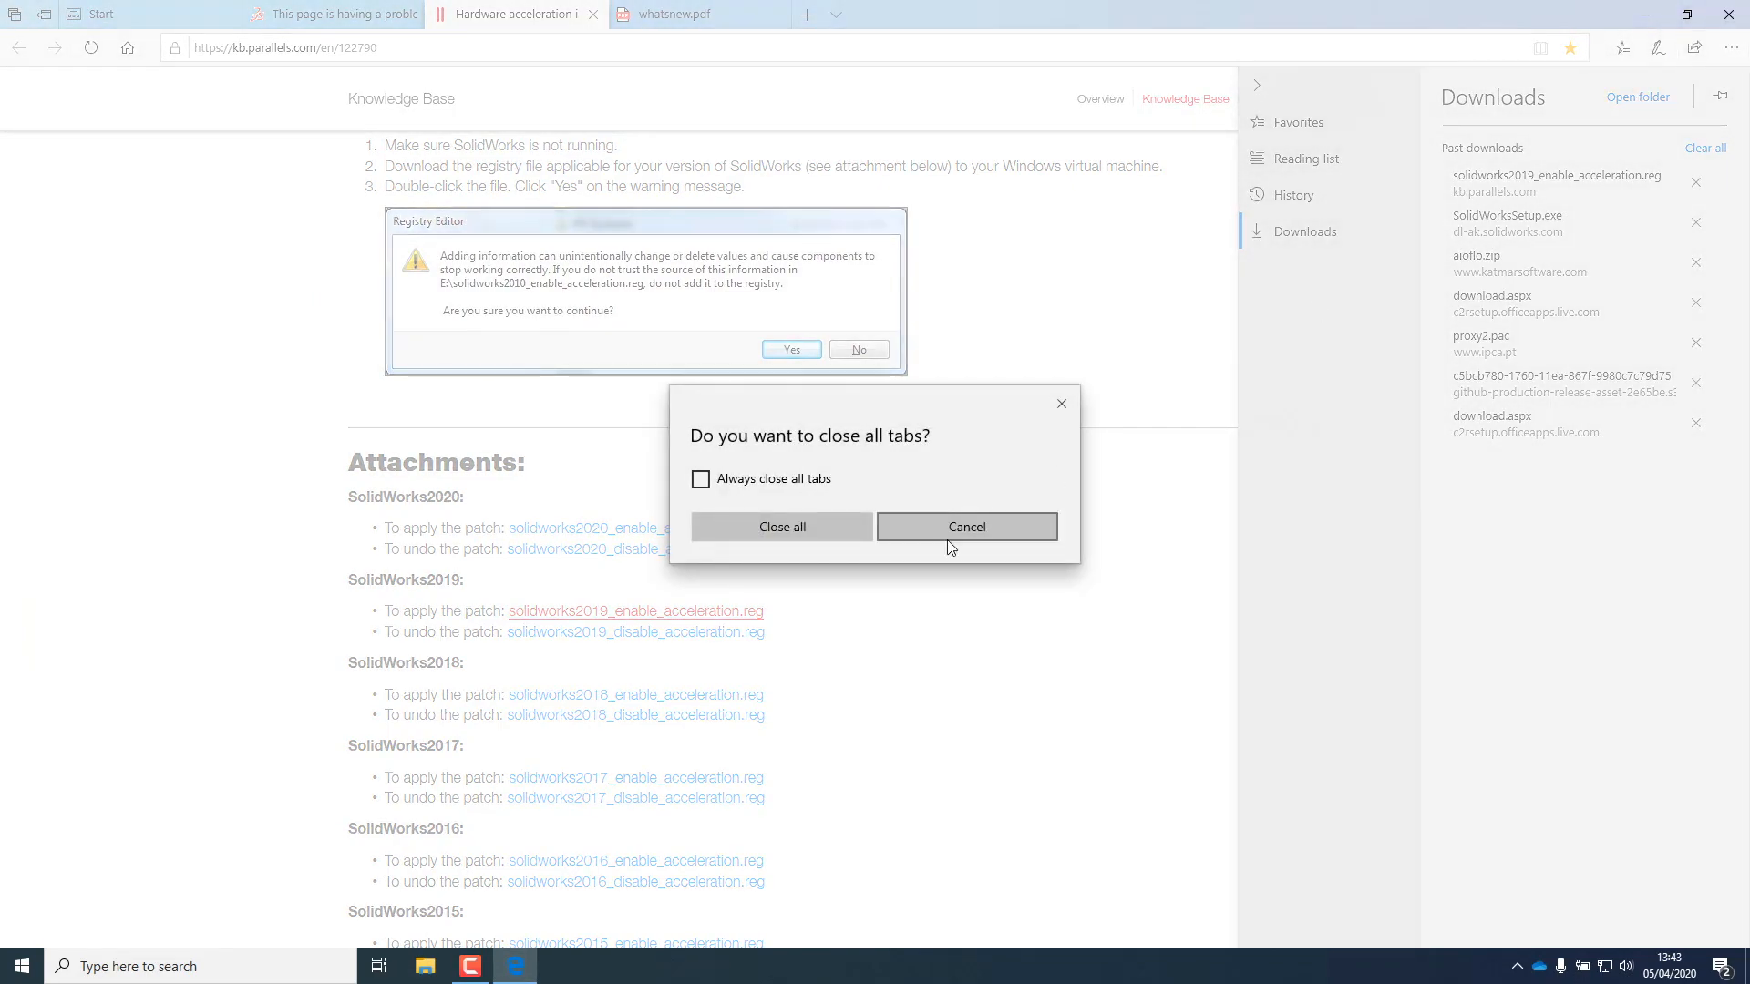
left_click(782, 525)
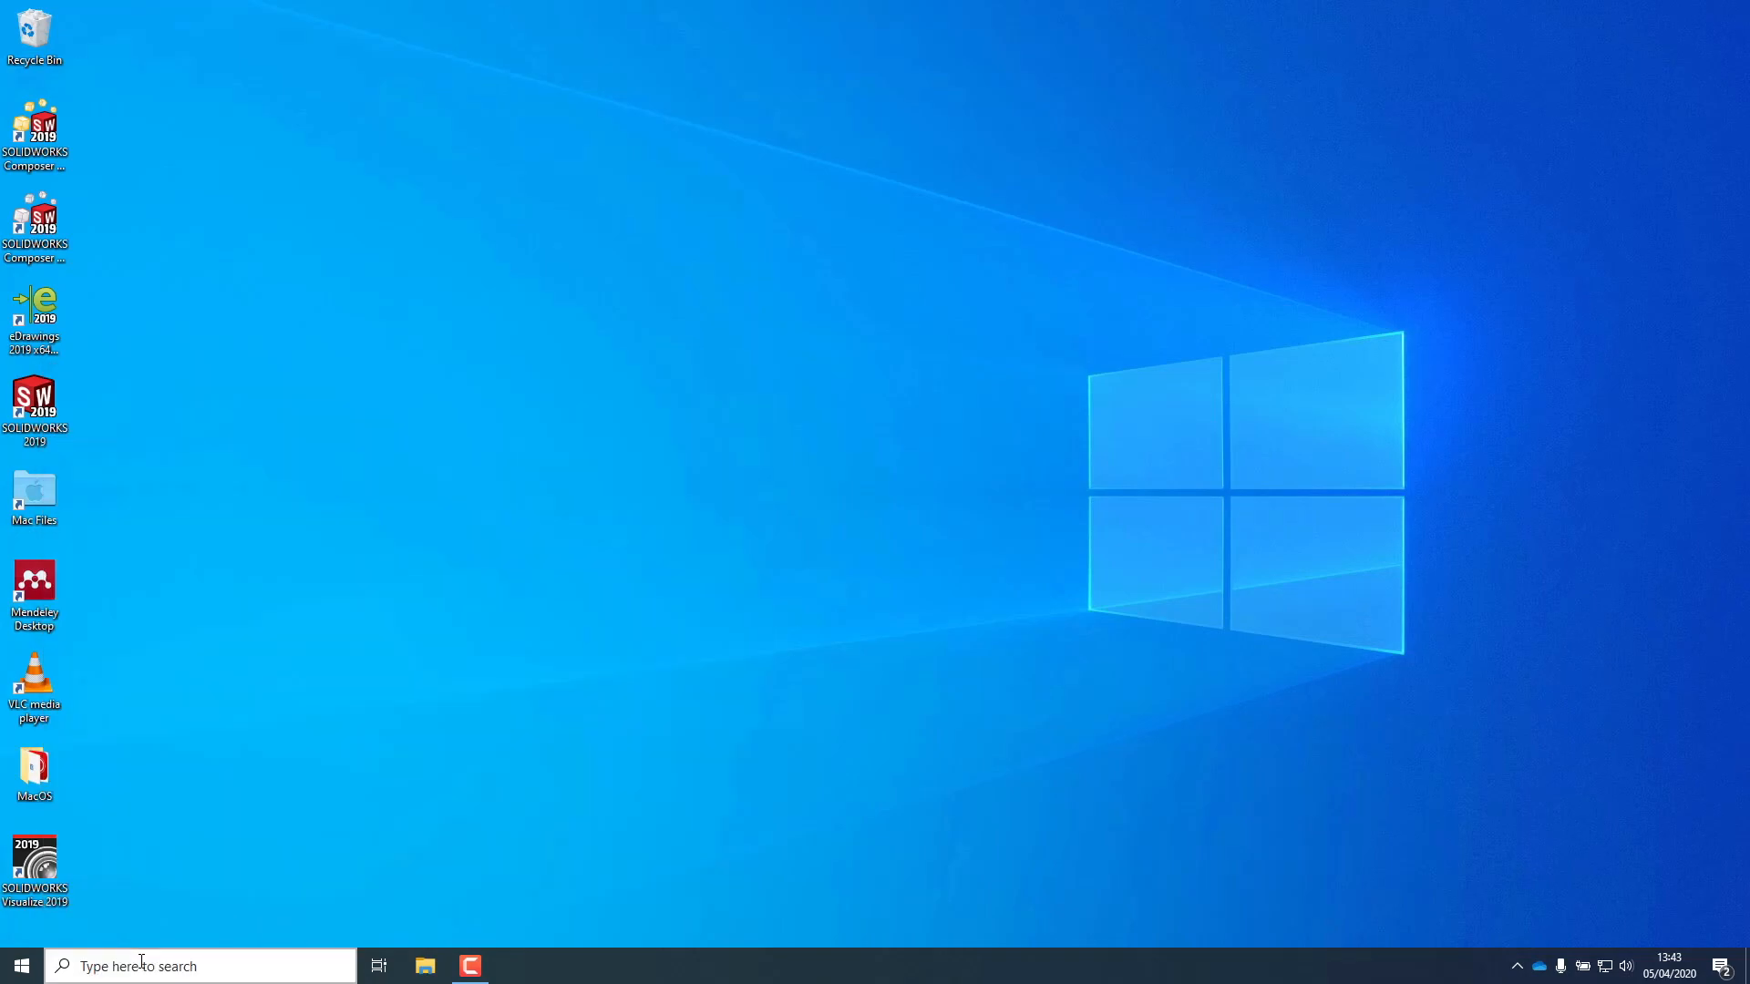
- Relaunch SOLIDWORKS 2019 from the desktop shortcut with the acceleration patch applied
double_click(34, 401)
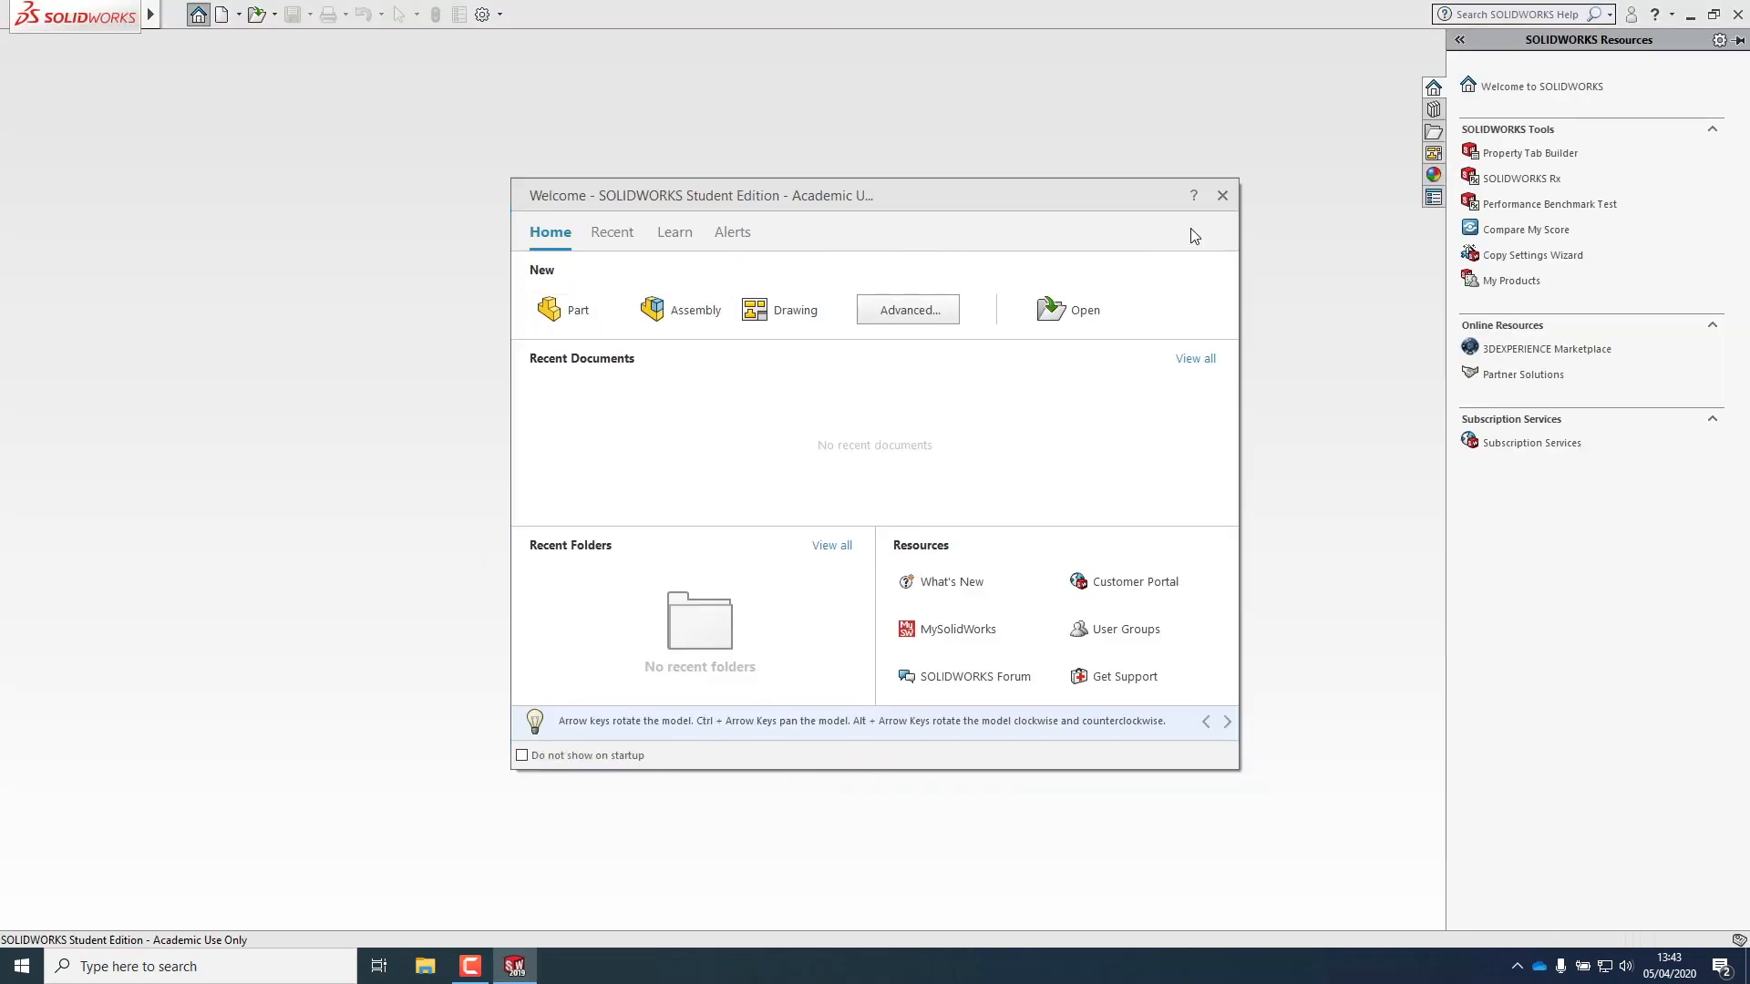
- Review System Options > Performance, confirm 'Use software OpenGL' is unchecked and unlocked, and accept
left_click(481, 12)
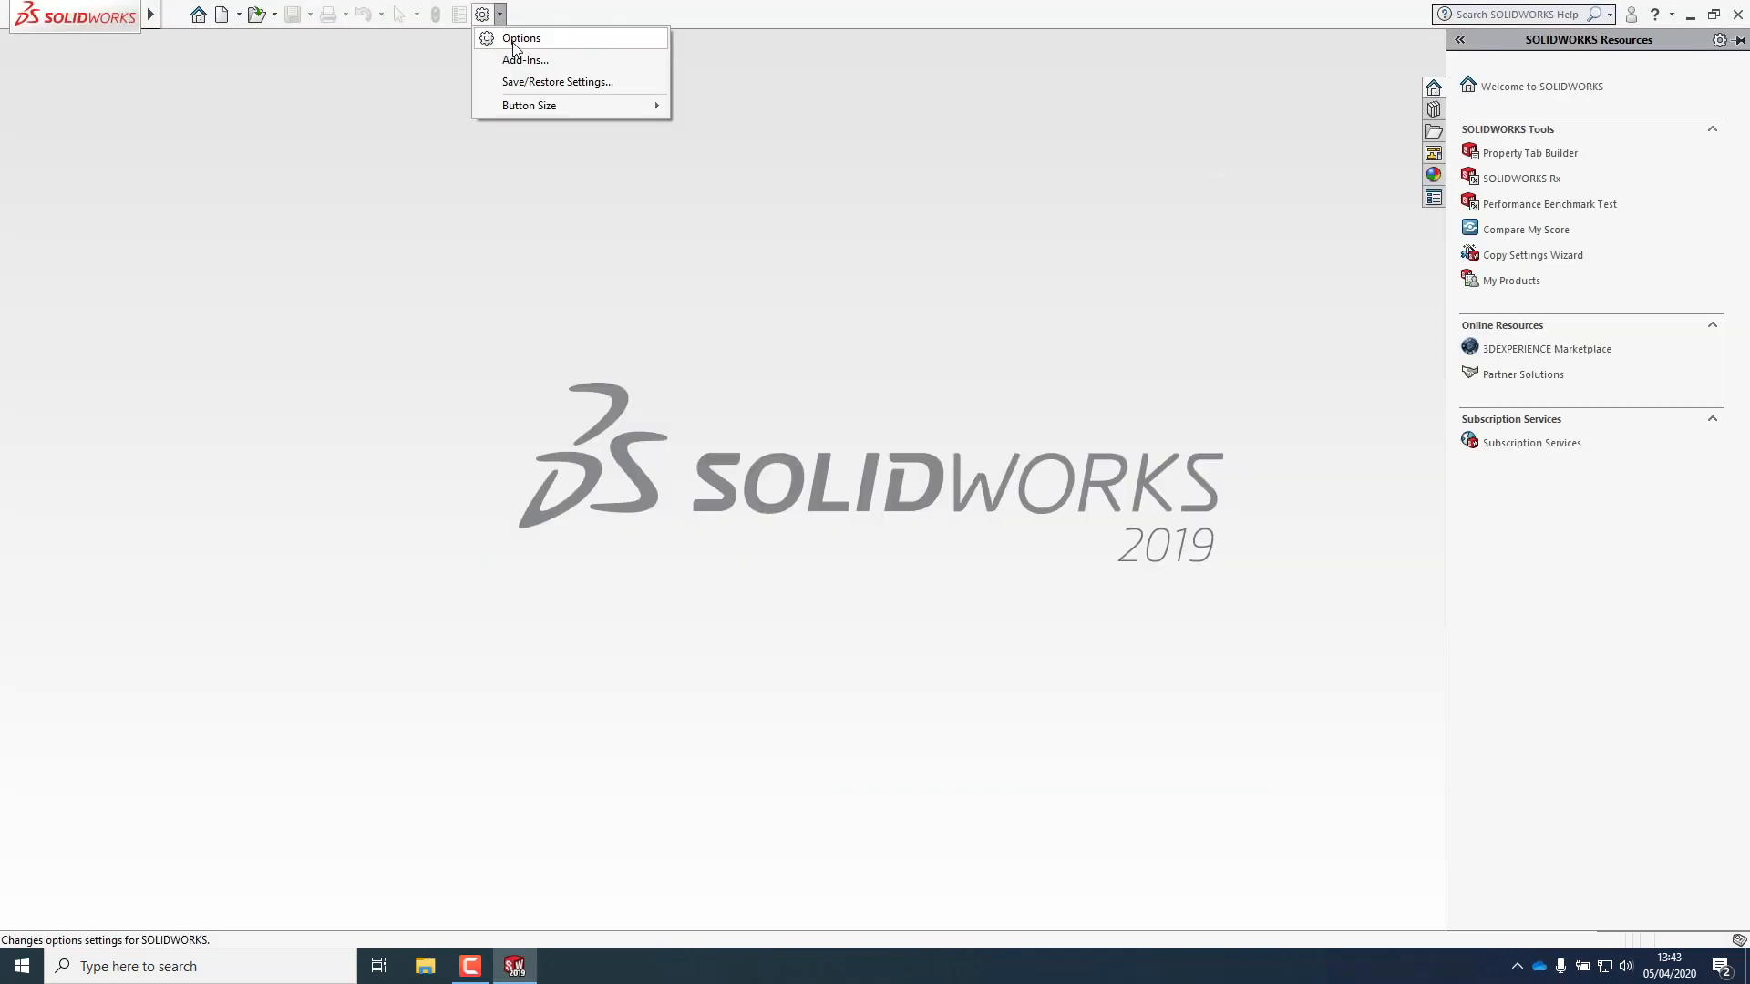
left_click(520, 37)
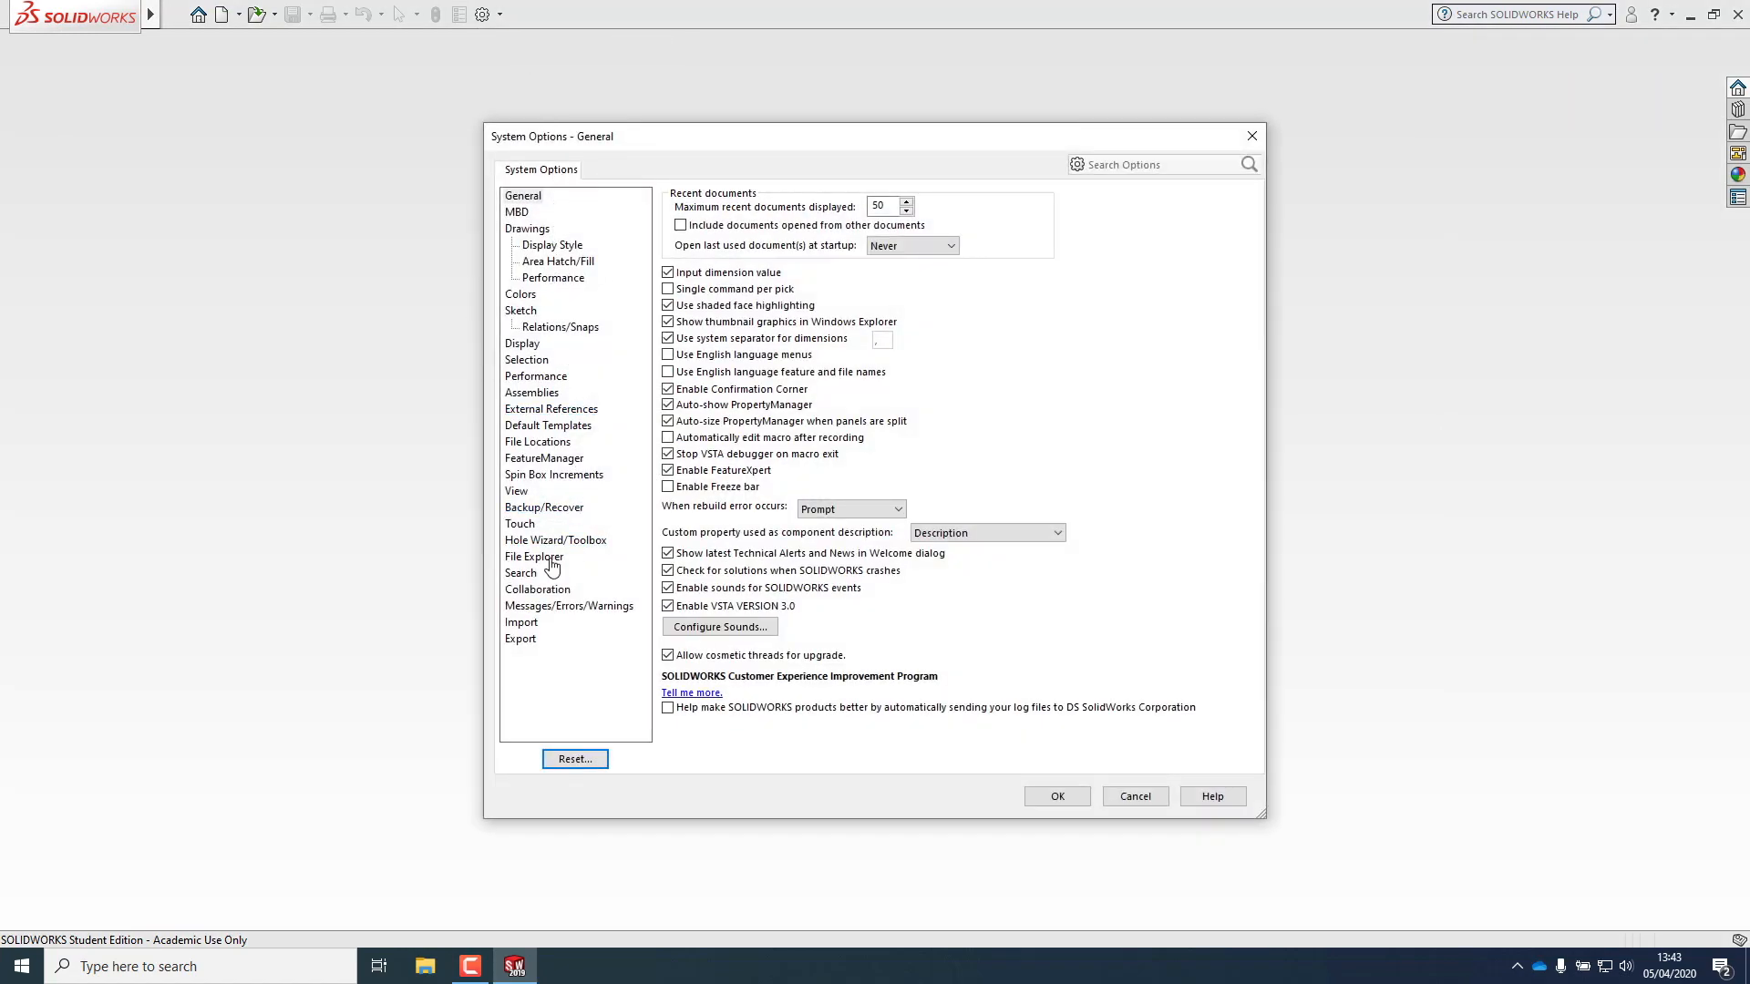
left_click(534, 375)
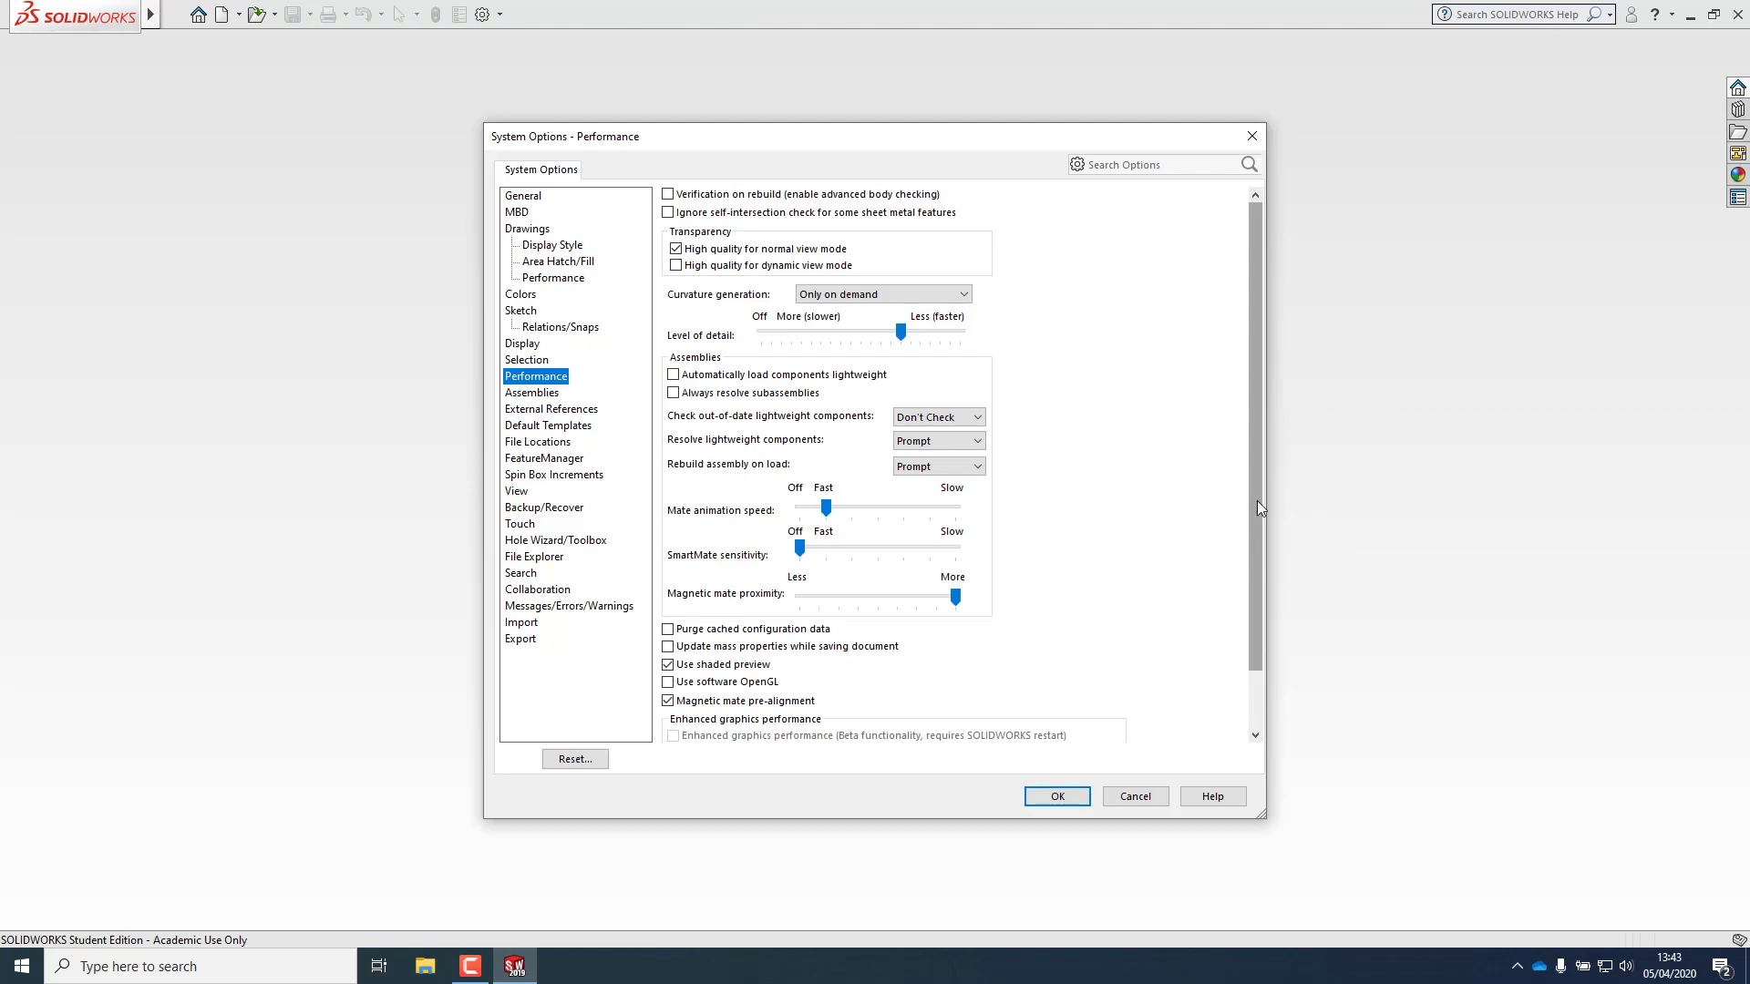
scroll("down", 3)
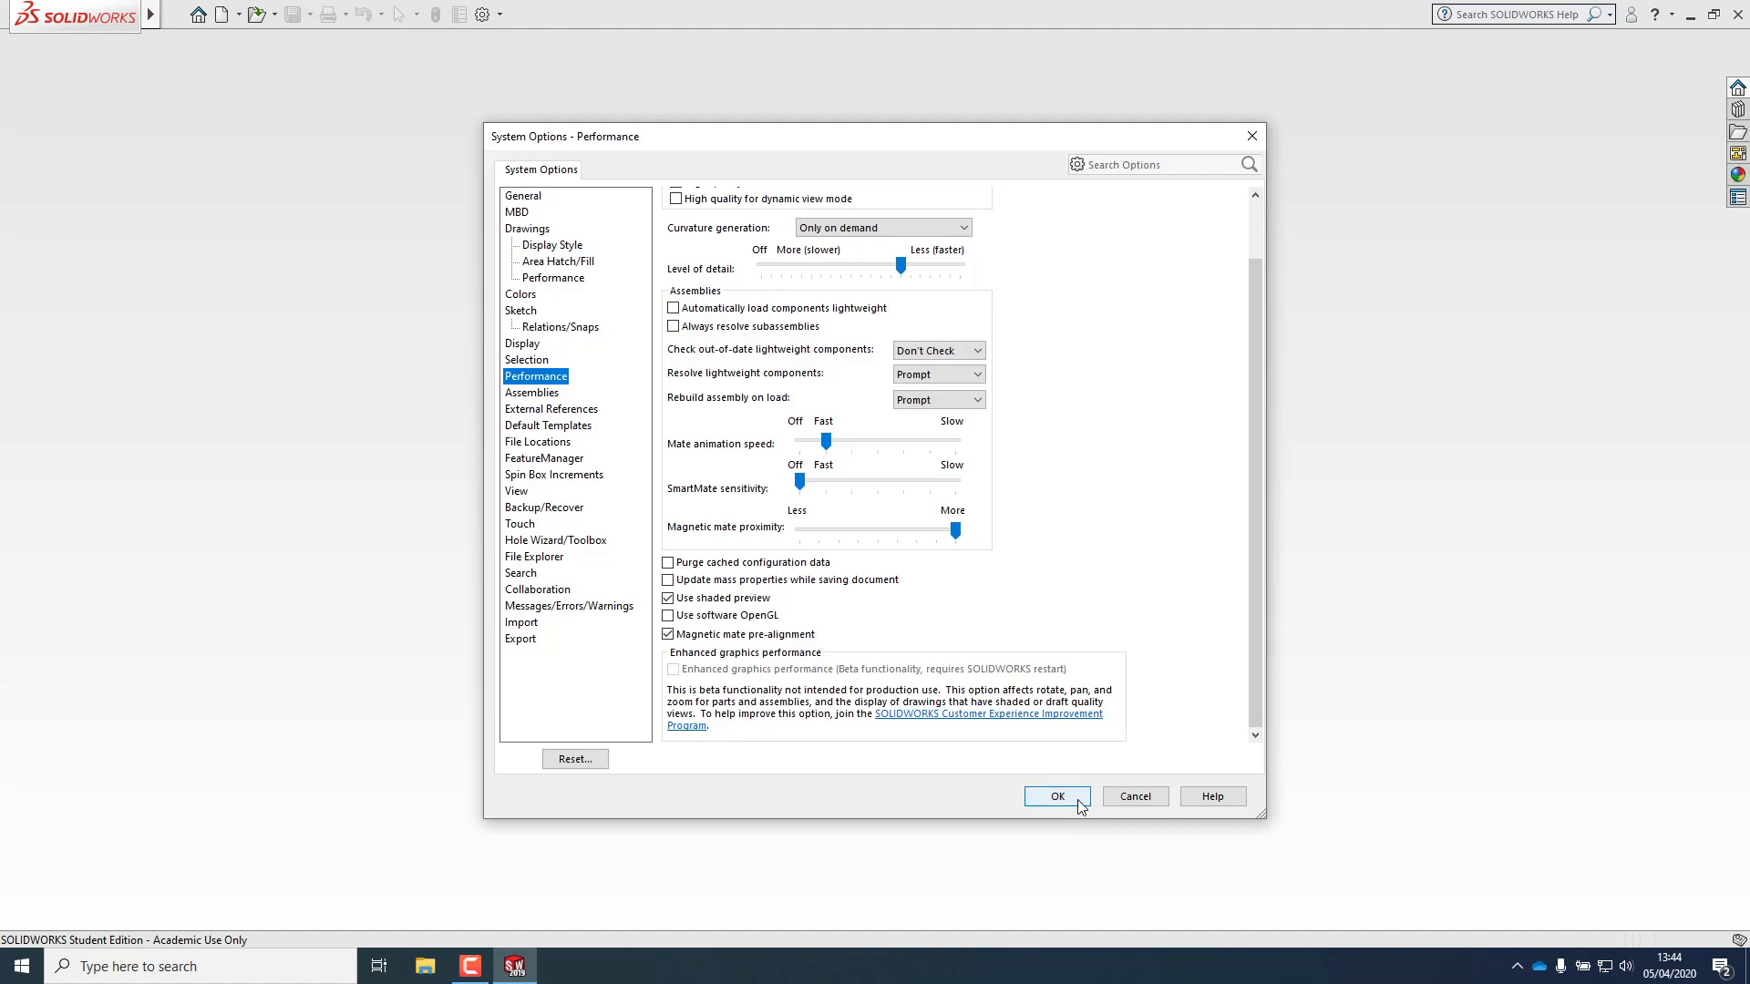
left_click(1055, 796)
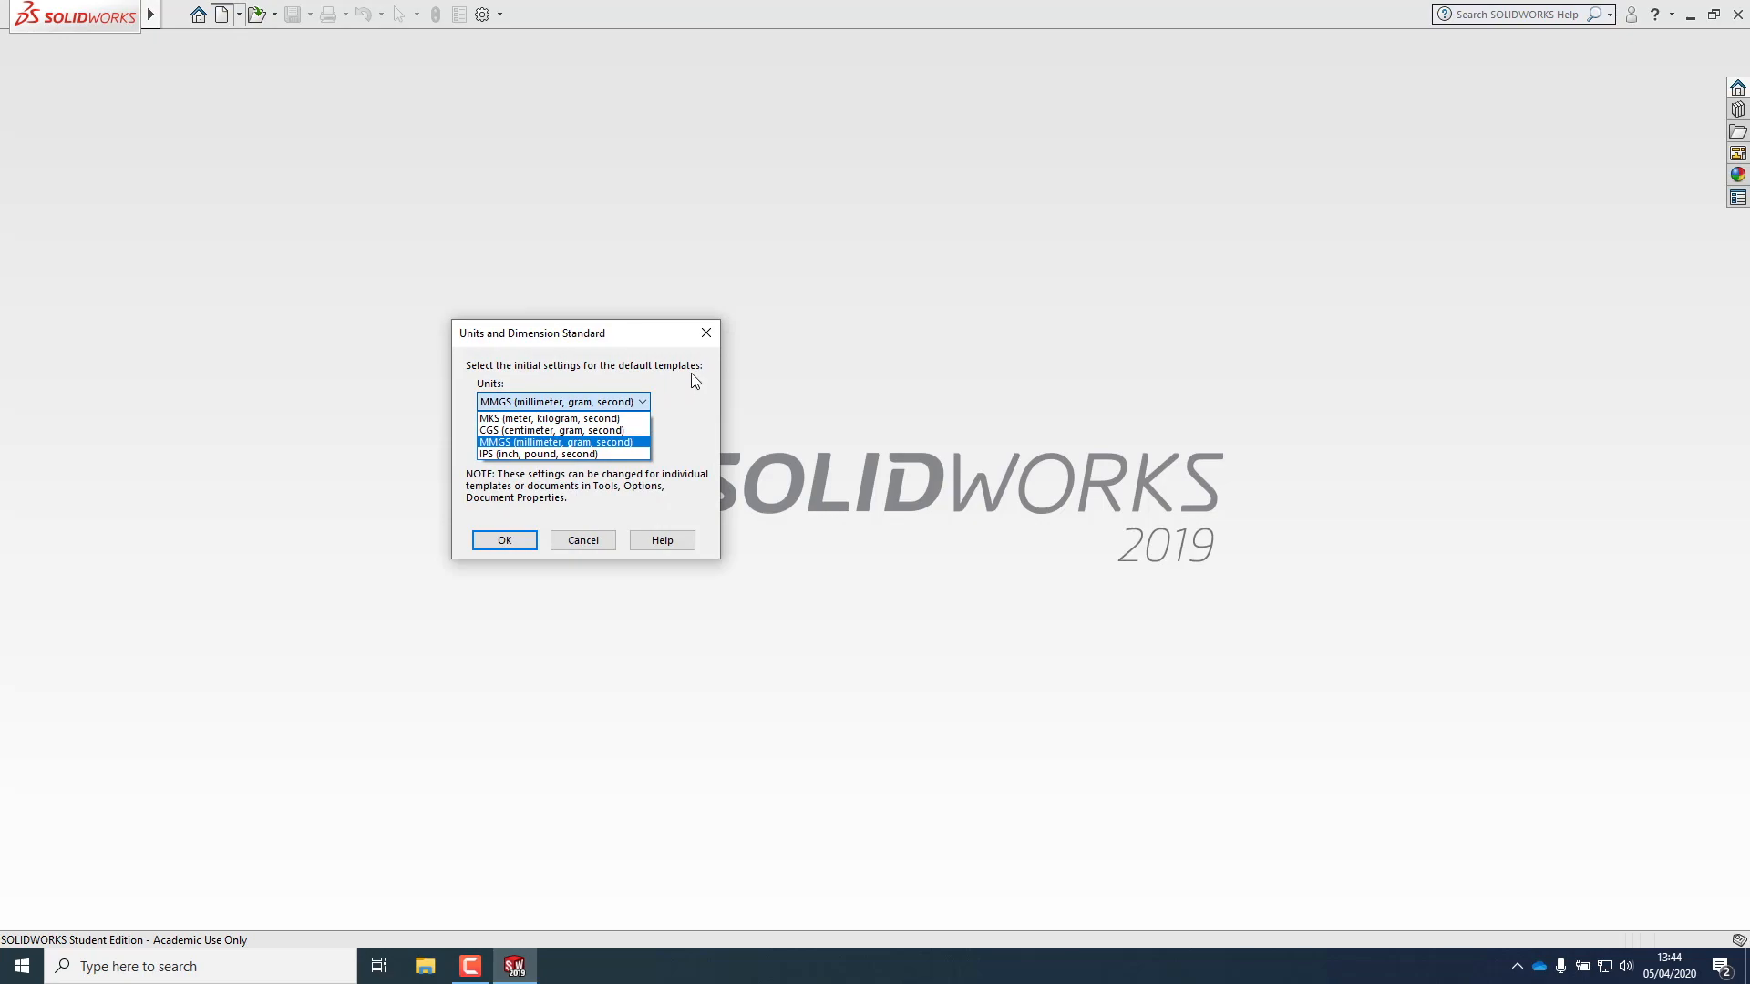
- Keep MMGS as the default unit standard and create a new Part document
left_click(503, 539)
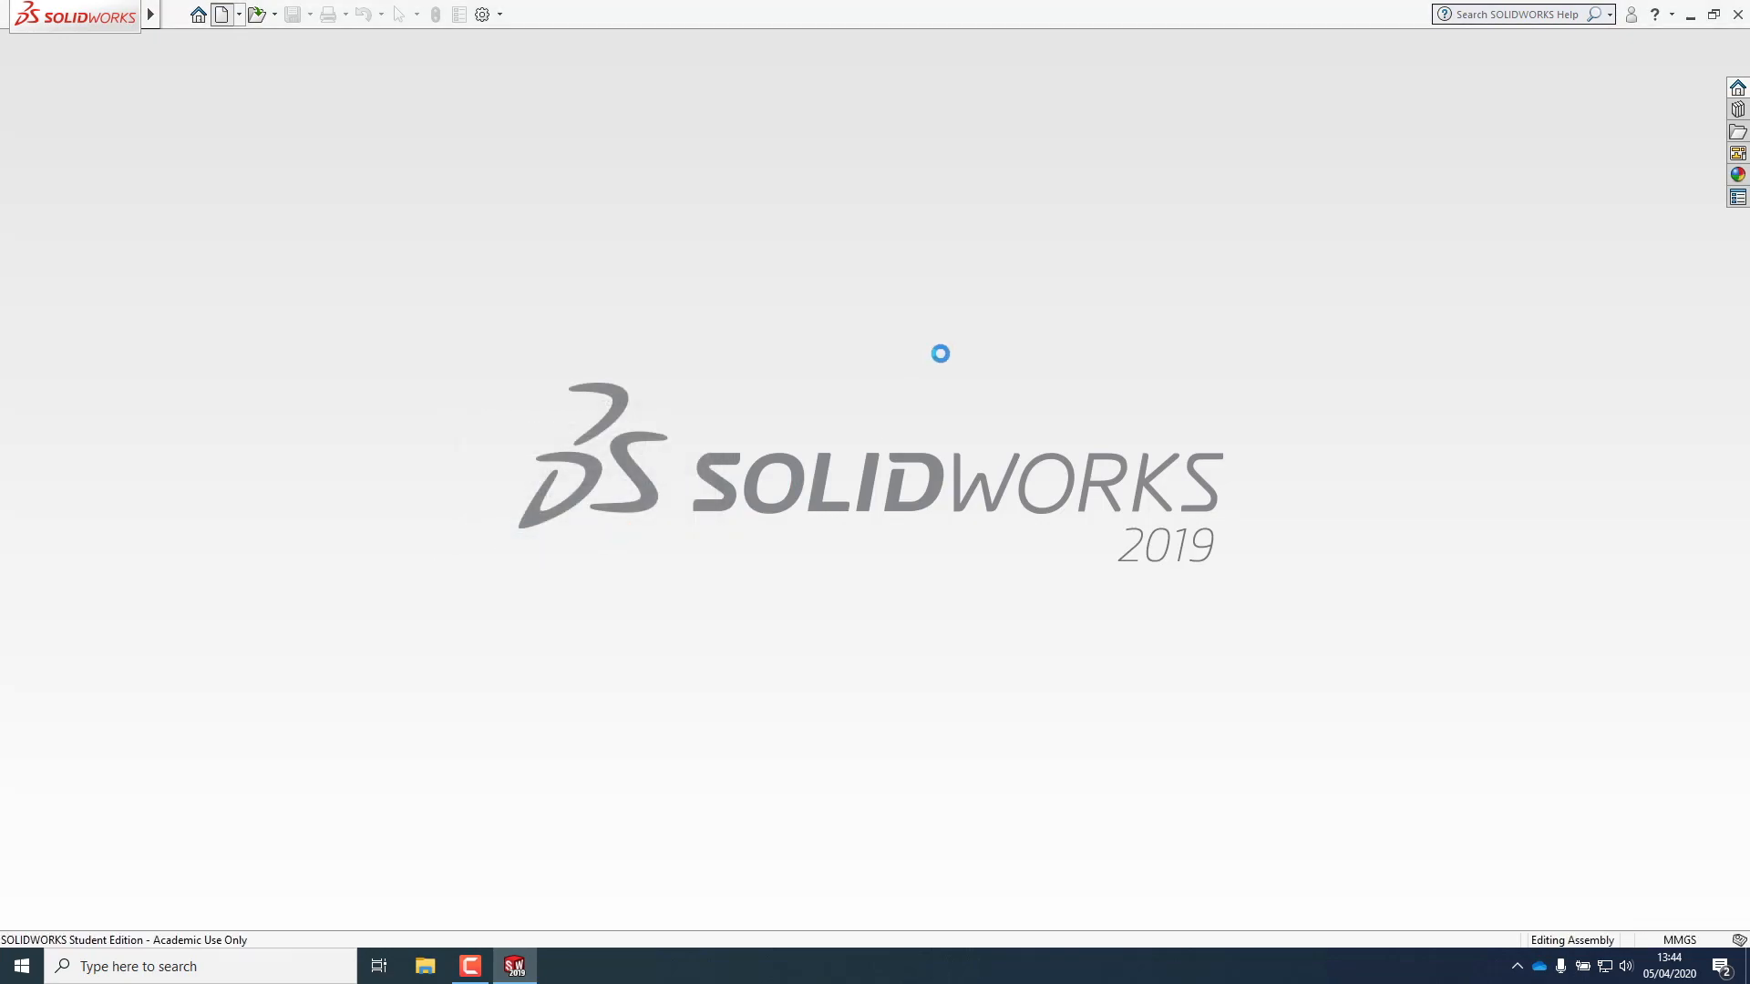
left_click(222, 12)
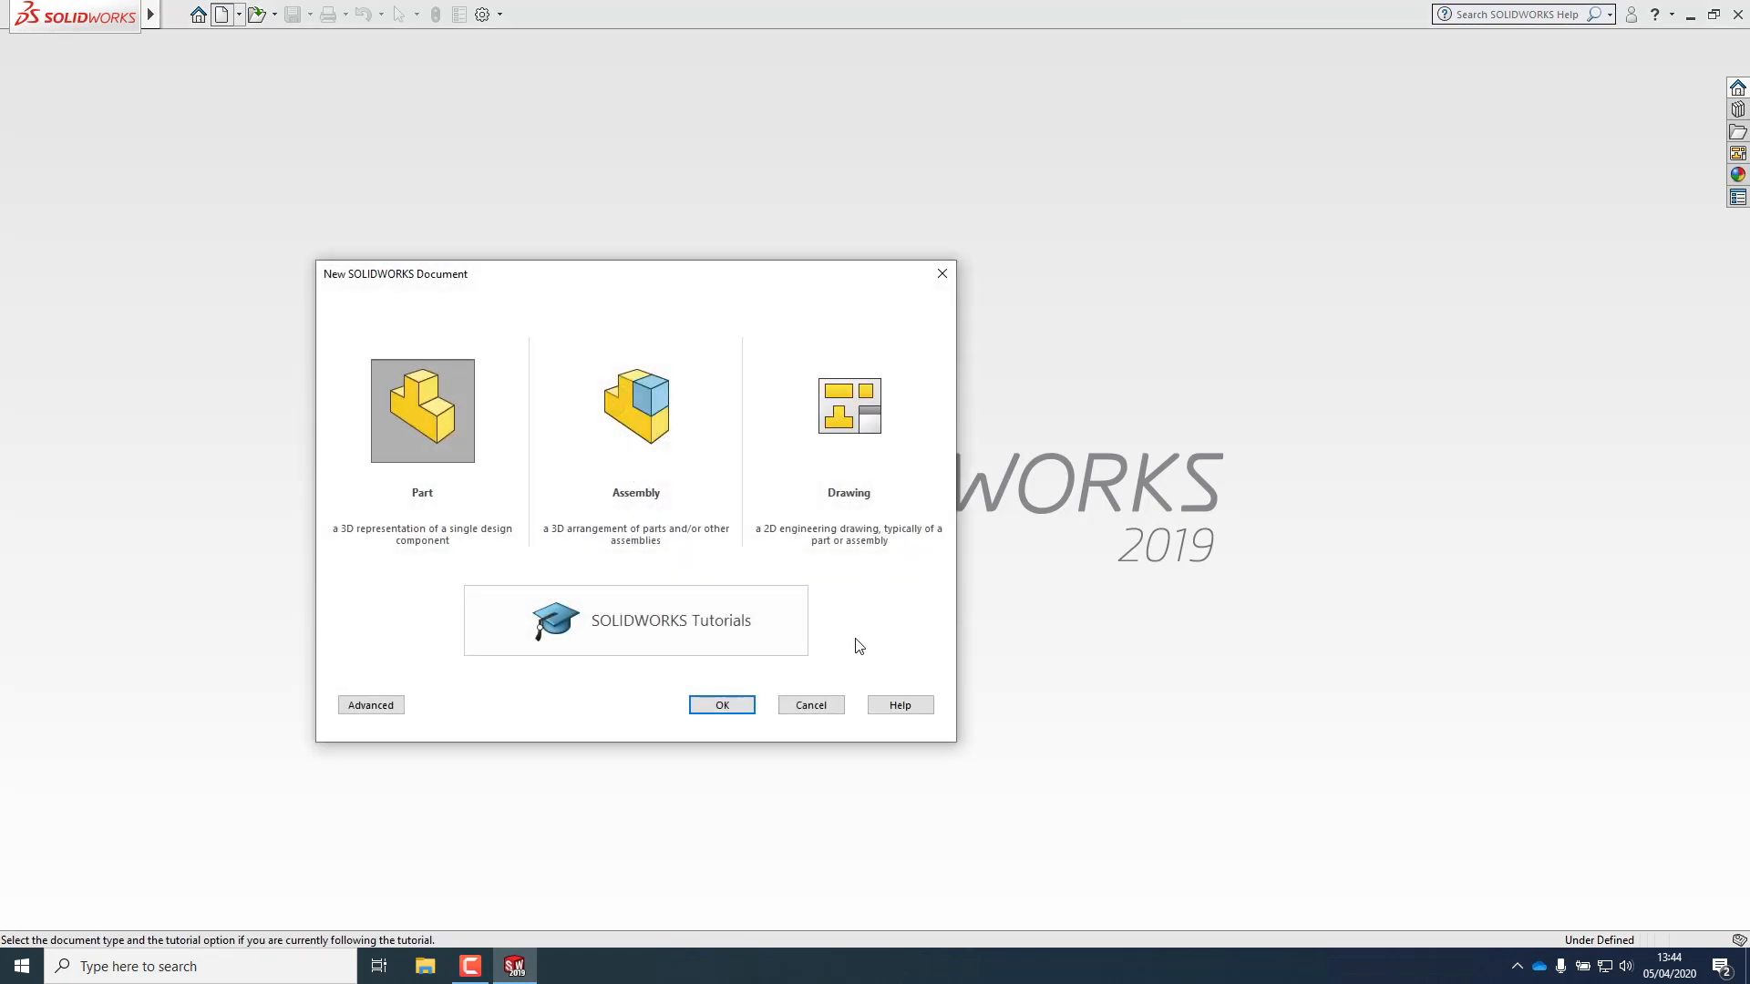
left_click(721, 703)
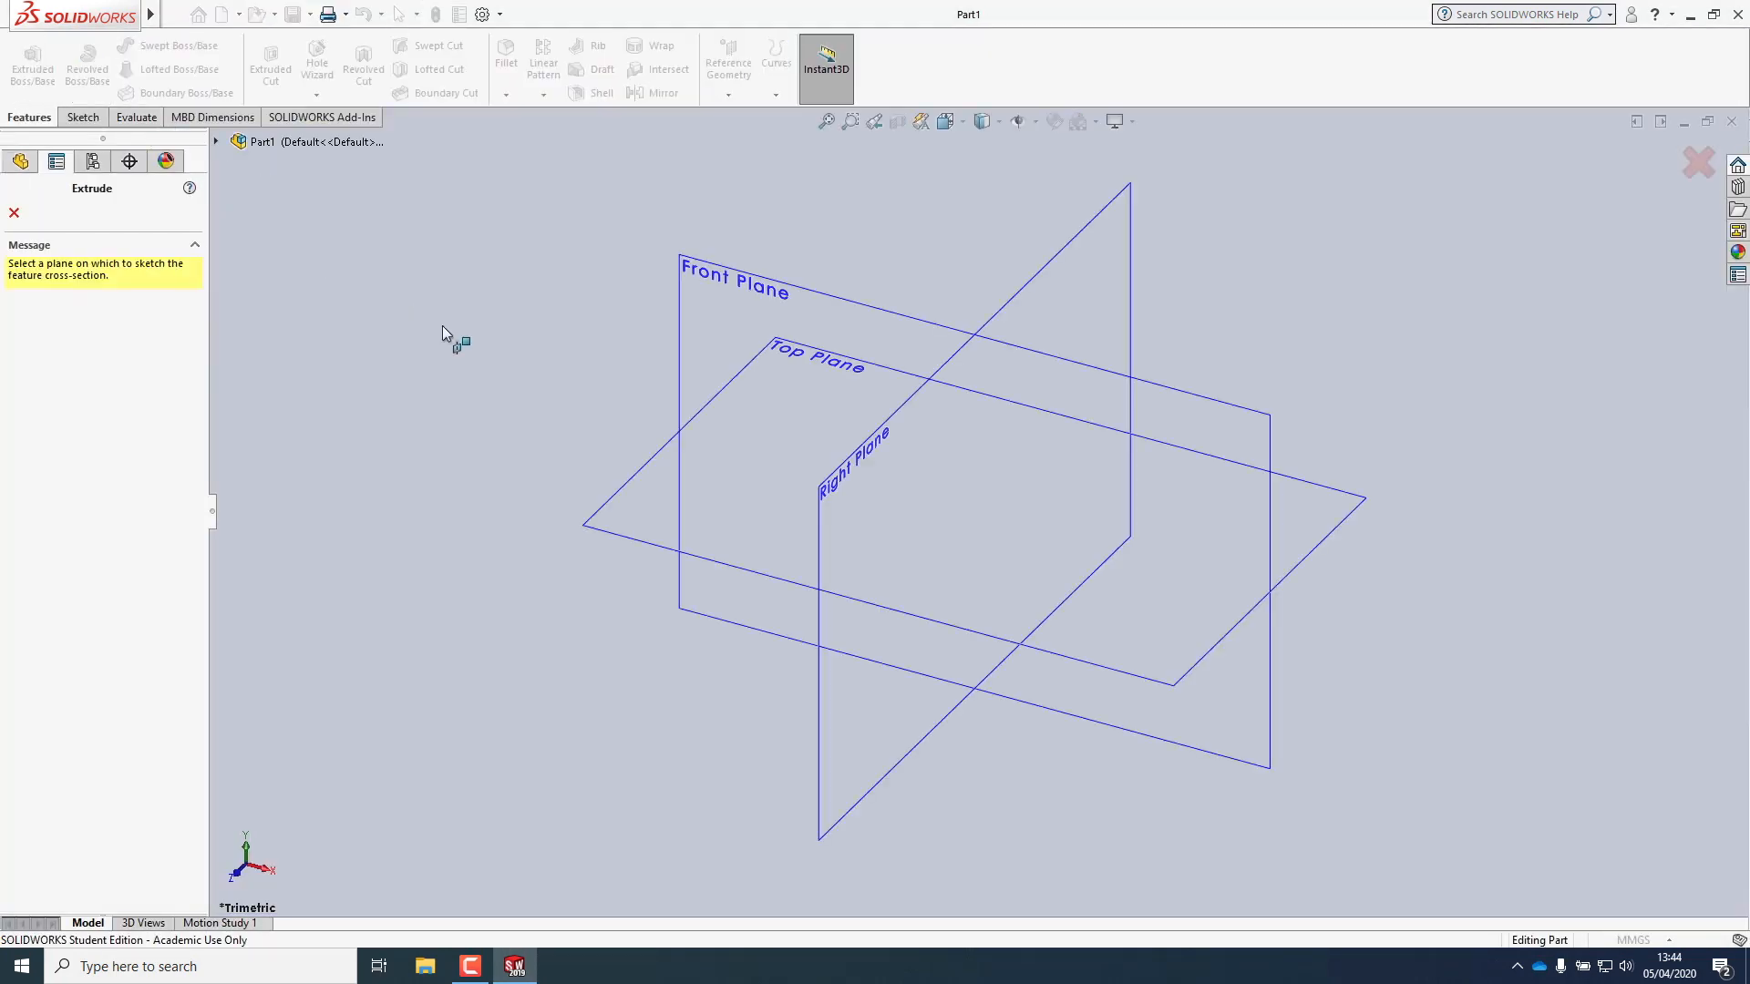
- Sketch a circle at the origin on the Front Plane and extrude it 10 mm into Boss-Extrude1
left_click(733, 277)
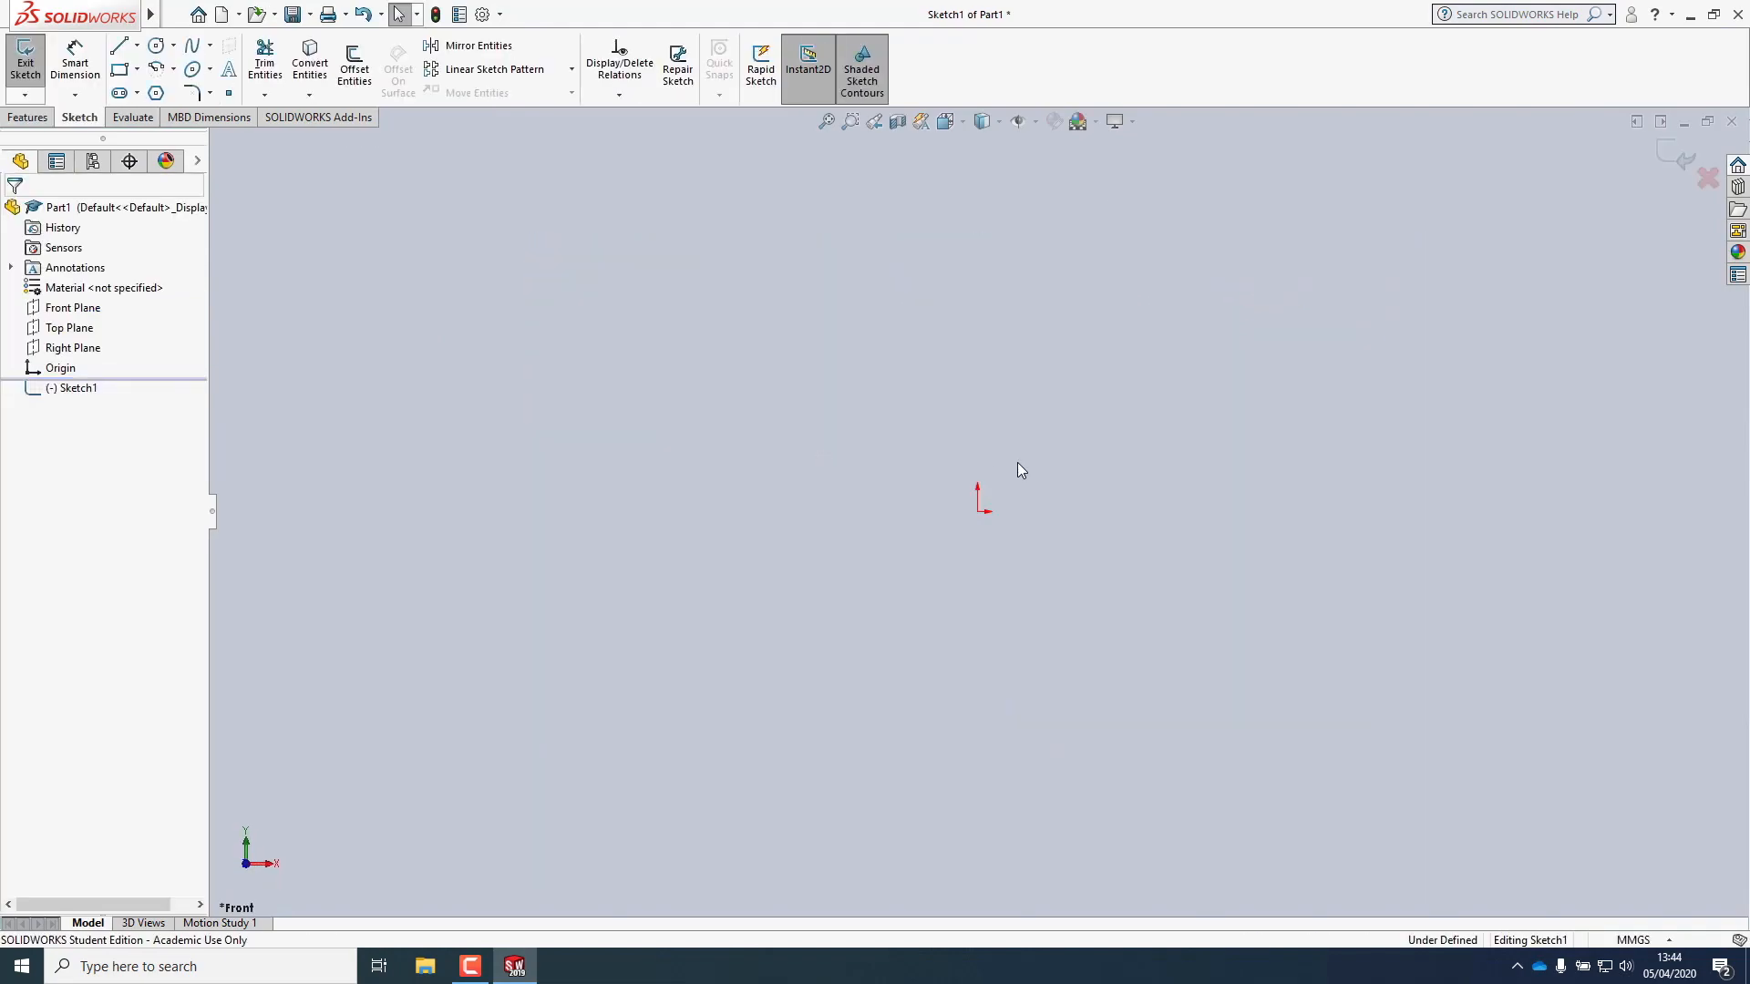
left_click_drag(977, 512, 976, 375)
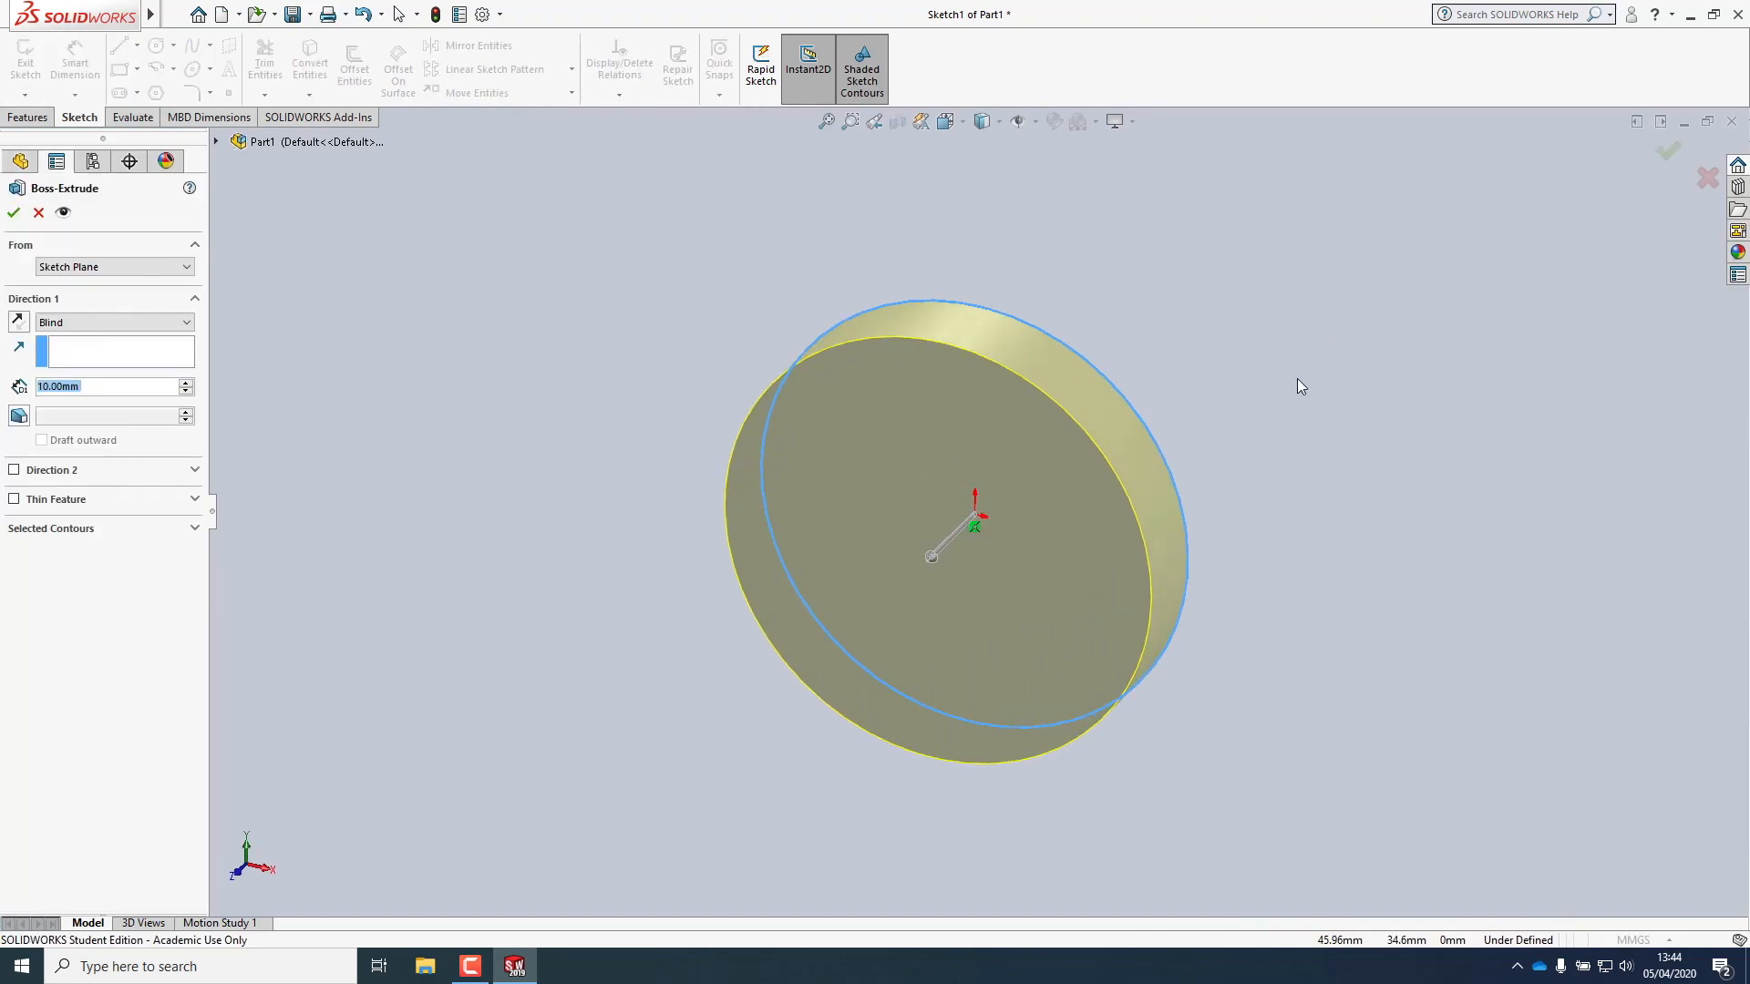
left_click(13, 212)
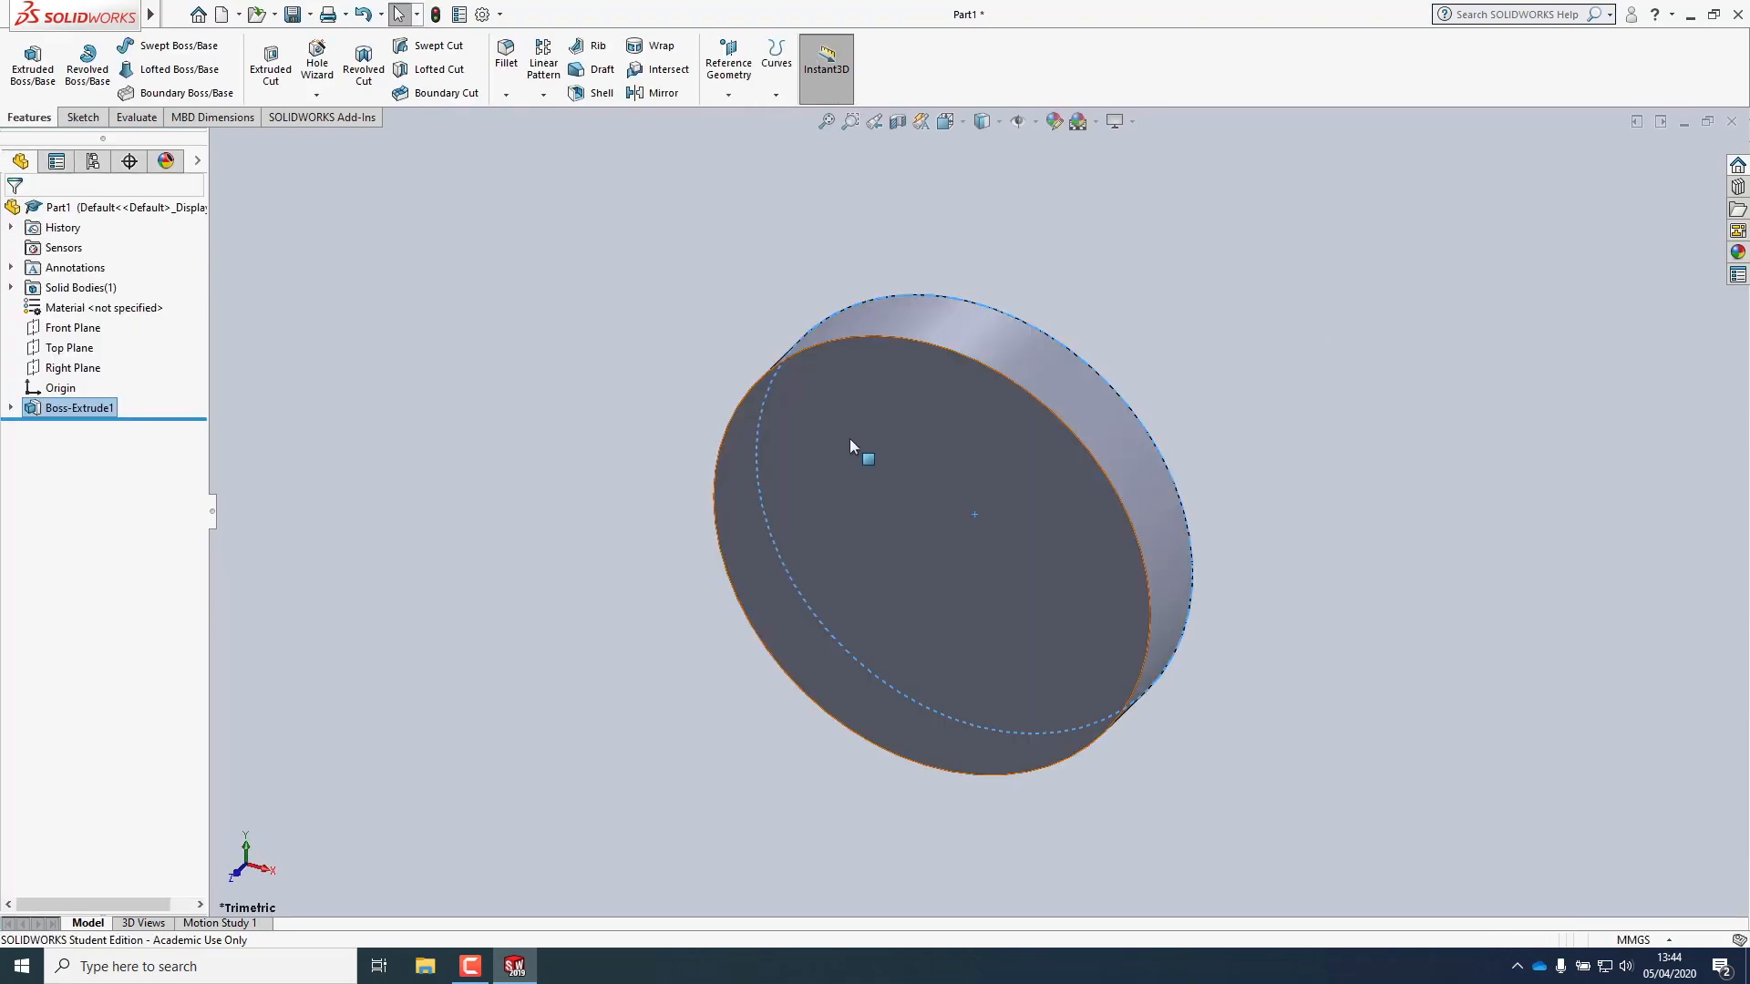
- Apply the Plain White scene as the document background
left_click(1132, 120)
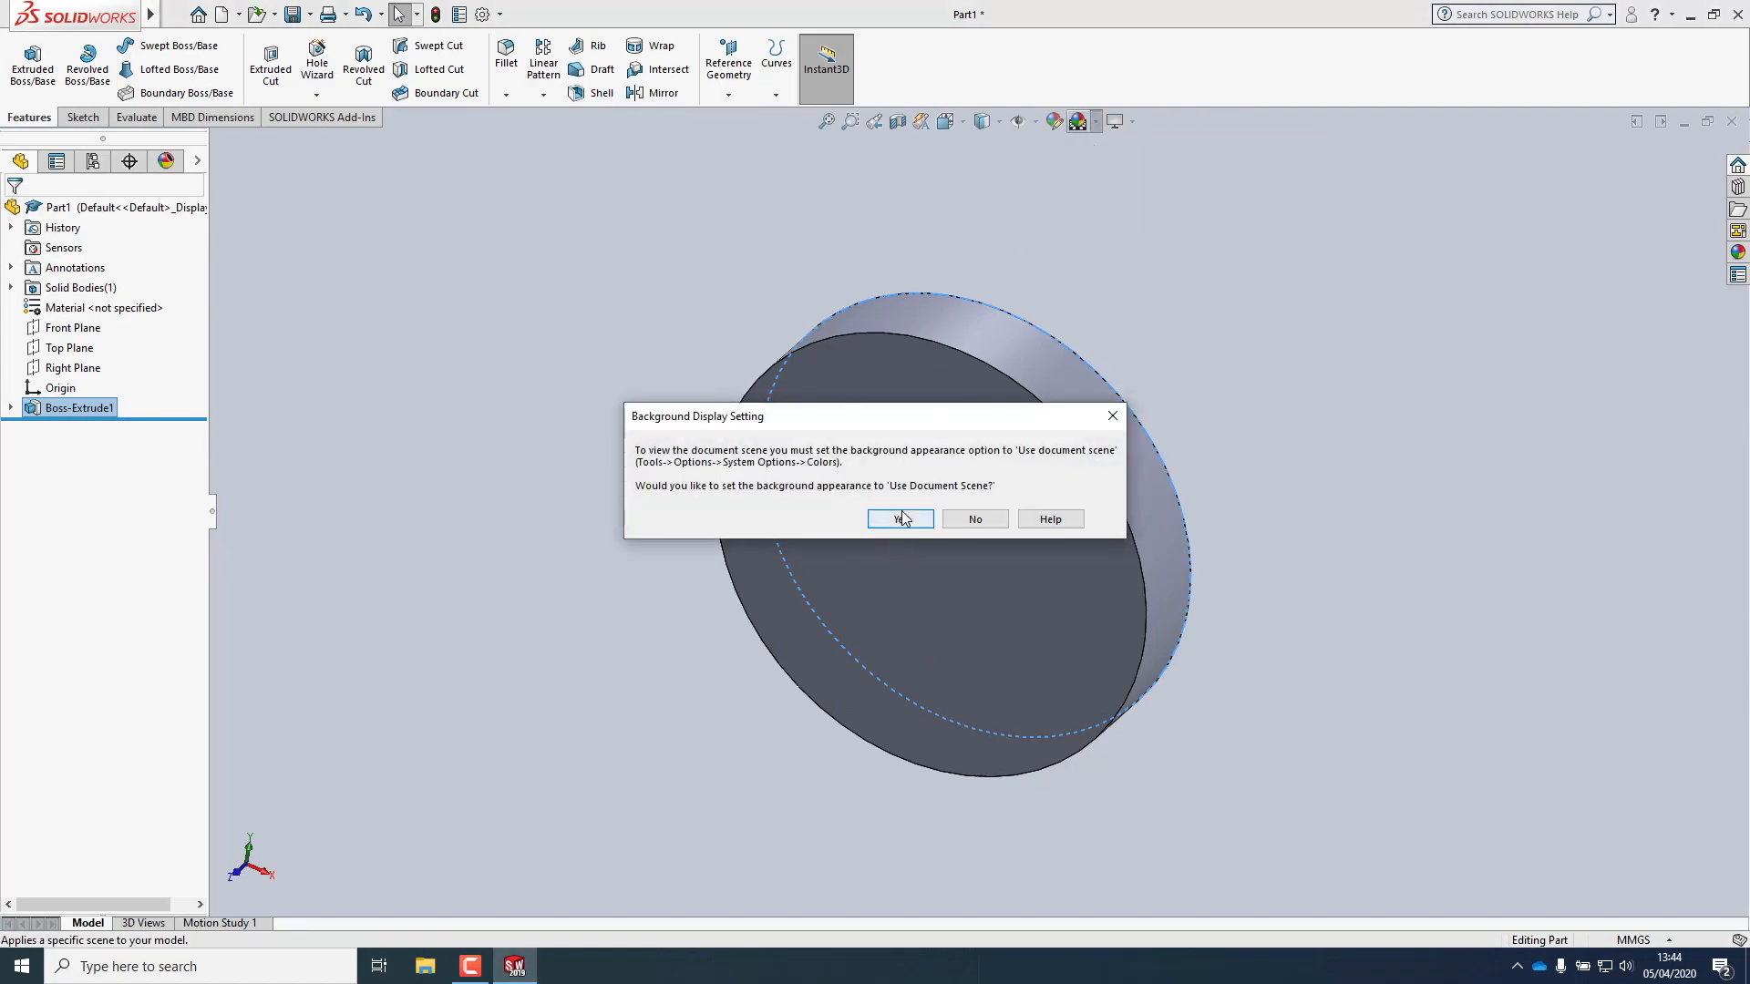
left_click(899, 519)
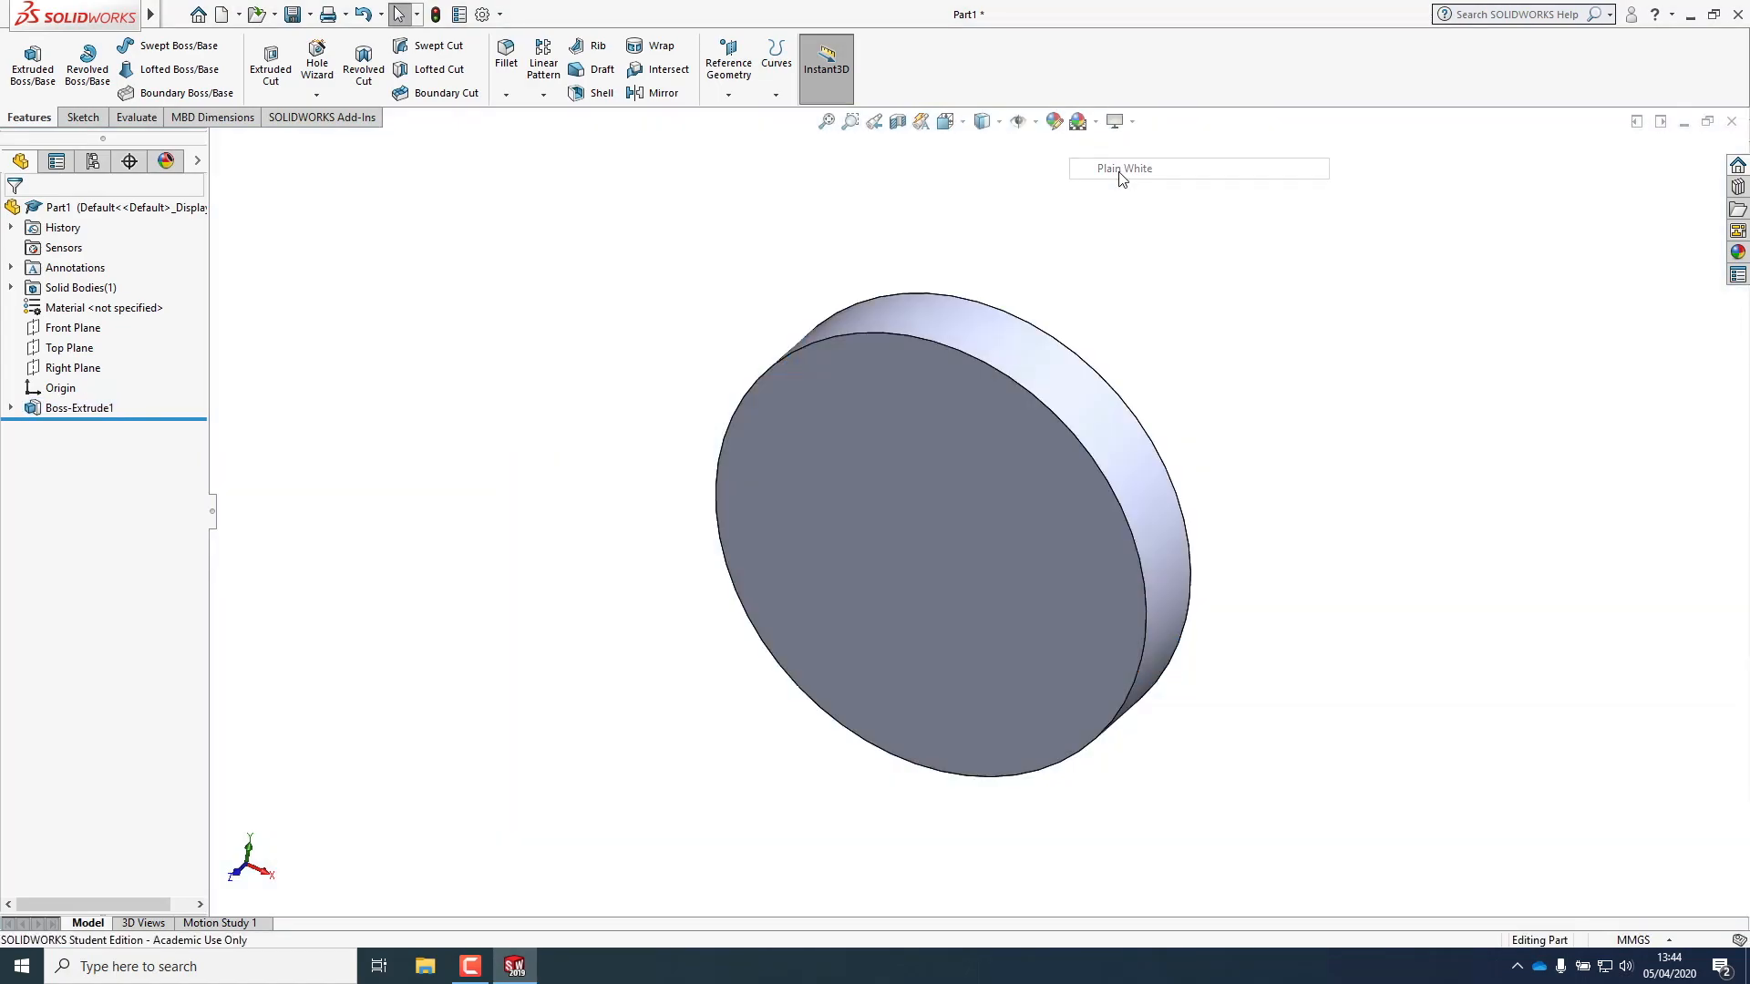